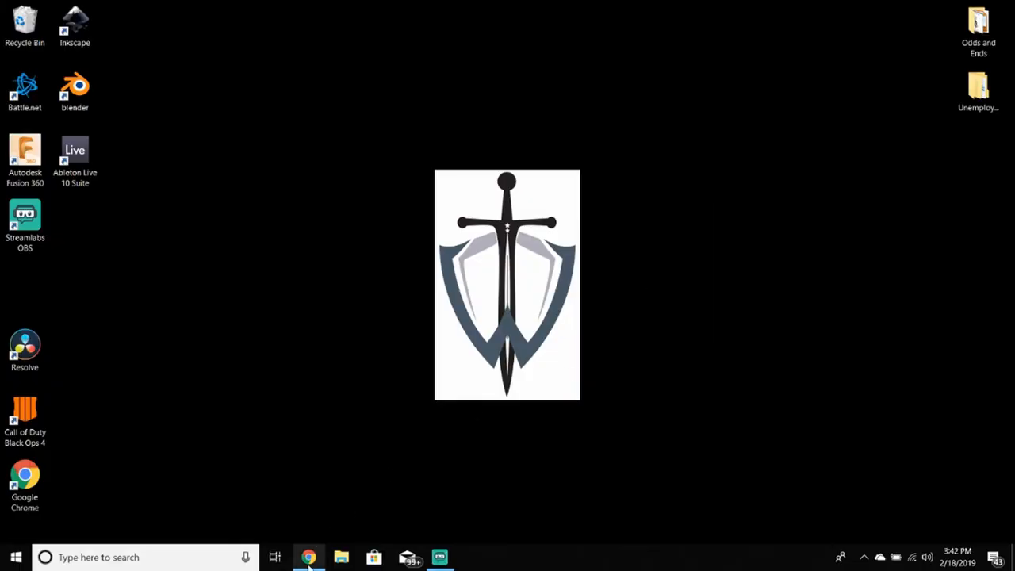
Step: Capture a screen snip around the lotus flower silhouette from the image results
{"action": "left_click", "coordinate": [308, 557]}
{"action": "type", "text": "sni"}
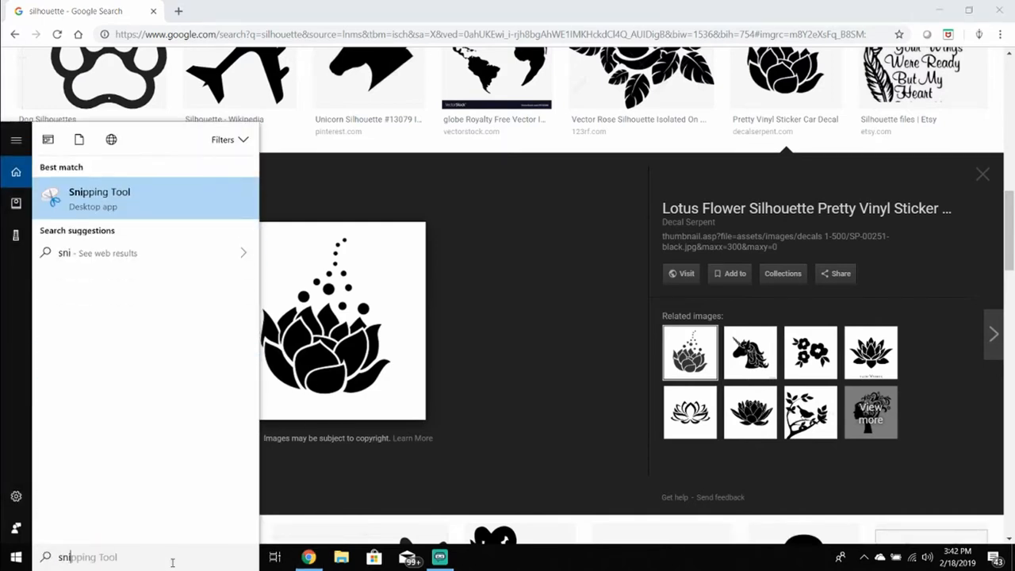
{"action": "left_click", "coordinate": [98, 197]}
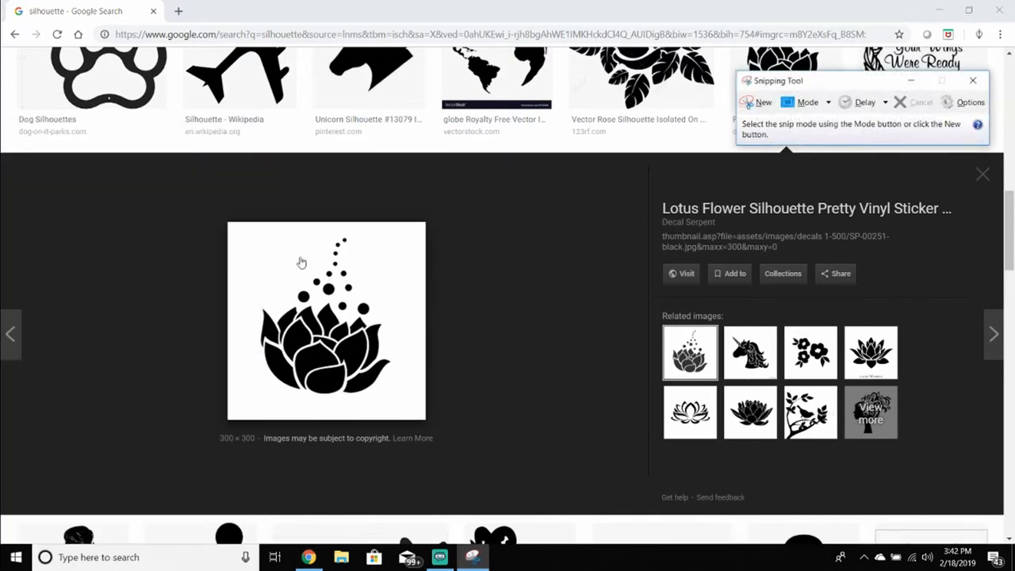
{"action": "left_click", "coordinate": [761, 102]}
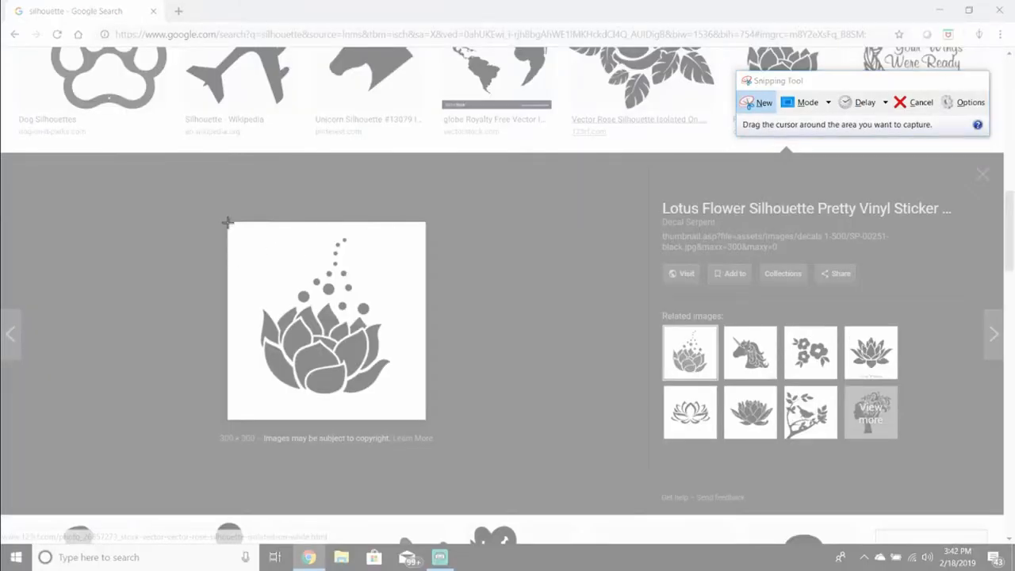
{"action": "left_click_drag", "start_coordinate": [229, 221], "coordinate": [425, 418]}
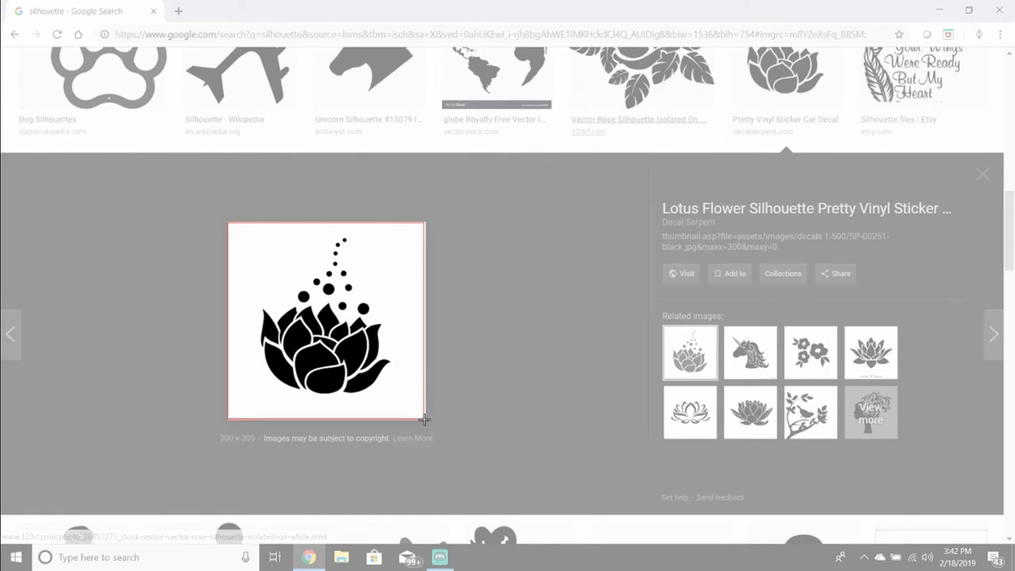
{"action": "left_click", "coordinate": [473, 556]}
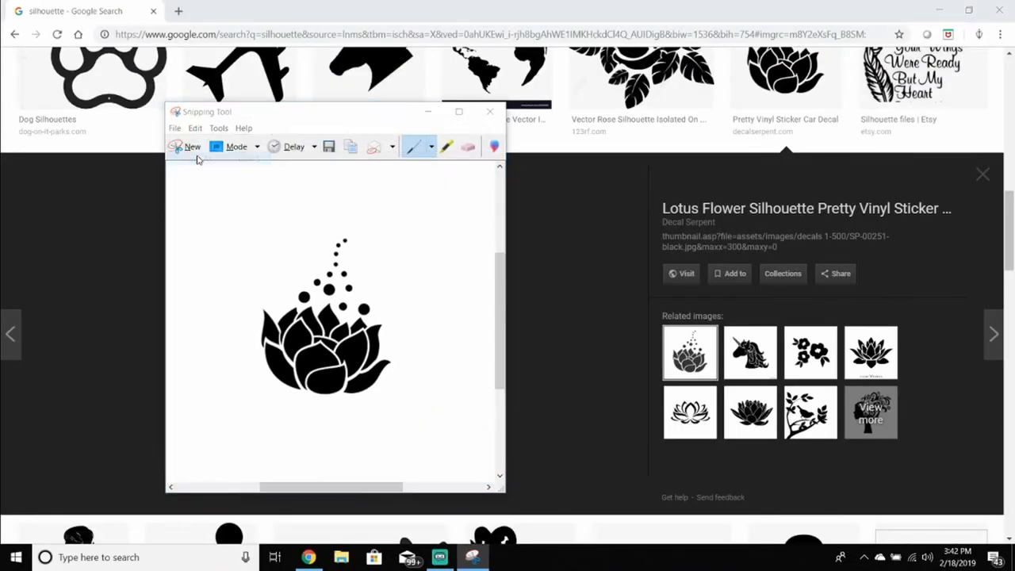
Step: Save the capture as a PNG in the youtube sil to cnc folder and close Snipping Tool
{"action": "left_click", "coordinate": [328, 146]}
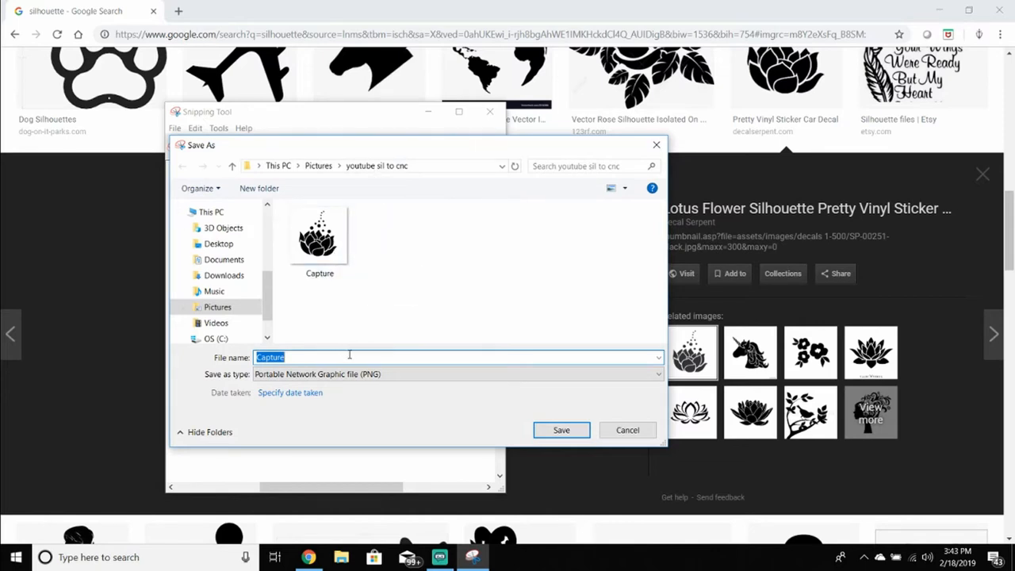
{"action": "mouse_move", "coordinate": [362, 341]}
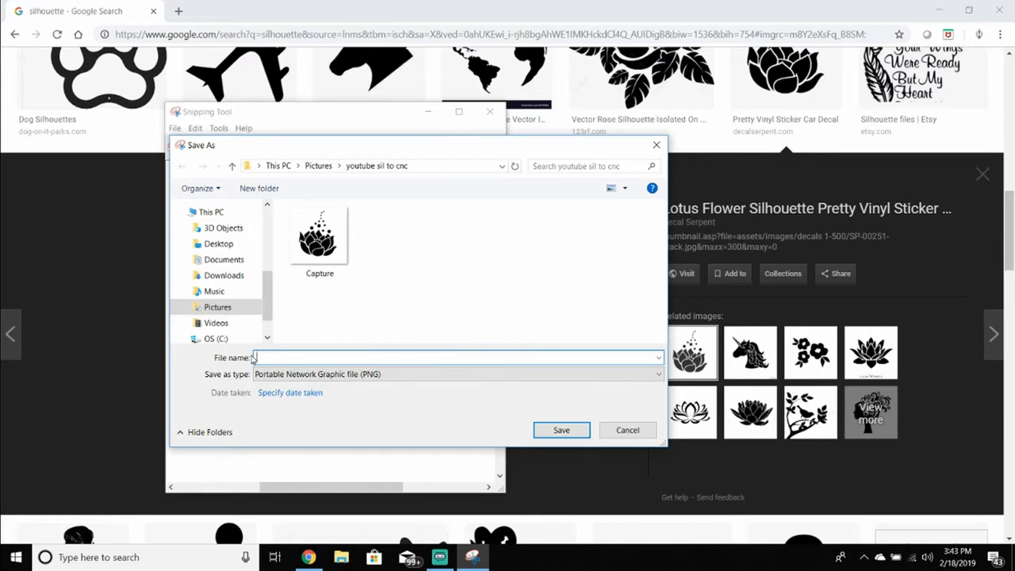
{"action": "left_click", "coordinate": [628, 430]}
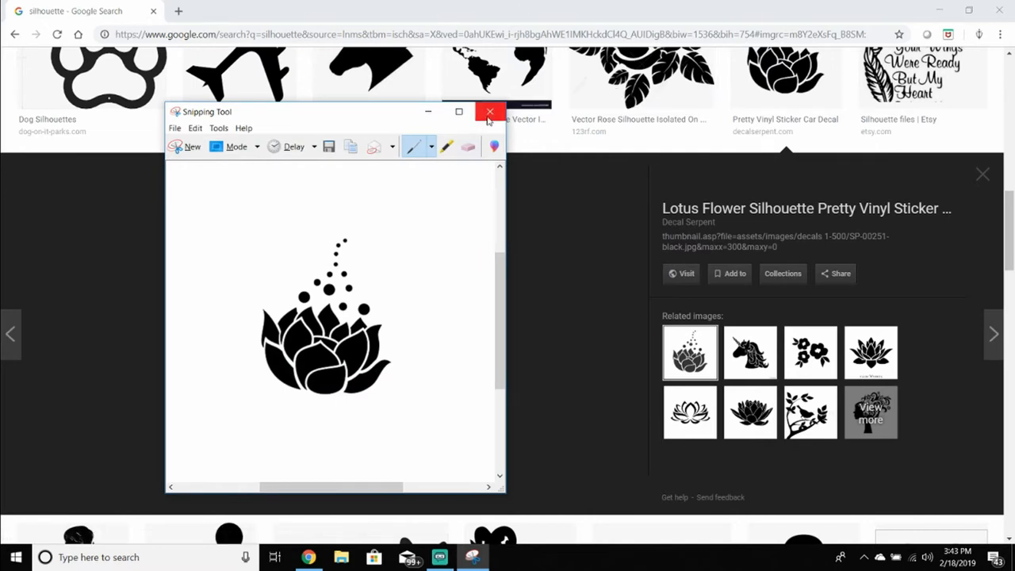
{"action": "left_click", "coordinate": [488, 111]}
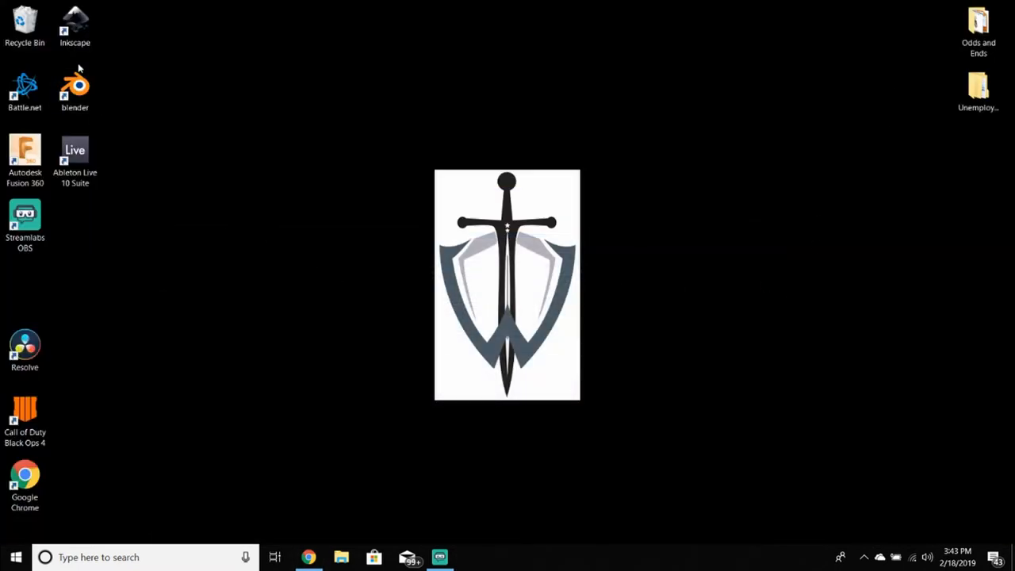
Step: Launch Inkscape with a blank document and bring up its File menu
{"action": "left_click", "coordinate": [75, 24]}
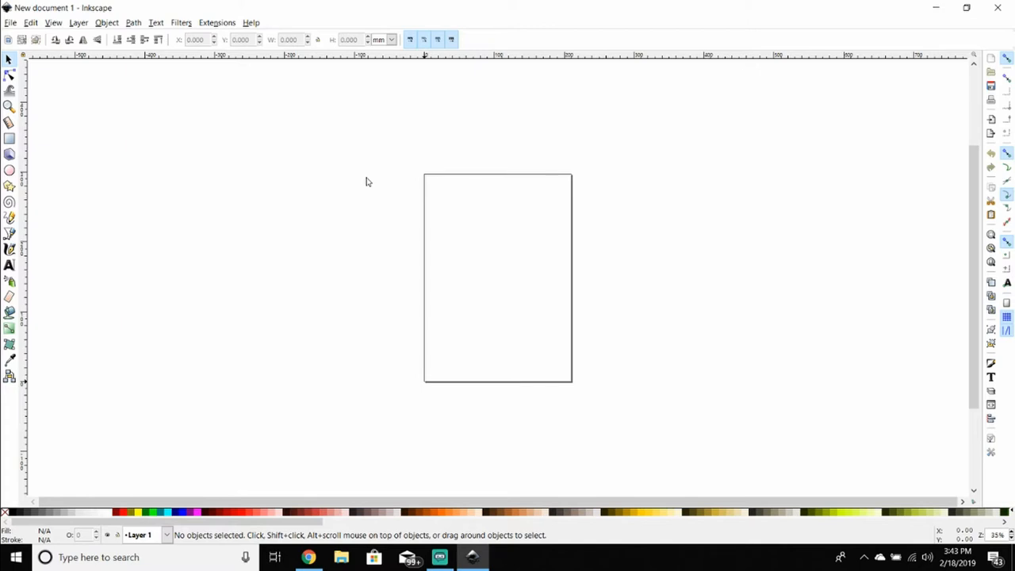
{"action": "mouse_move", "coordinate": [322, 184]}
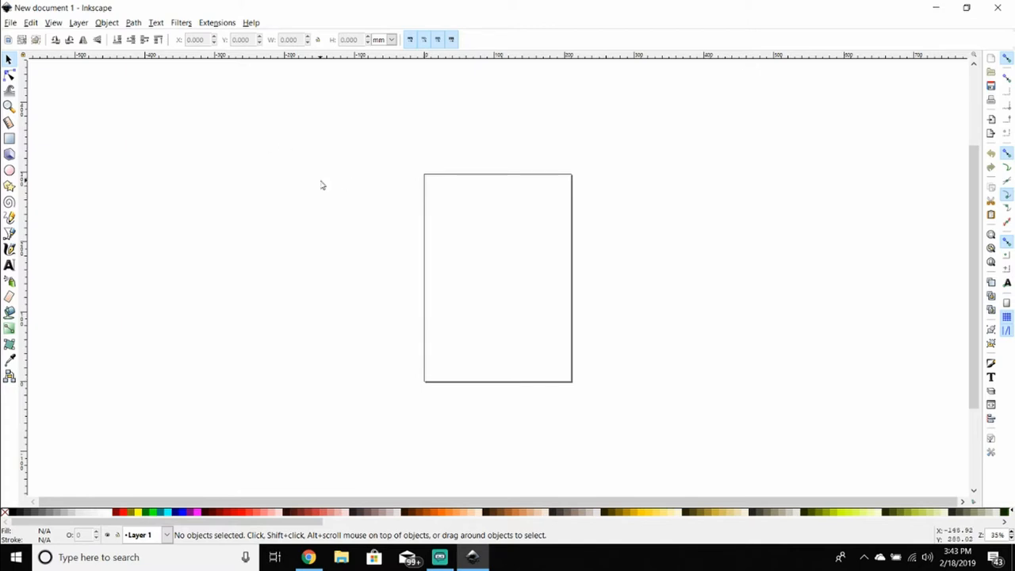
{"action": "mouse_move", "coordinate": [317, 191]}
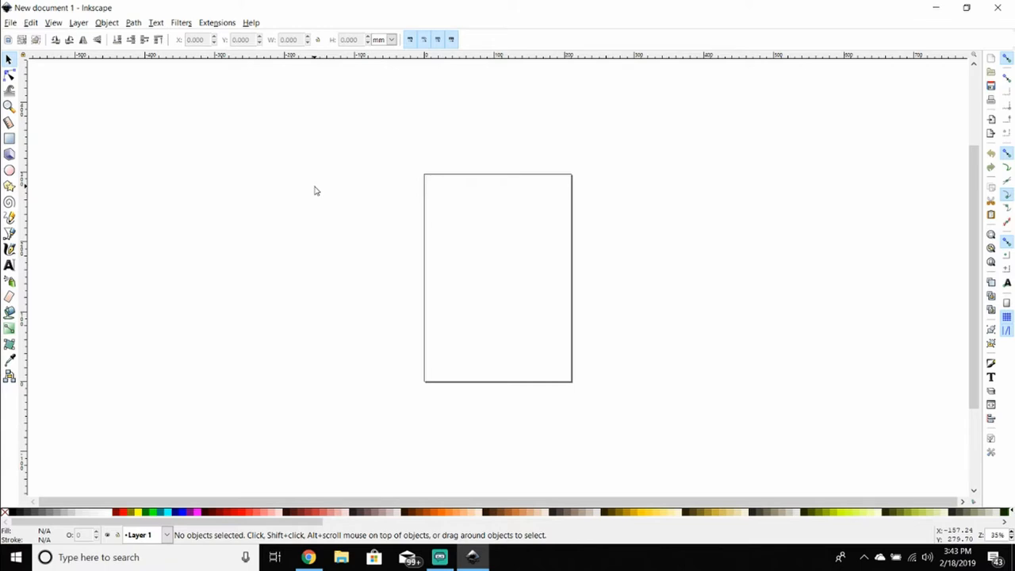
{"action": "mouse_move", "coordinate": [319, 194]}
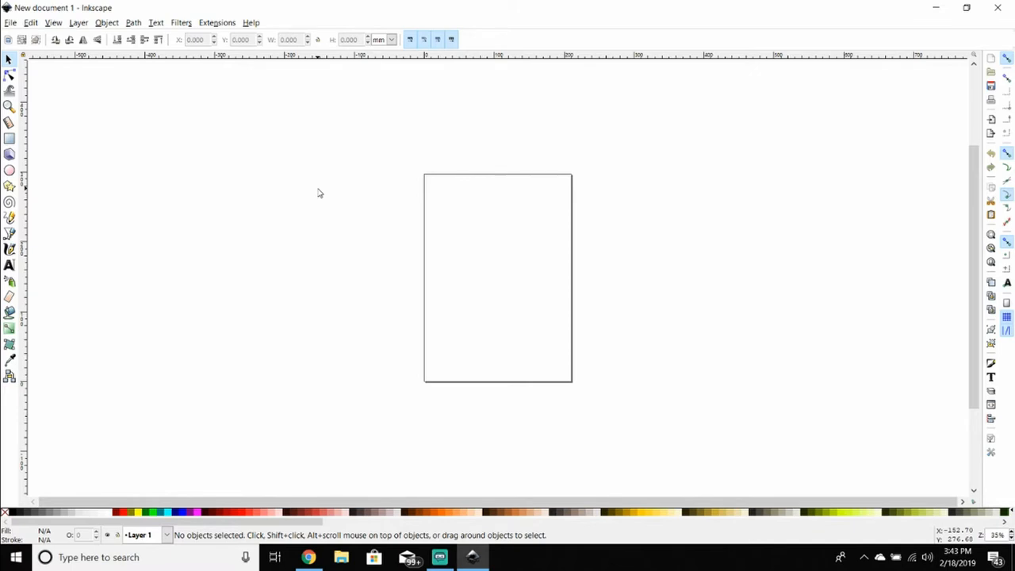
{"action": "mouse_move", "coordinate": [264, 133]}
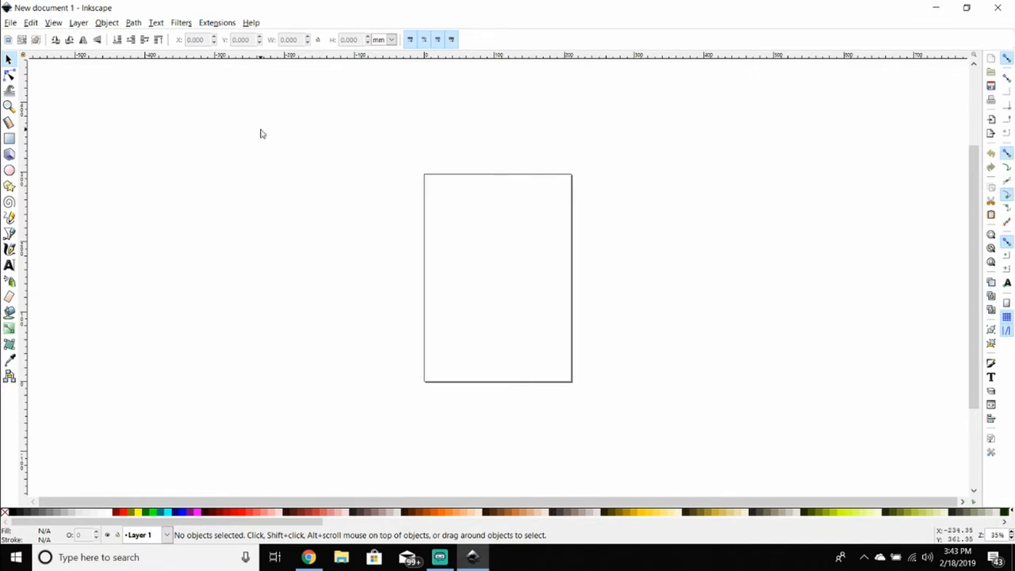
{"action": "left_click", "coordinate": [9, 22]}
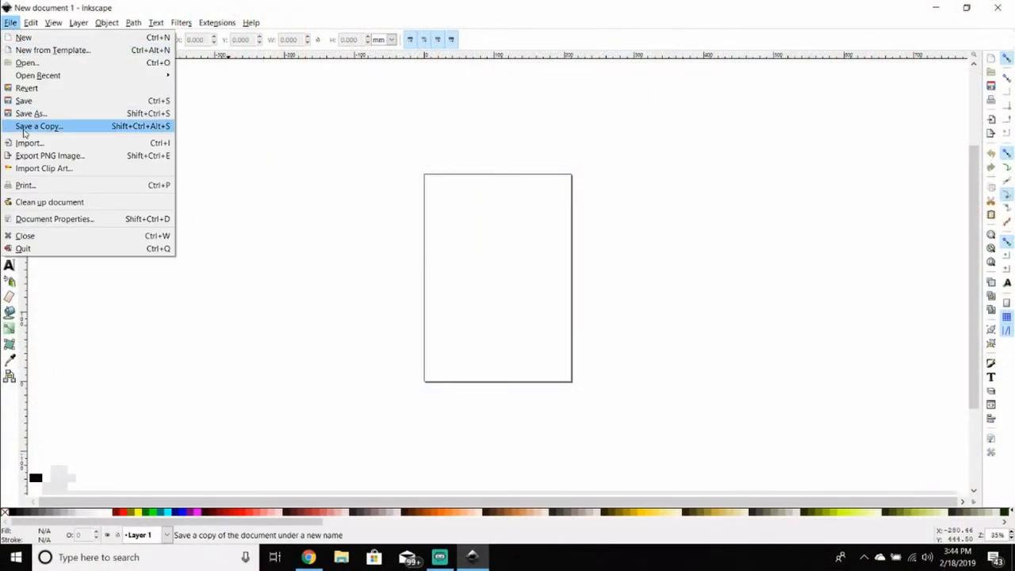
Step: Import the captured lotus PNG from the youtube sil to cnc folder as an embedded image
{"action": "left_click", "coordinate": [29, 143]}
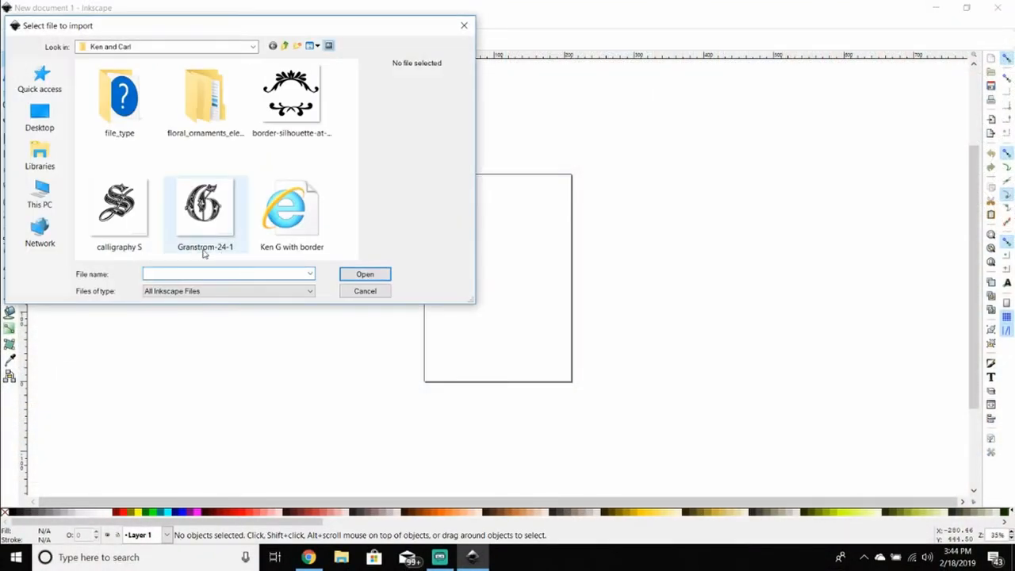
{"action": "left_click", "coordinate": [39, 156]}
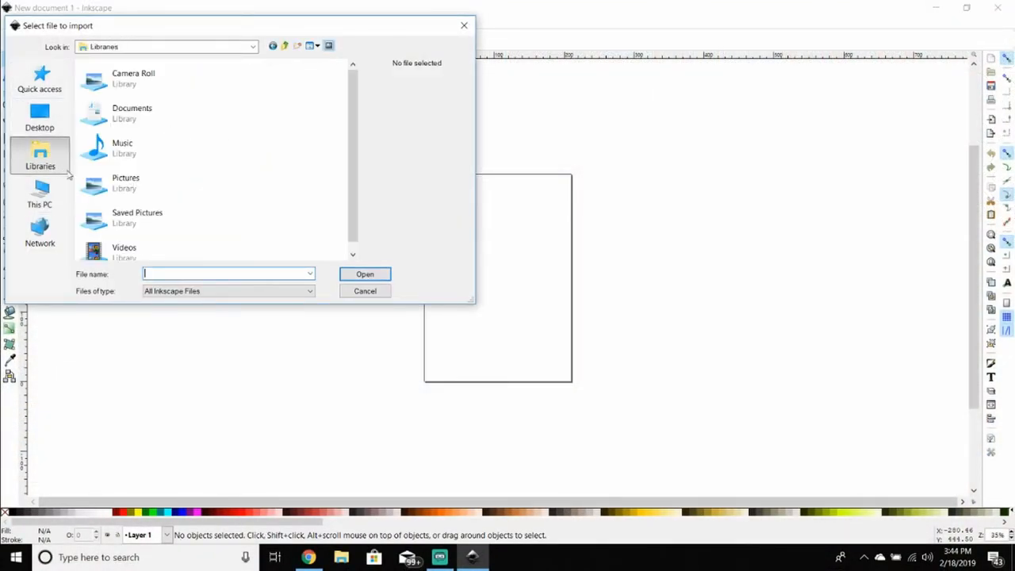
{"action": "left_click", "coordinate": [125, 182]}
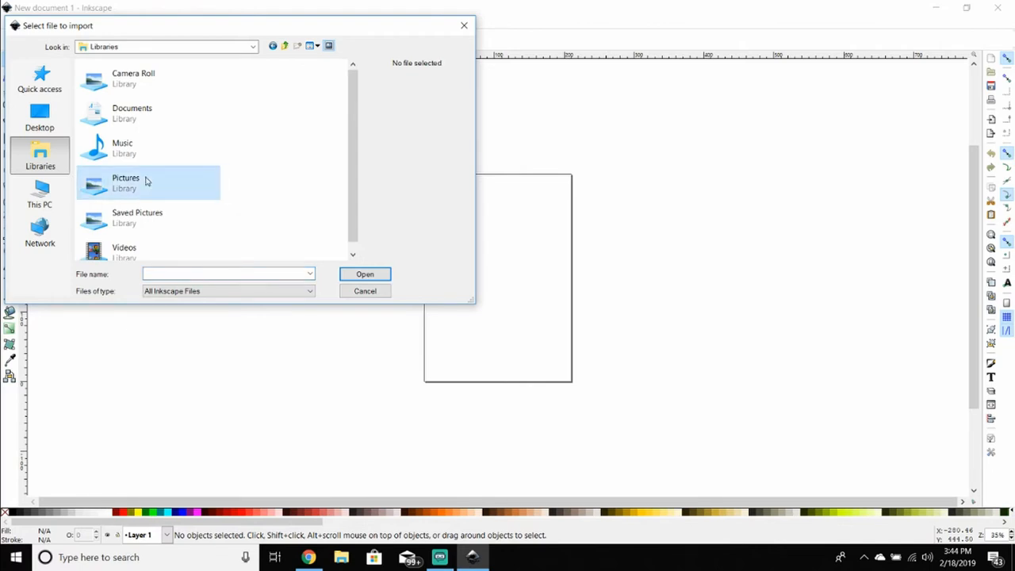
{"action": "double_click", "coordinate": [126, 182]}
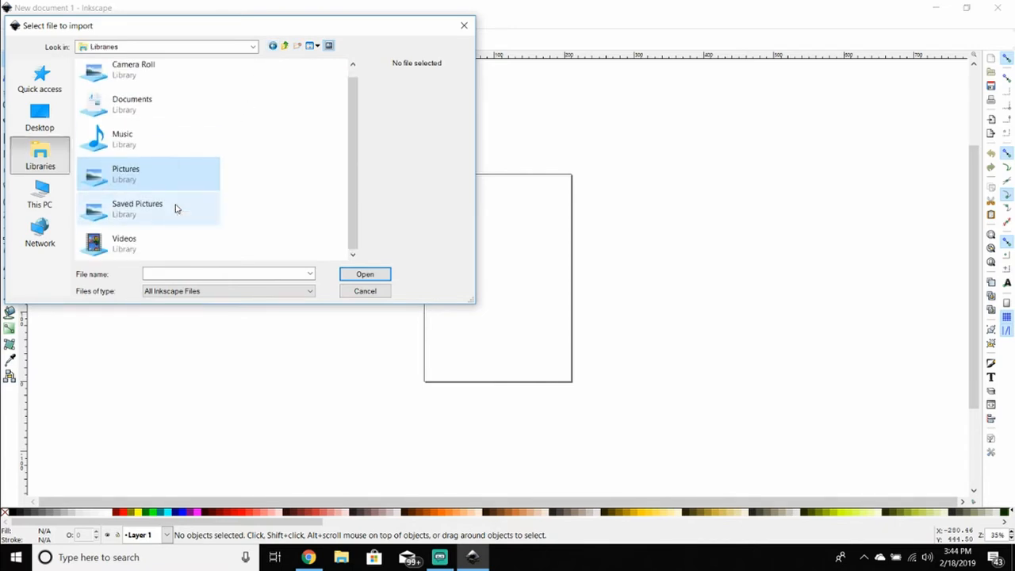
{"action": "double_click", "coordinate": [132, 105]}
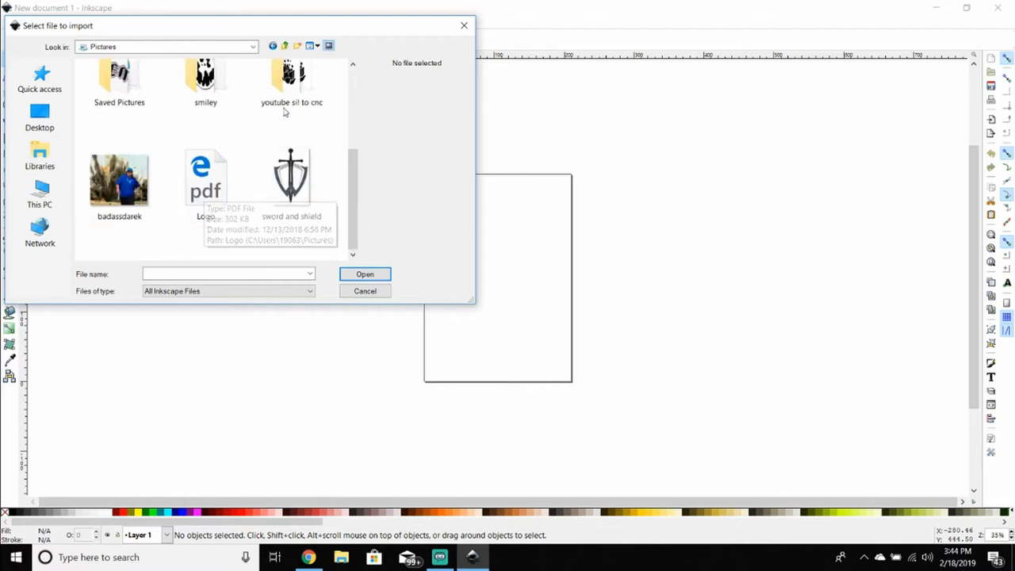
{"action": "double_click", "coordinate": [292, 79]}
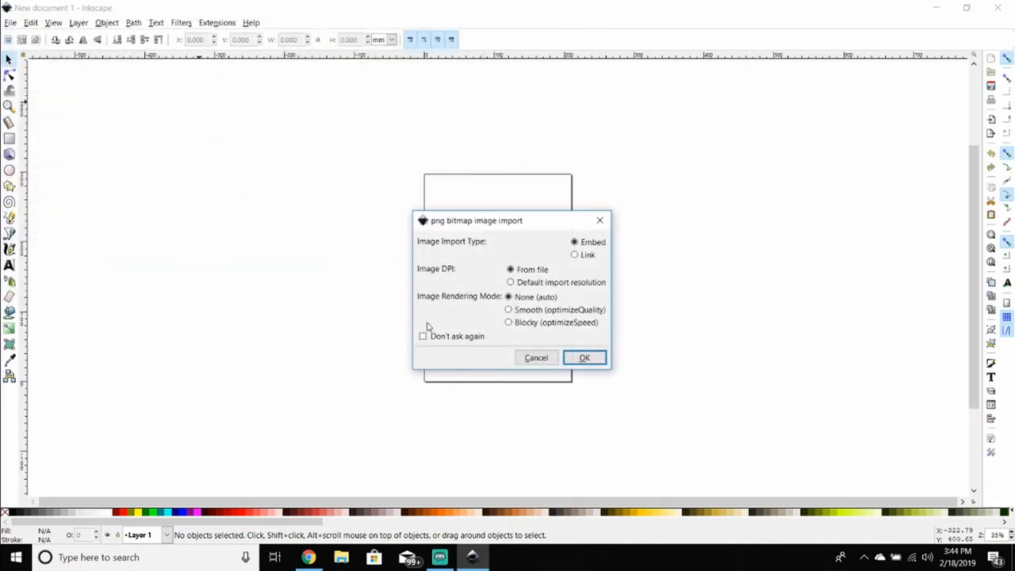
{"action": "left_click", "coordinate": [584, 359]}
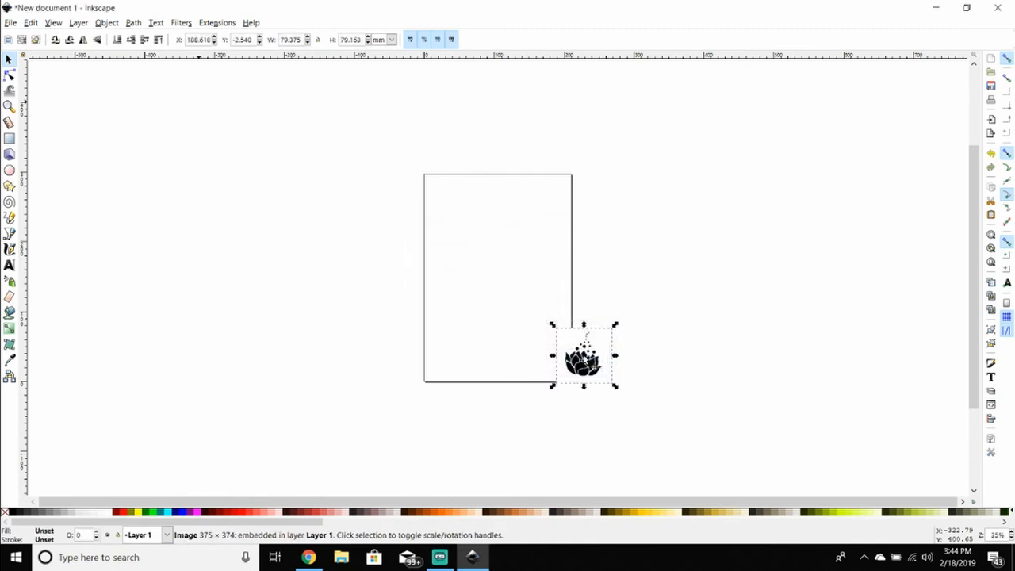
Step: Move the imported lotus image to the centre of the page
{"action": "left_click_drag", "start_coordinate": [583, 357], "coordinate": [495, 279]}
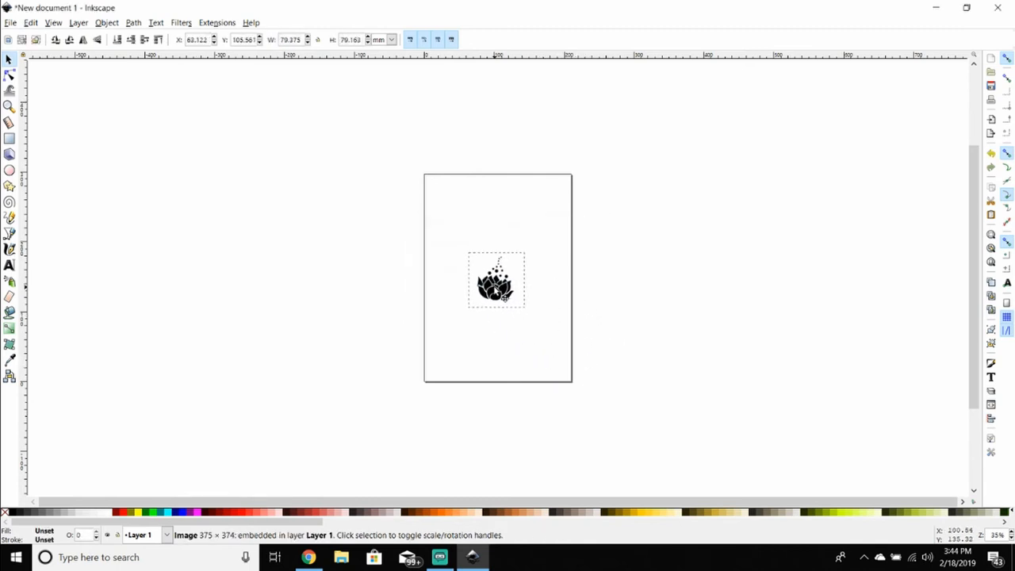
{"action": "left_click", "coordinate": [496, 279]}
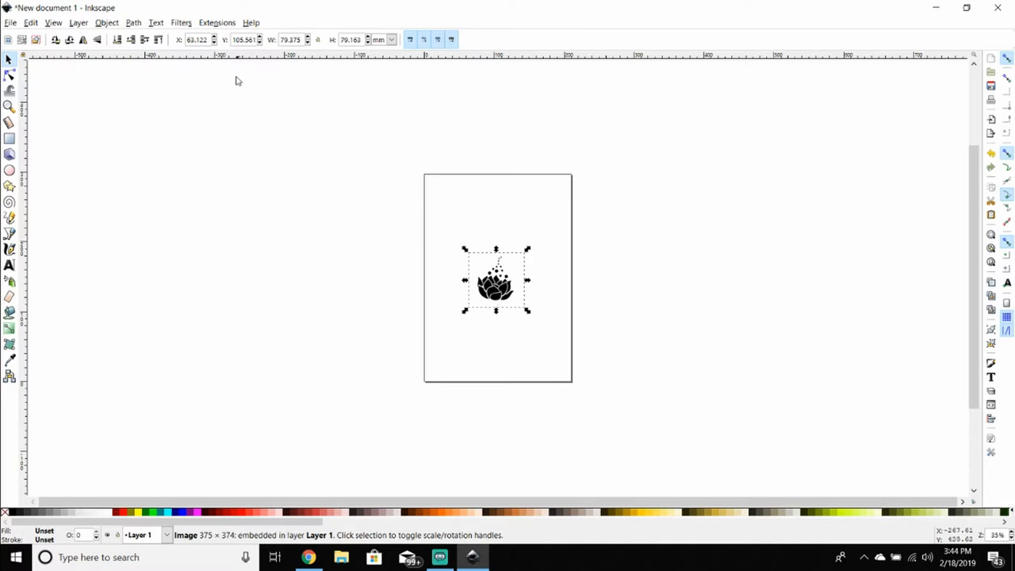
Step: Bring up Trace Bitmap for the lotus image and enlarge its window
{"action": "left_click", "coordinate": [133, 23]}
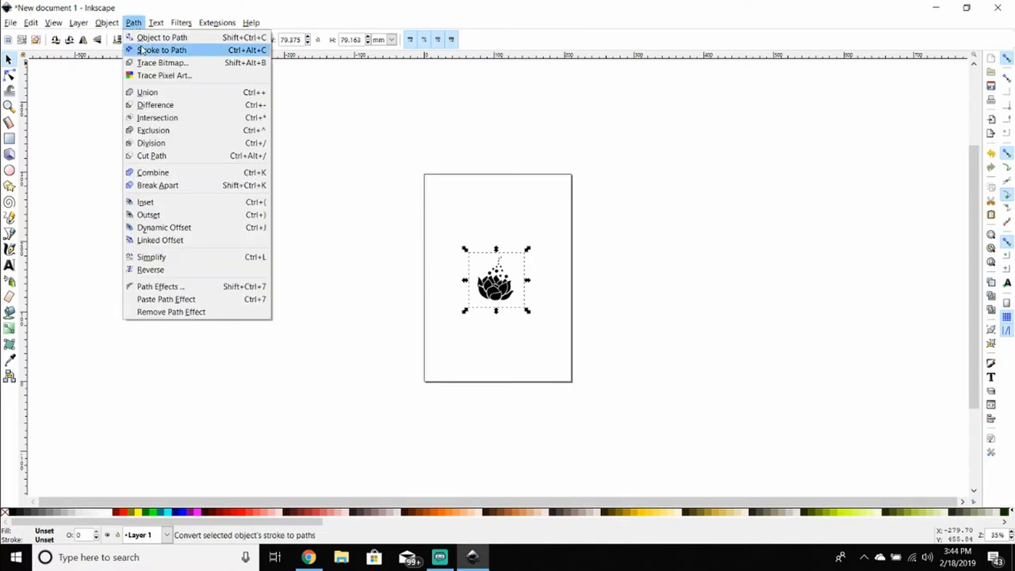
{"action": "left_click", "coordinate": [162, 64]}
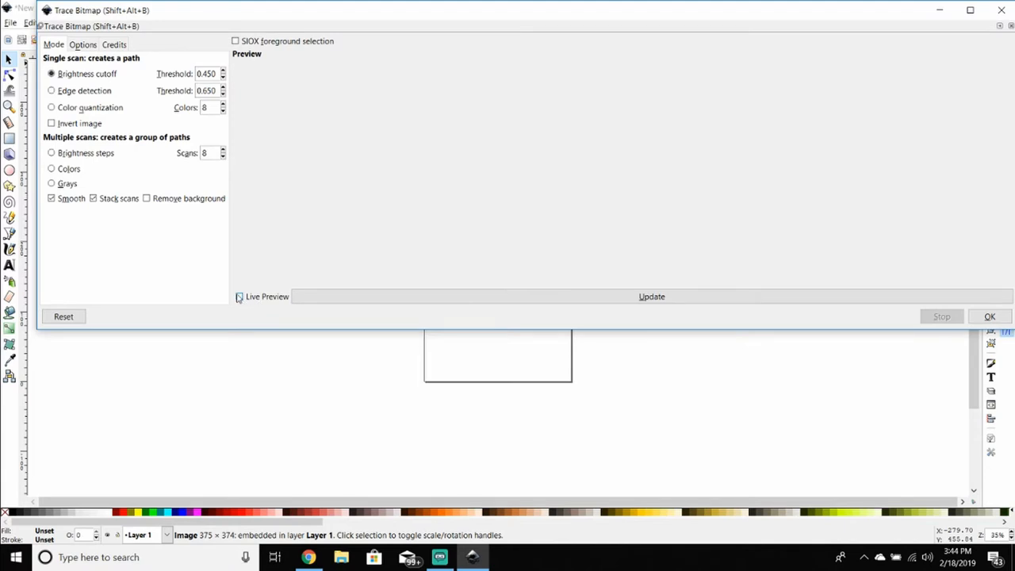
{"action": "left_click", "coordinate": [238, 297]}
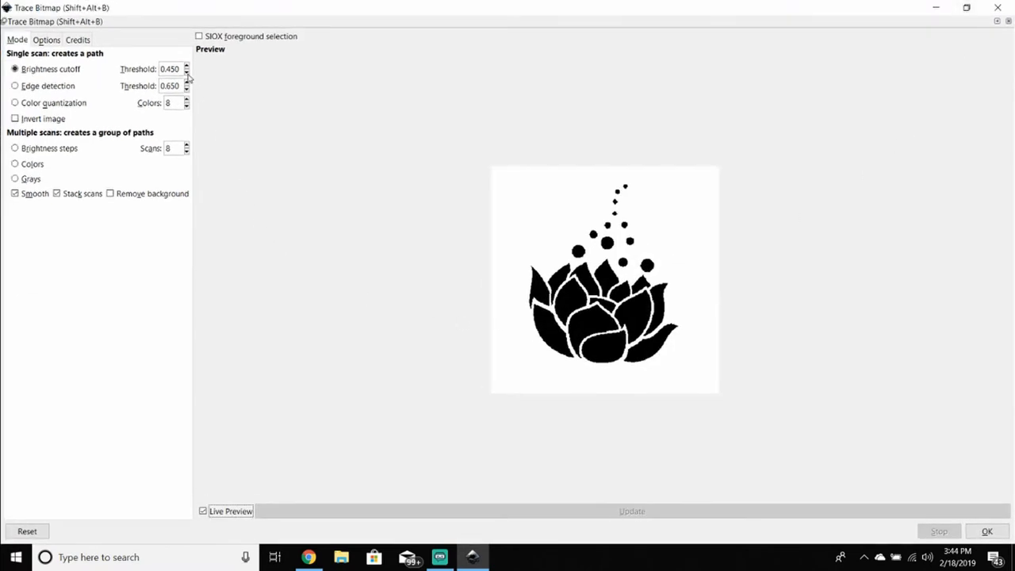
Step: Lower the brightness cutoff threshold from 0.780 to 0.590
{"action": "left_click", "coordinate": [187, 67]}
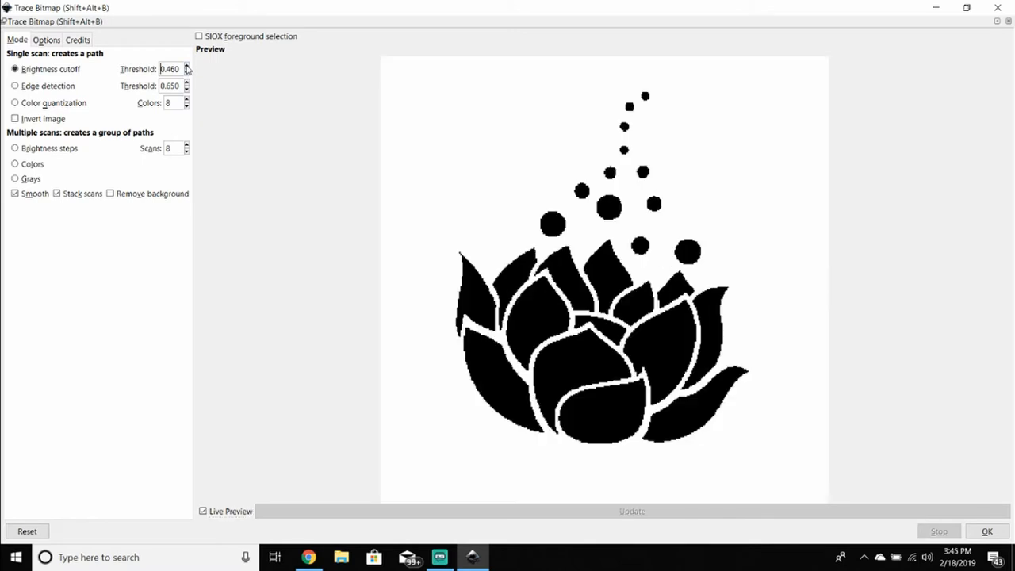
{"action": "left_click", "coordinate": [187, 67]}
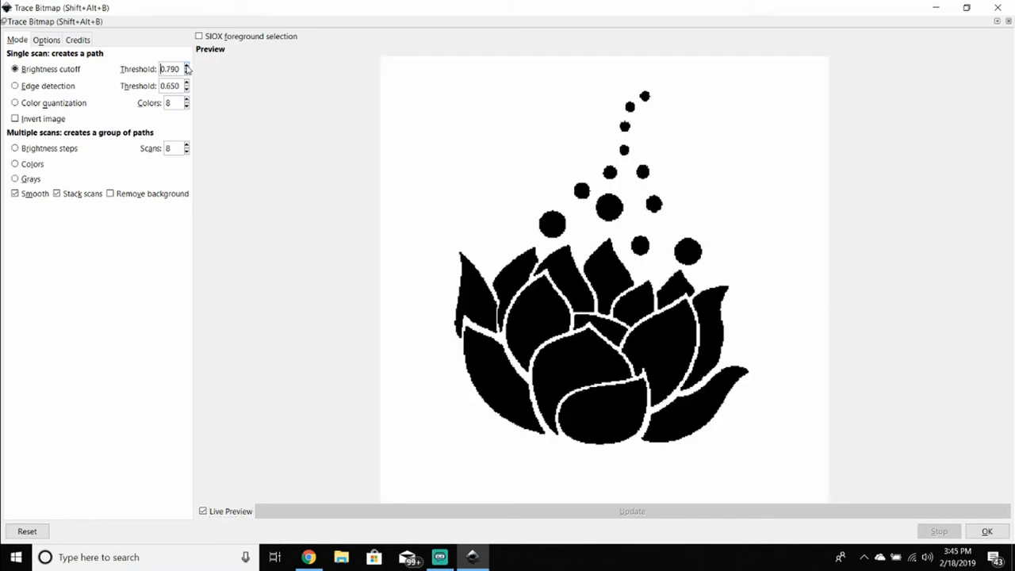
{"action": "left_click", "coordinate": [187, 67]}
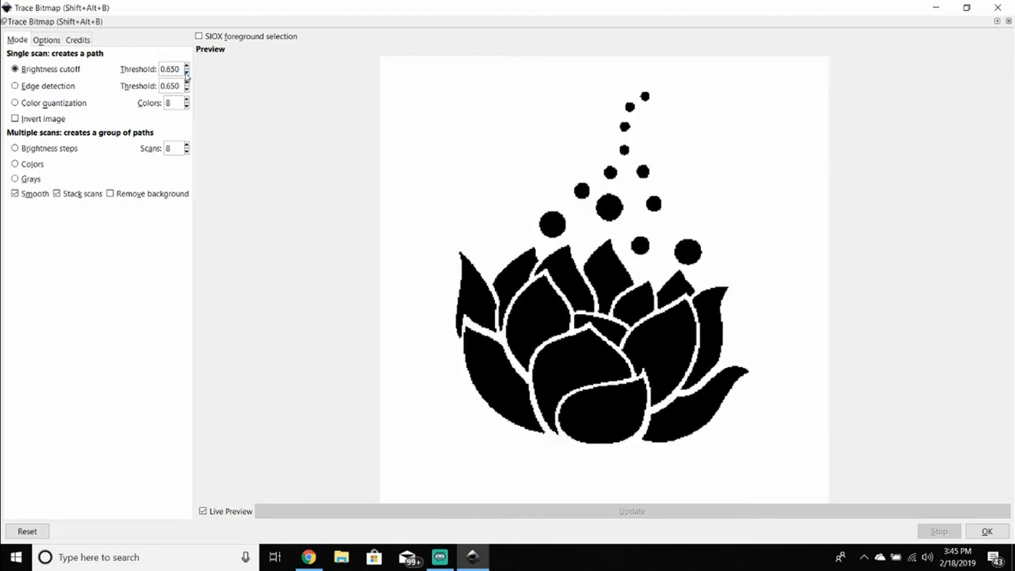
{"action": "left_click", "coordinate": [187, 71]}
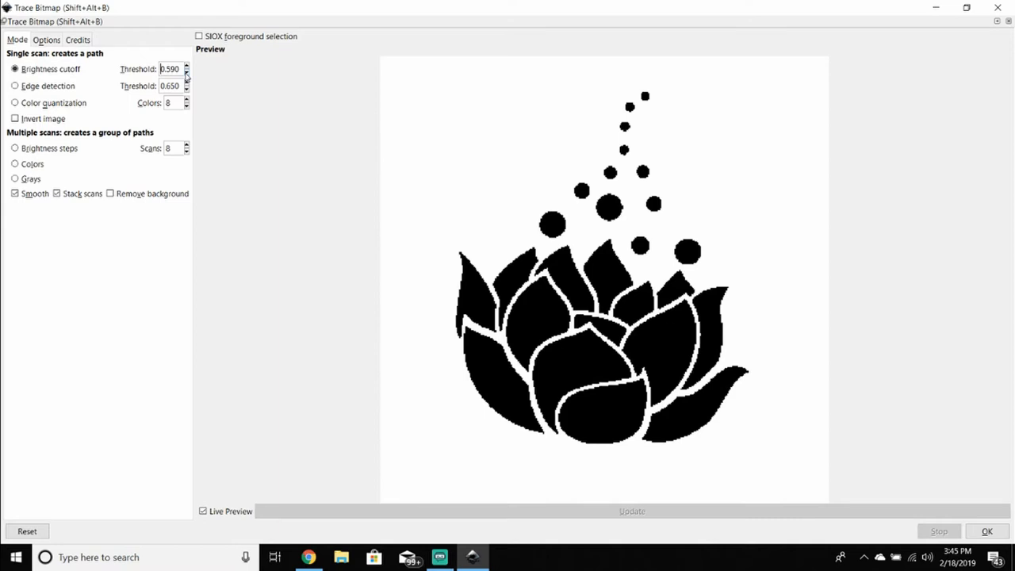
{"action": "mouse_move", "coordinate": [151, 95]}
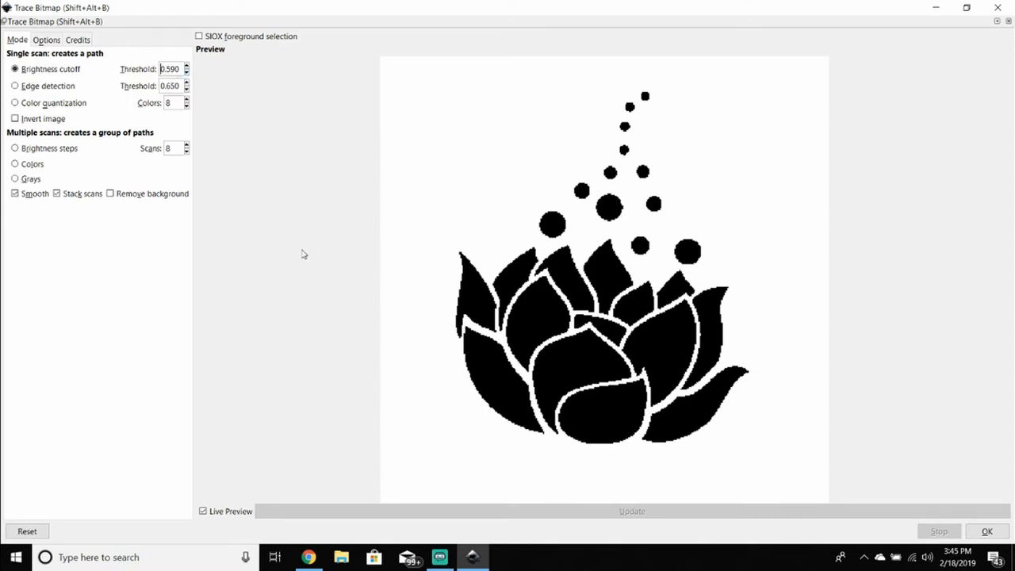
{"action": "mouse_move", "coordinate": [447, 320]}
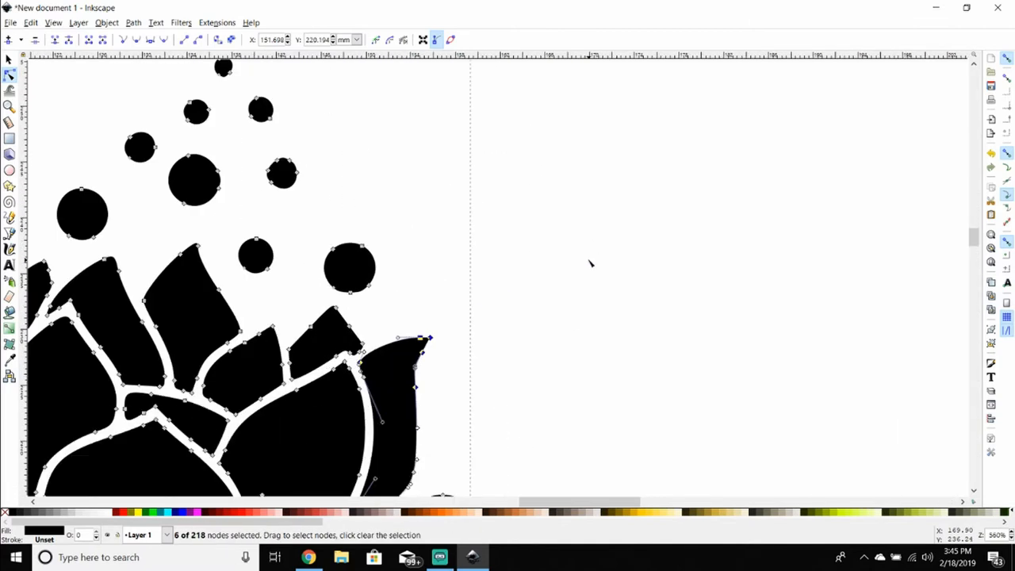
{"action": "mouse_move", "coordinate": [349, 326]}
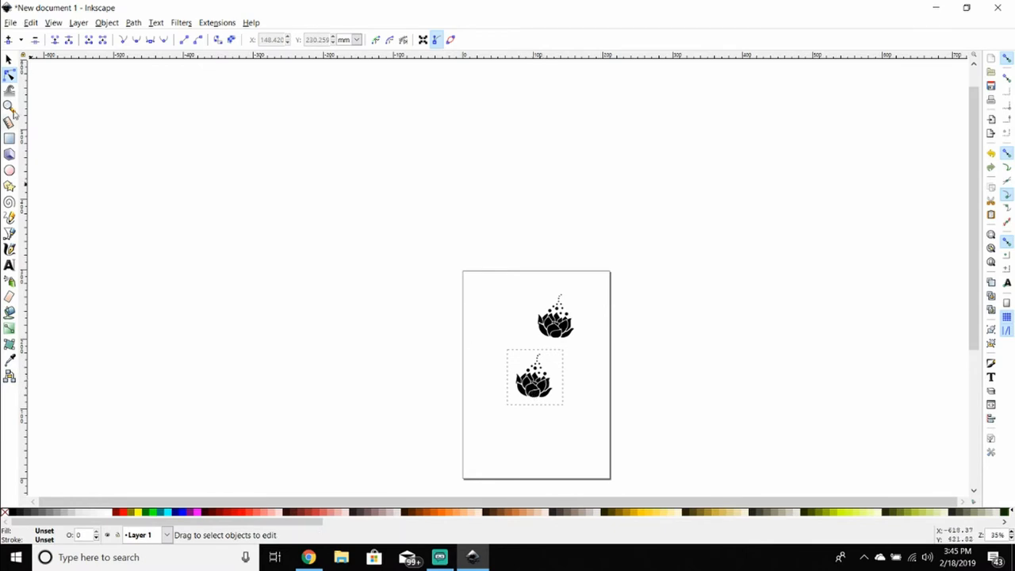
Step: Select the traced lotus path and move it to the middle of the page
{"action": "left_click", "coordinate": [533, 377]}
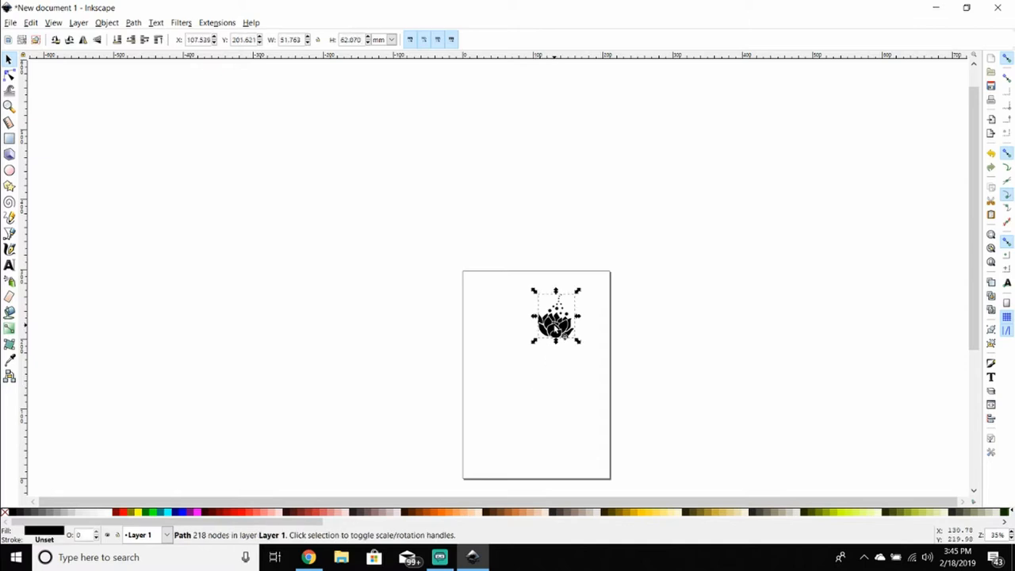
{"action": "left_click_drag", "start_coordinate": [555, 317], "coordinate": [536, 372]}
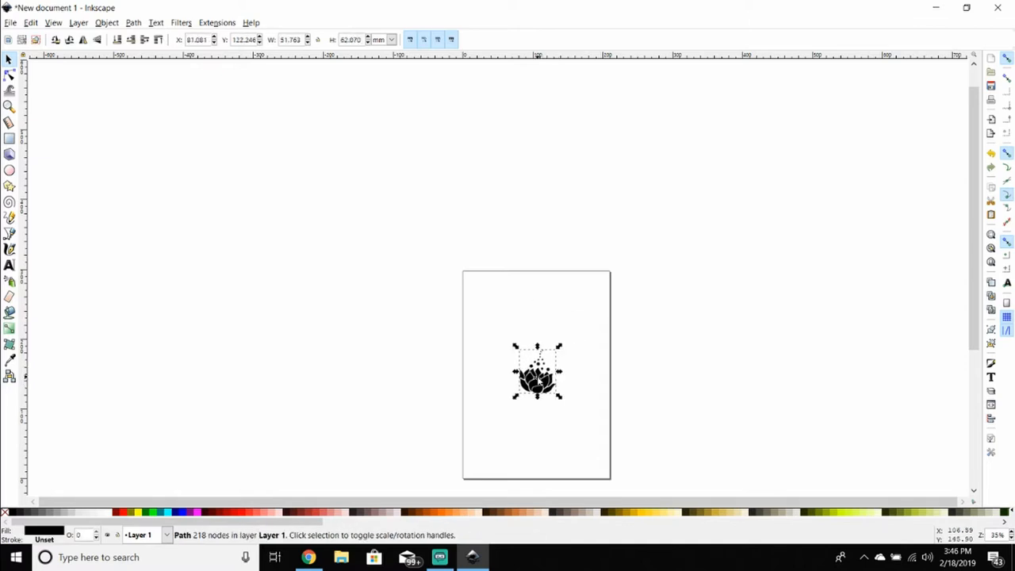
{"action": "mouse_move", "coordinate": [105, 83]}
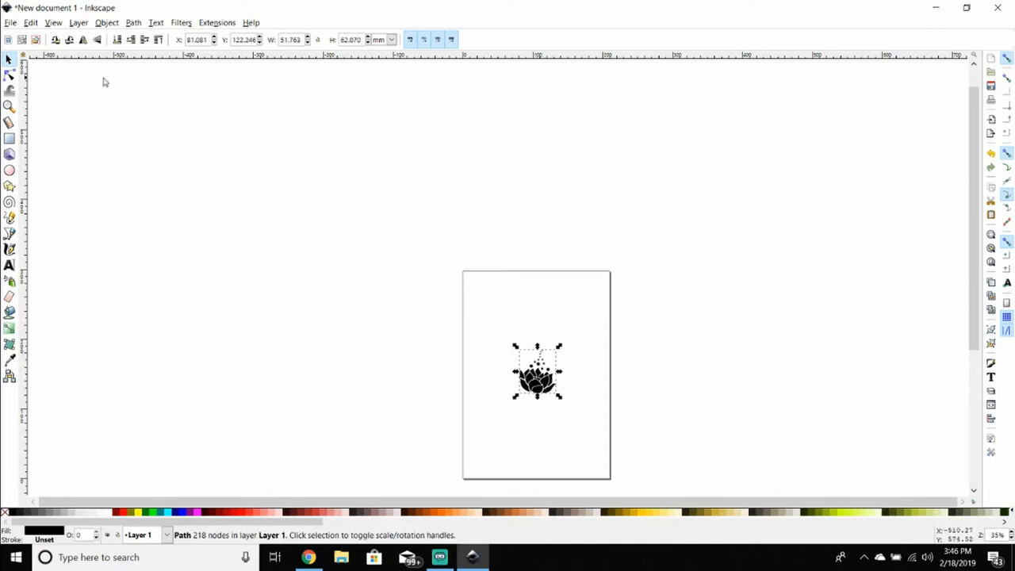
Step: Save the drawing as flower.svg in the youtube sil to cnc folder
{"action": "left_click", "coordinate": [9, 22]}
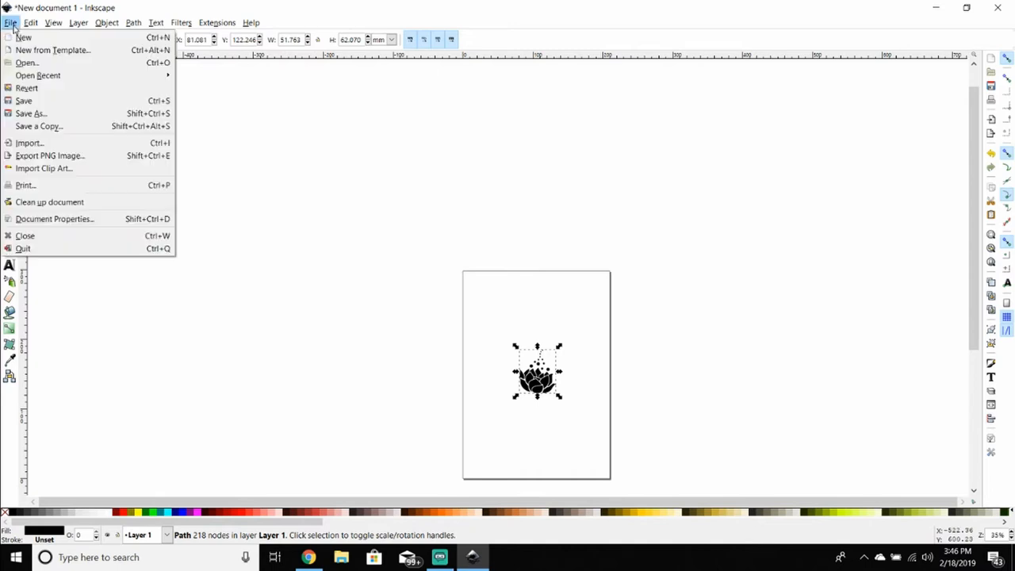
{"action": "mouse_move", "coordinate": [34, 181]}
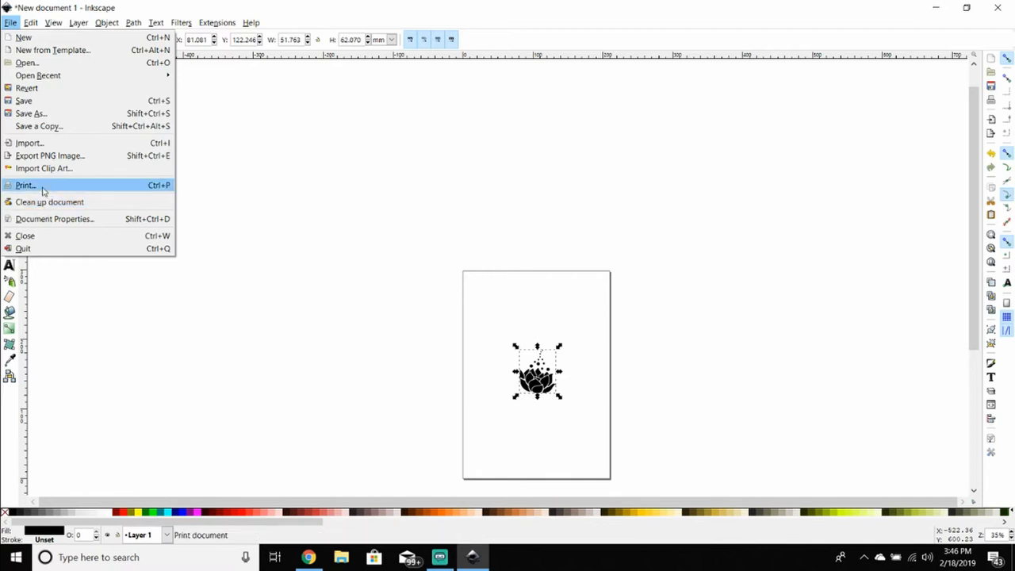
{"action": "left_click", "coordinate": [32, 114]}
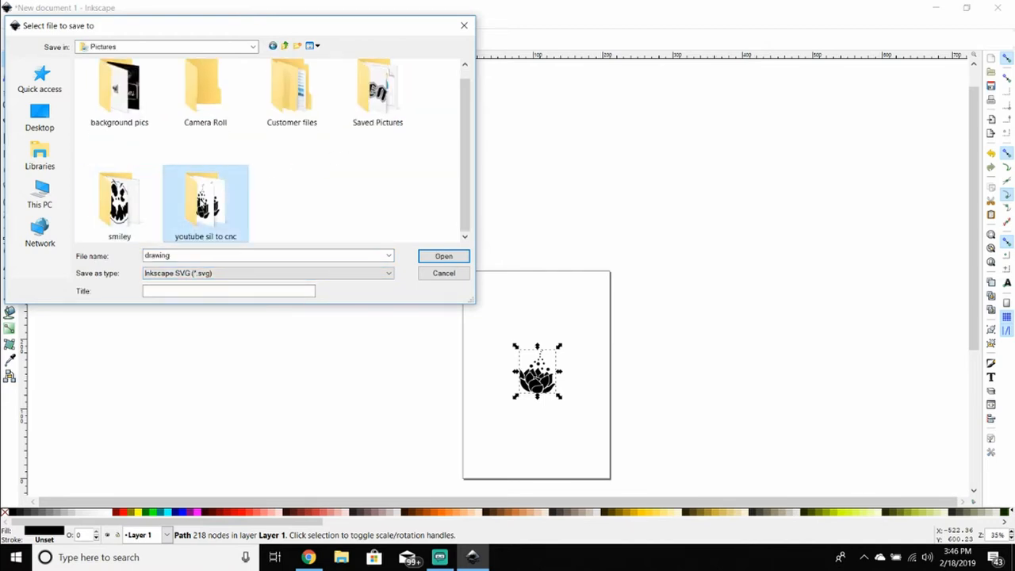
{"action": "double_click", "coordinate": [207, 203]}
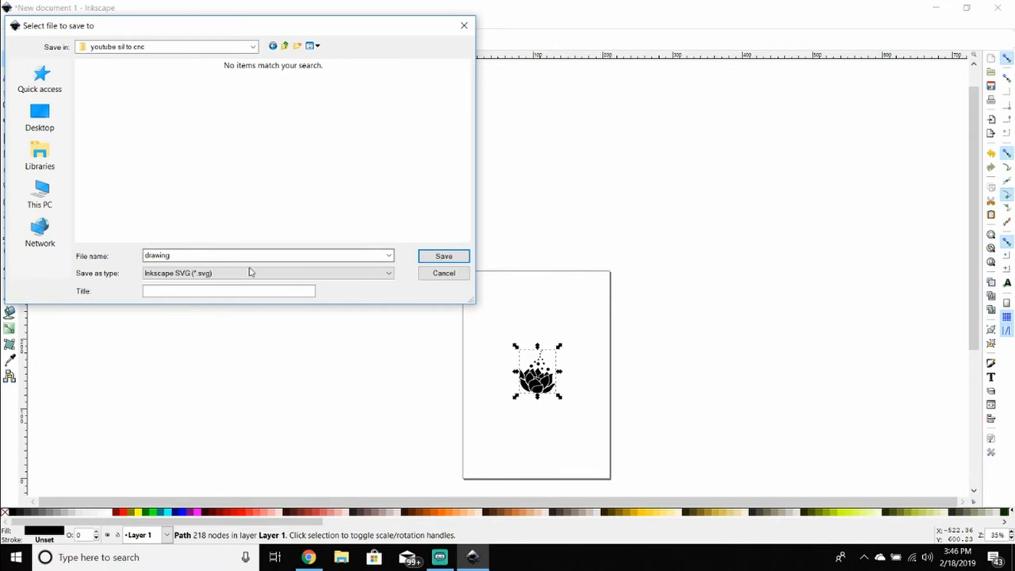
{"action": "left_click", "coordinate": [266, 254]}
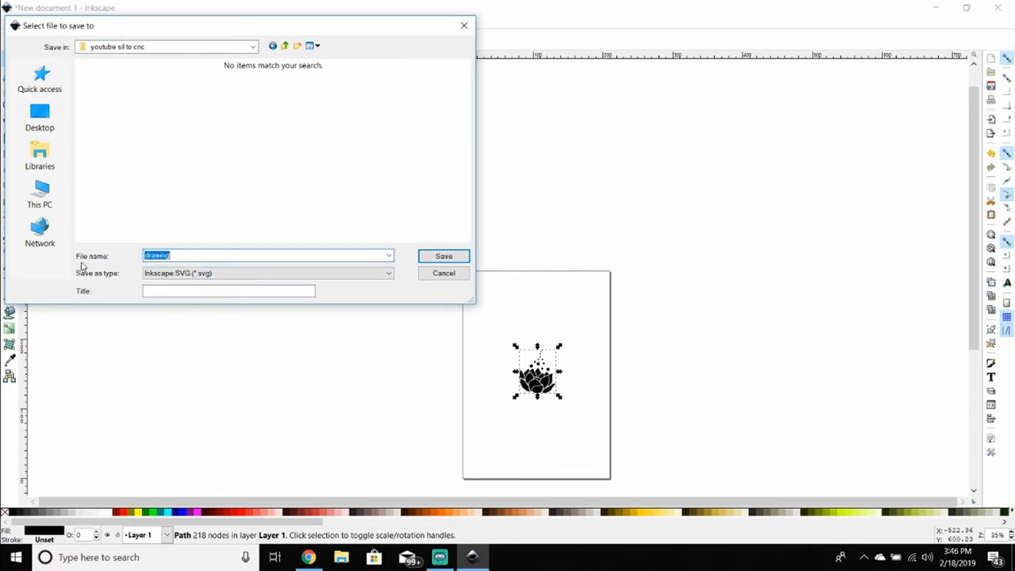
{"action": "type", "text": "flower.svg"}
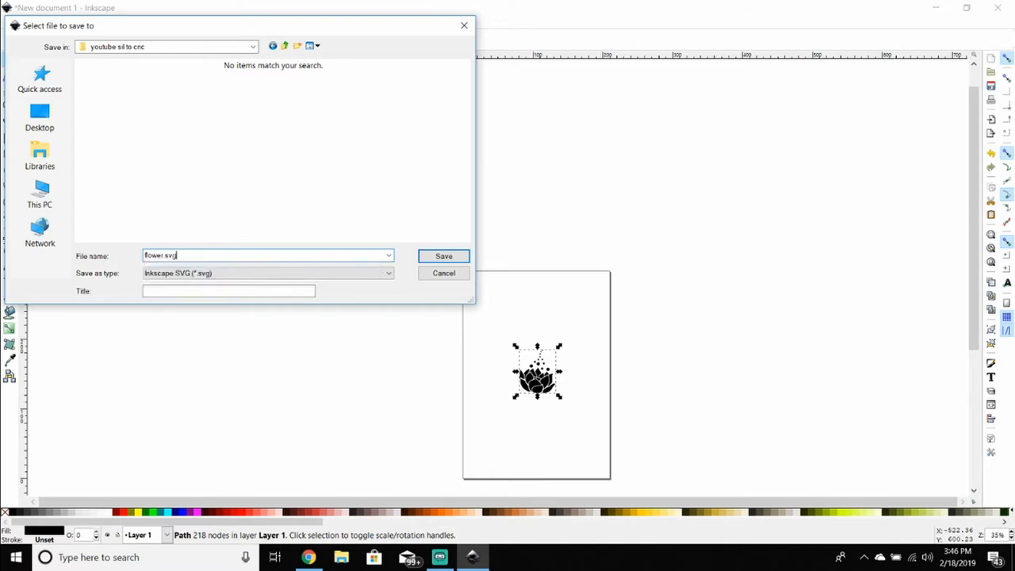
{"action": "left_click", "coordinate": [444, 256]}
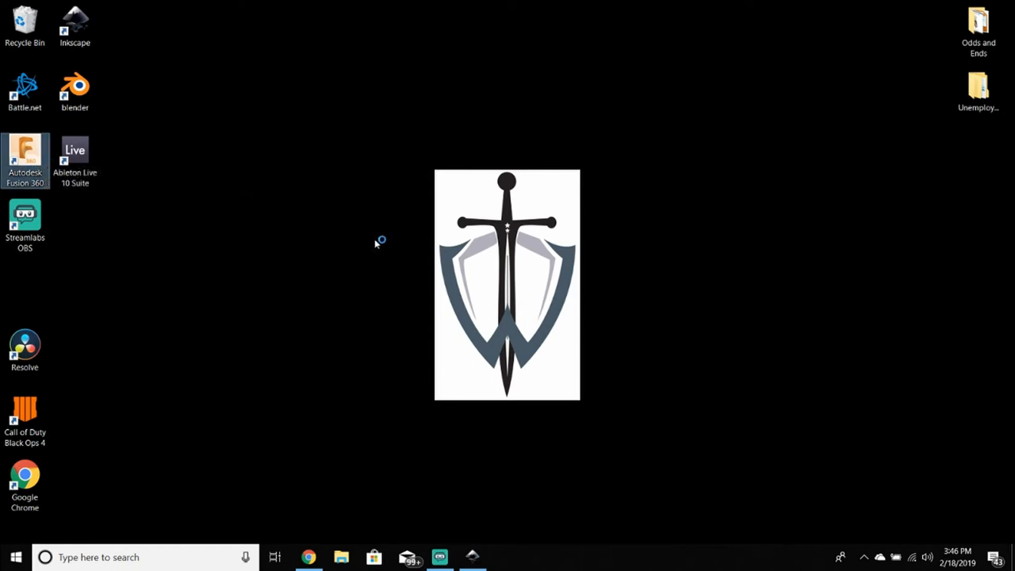
Step: Launch Fusion 360 into a new untitled design and show the workspace list
{"action": "double_click", "coordinate": [25, 156]}
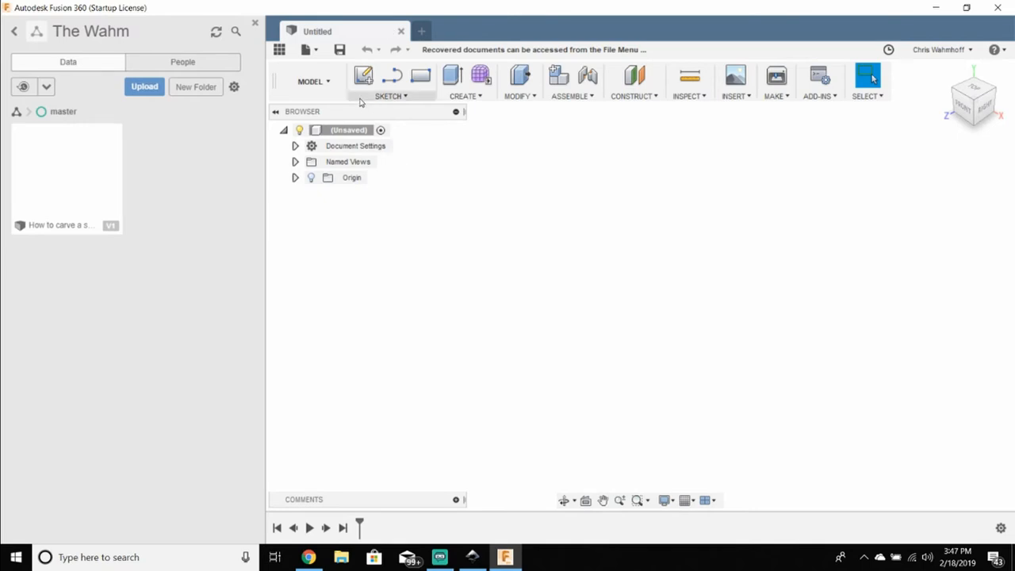
{"action": "left_click", "coordinate": [312, 80]}
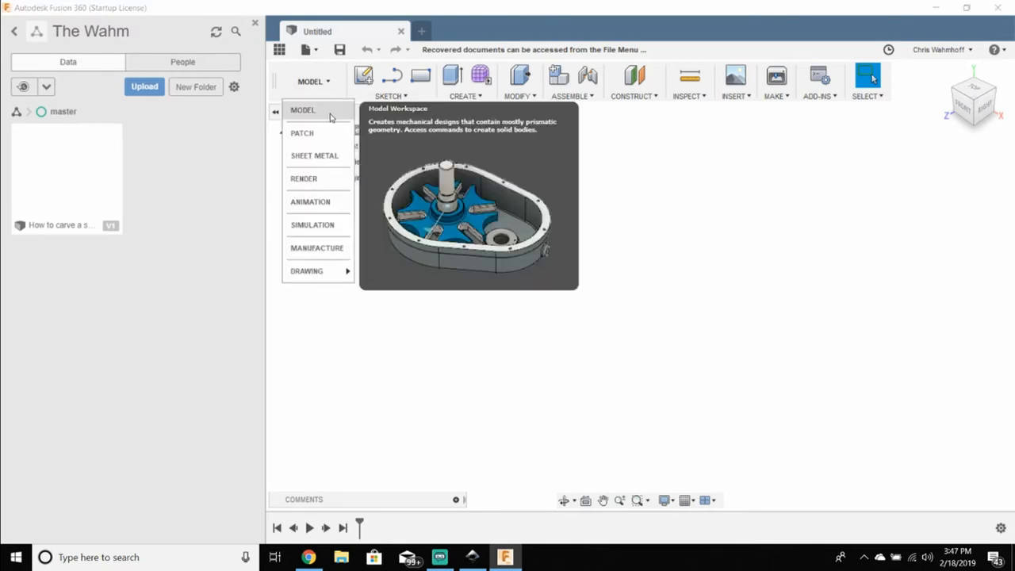
{"action": "mouse_move", "coordinate": [327, 117]}
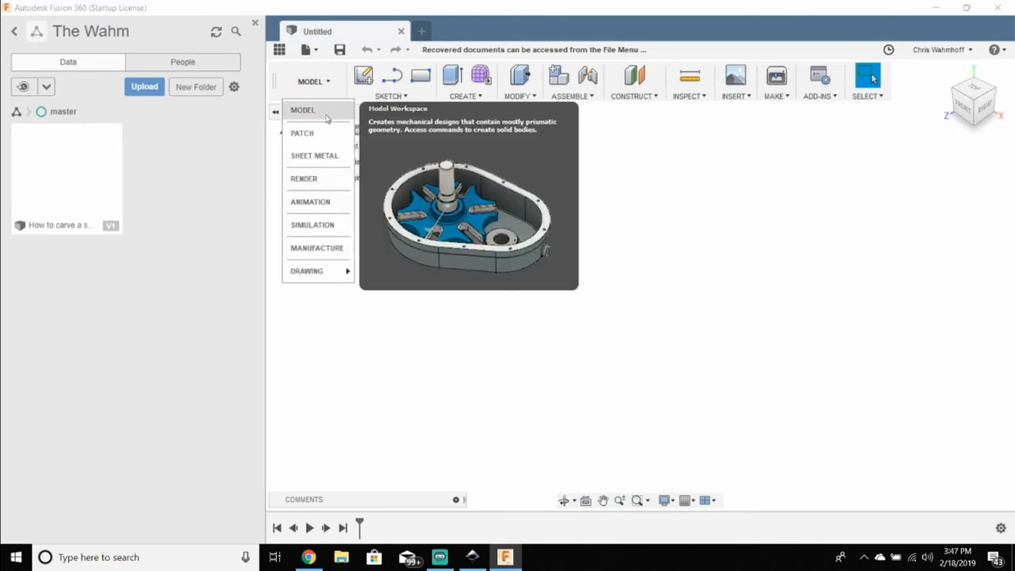
{"action": "mouse_move", "coordinate": [318, 270]}
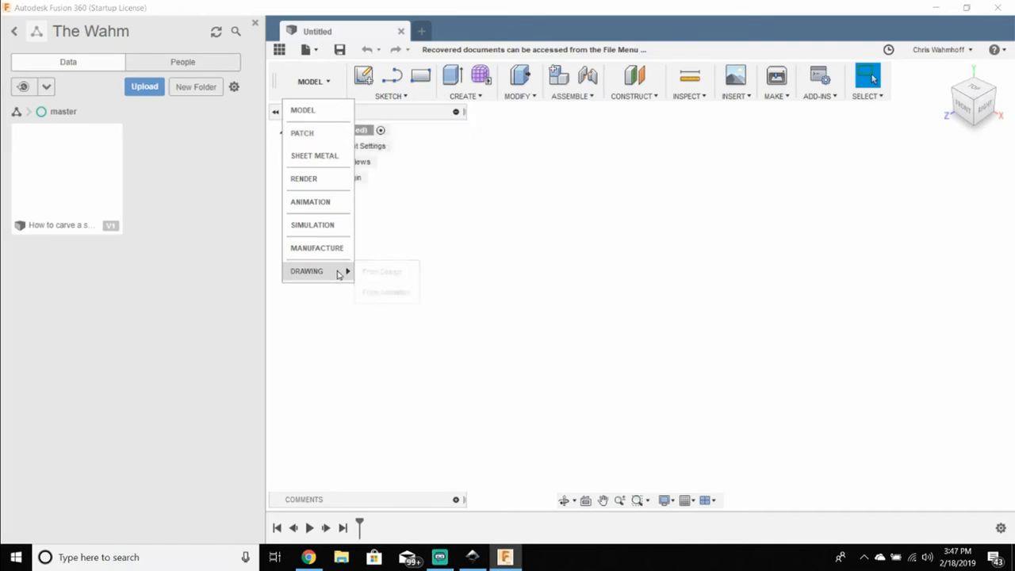
{"action": "mouse_move", "coordinate": [314, 156]}
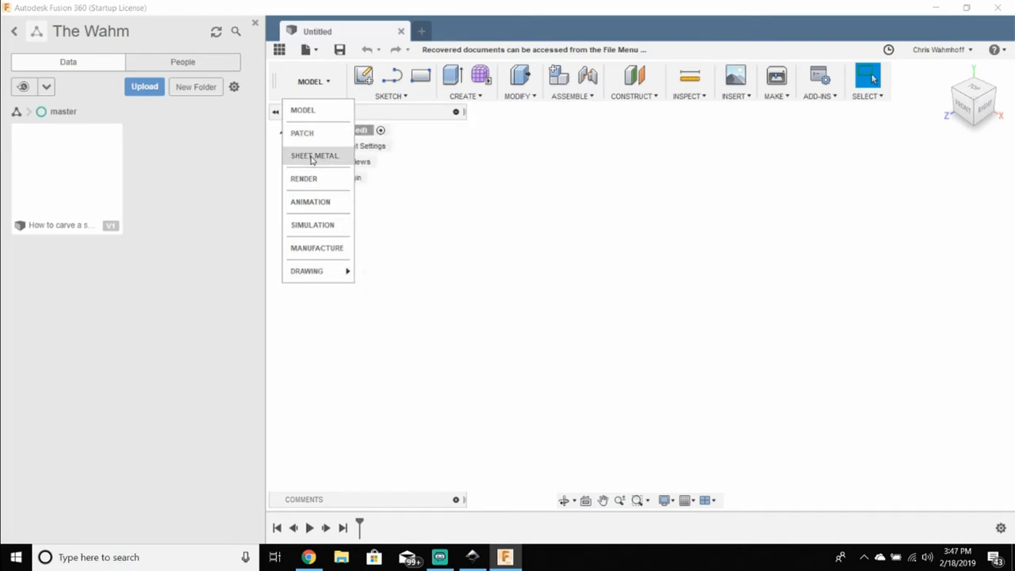
{"action": "mouse_move", "coordinate": [305, 178]}
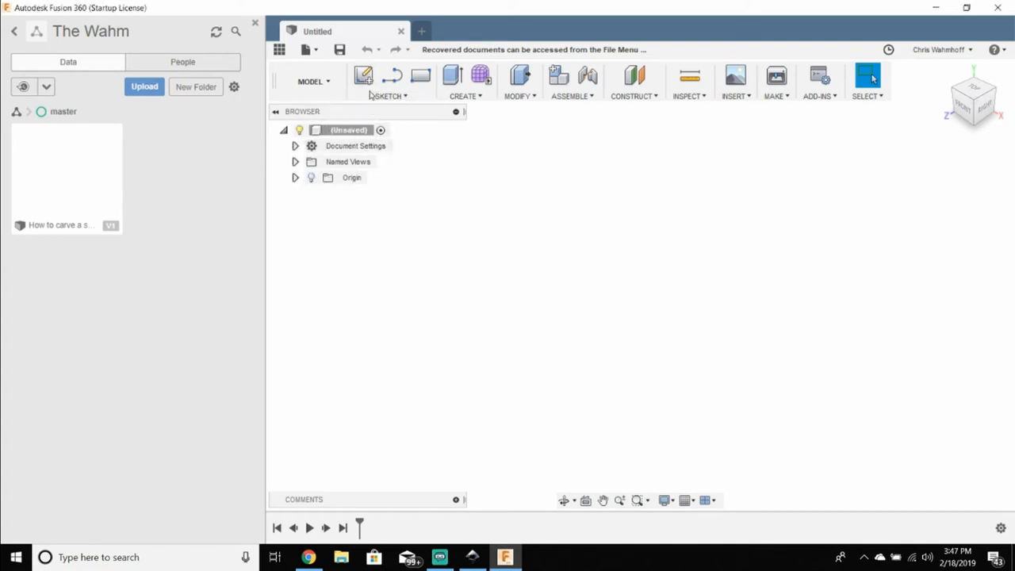
Step: Create a new component and start a sketch on a base plane
{"action": "left_click", "coordinate": [363, 77]}
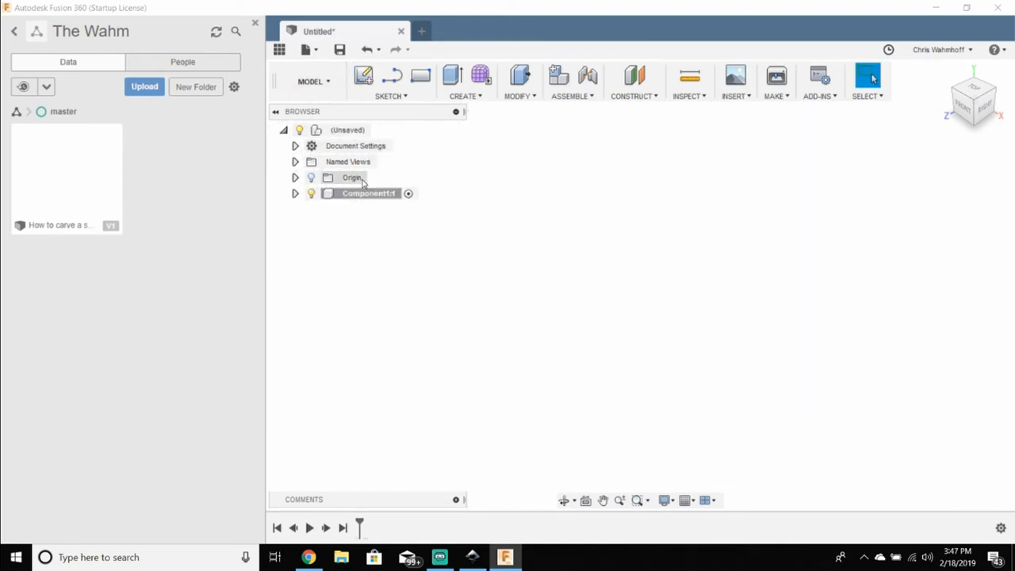
{"action": "left_click", "coordinate": [362, 76]}
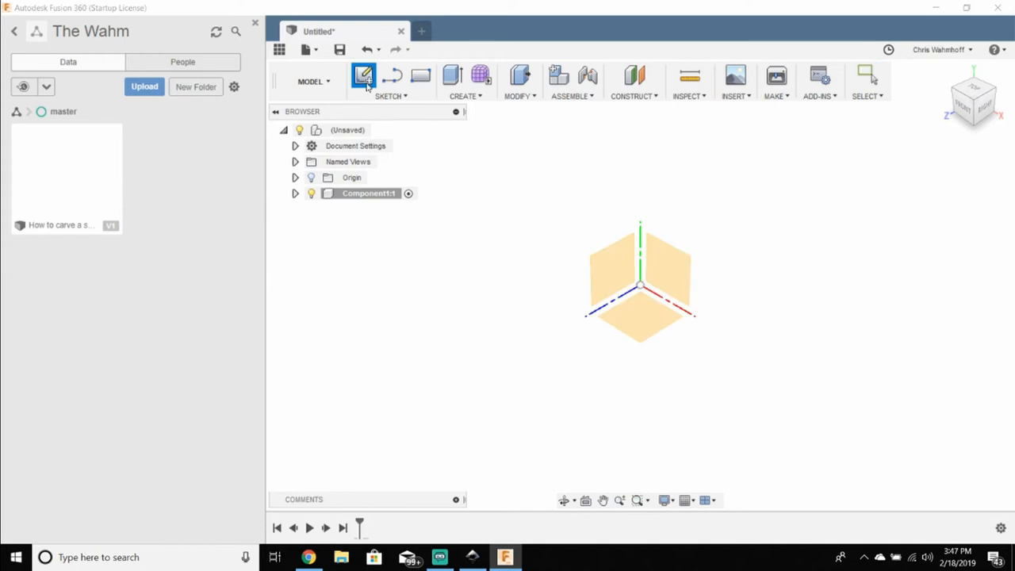
{"action": "left_click", "coordinate": [363, 76]}
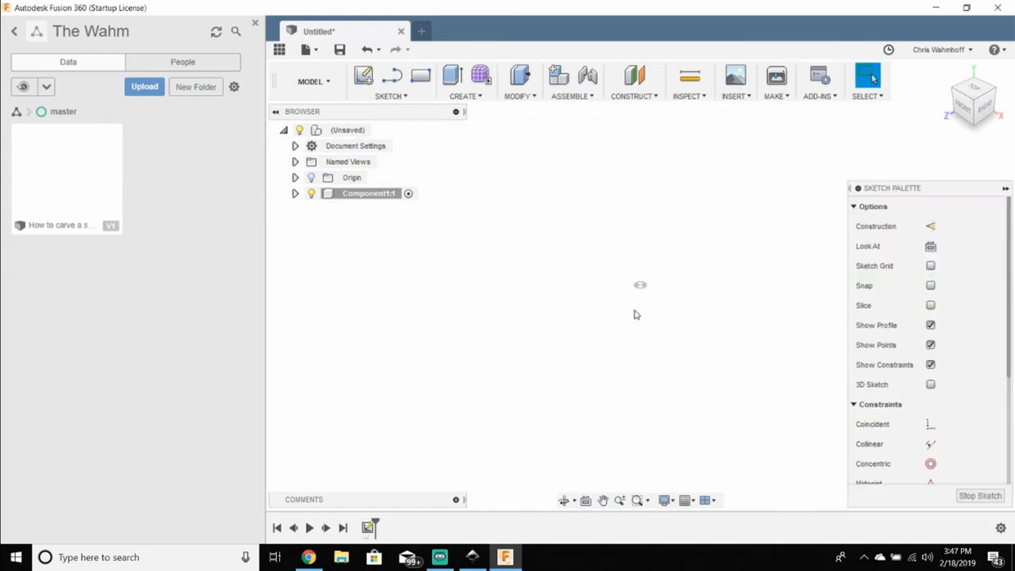
Step: Sketch a centre rectangle at the origin, entering 5 for its size
{"action": "left_click", "coordinate": [390, 81]}
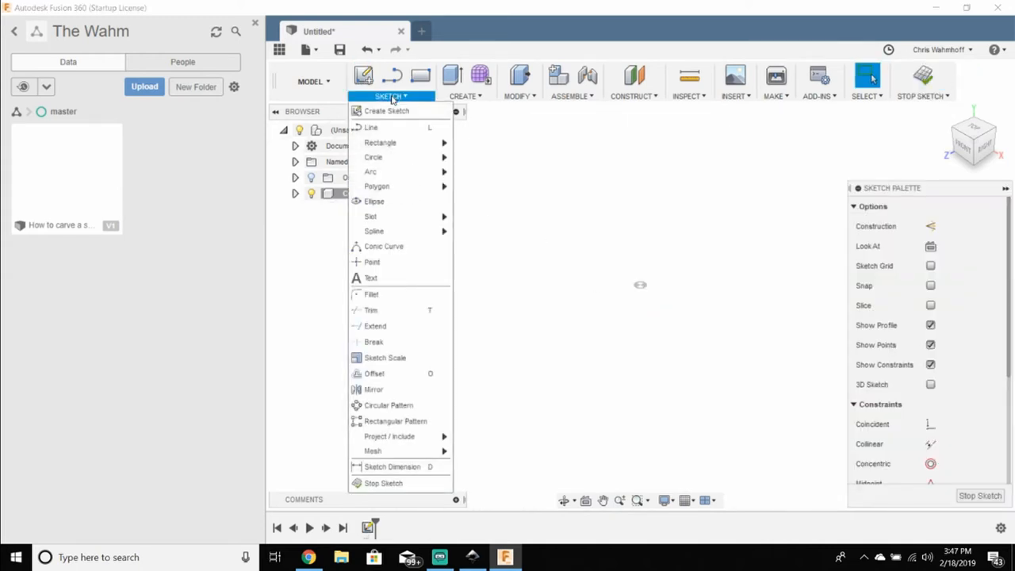
{"action": "mouse_move", "coordinate": [380, 143]}
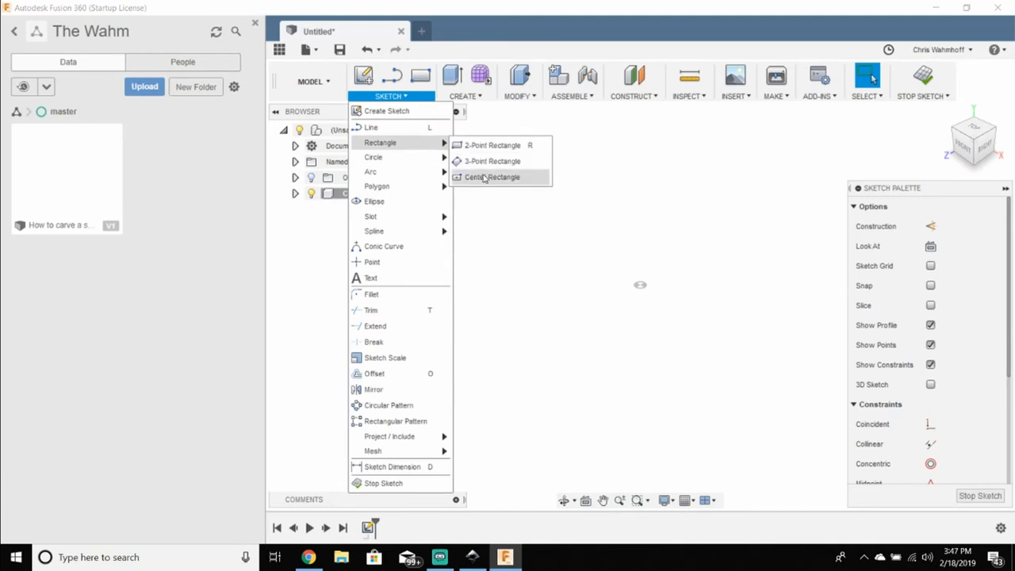
{"action": "left_click", "coordinate": [491, 178]}
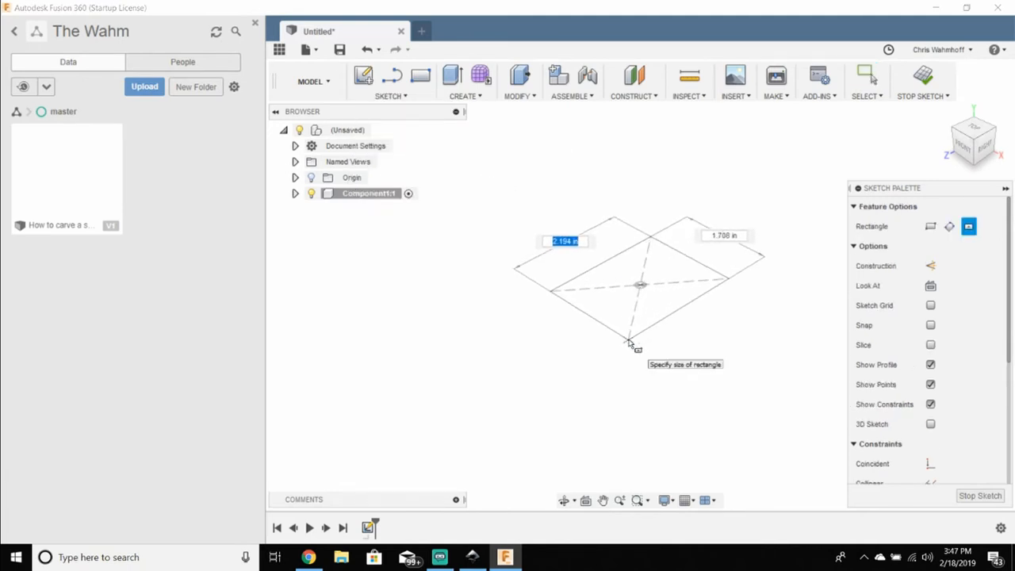
{"action": "type", "text": "5.00"}
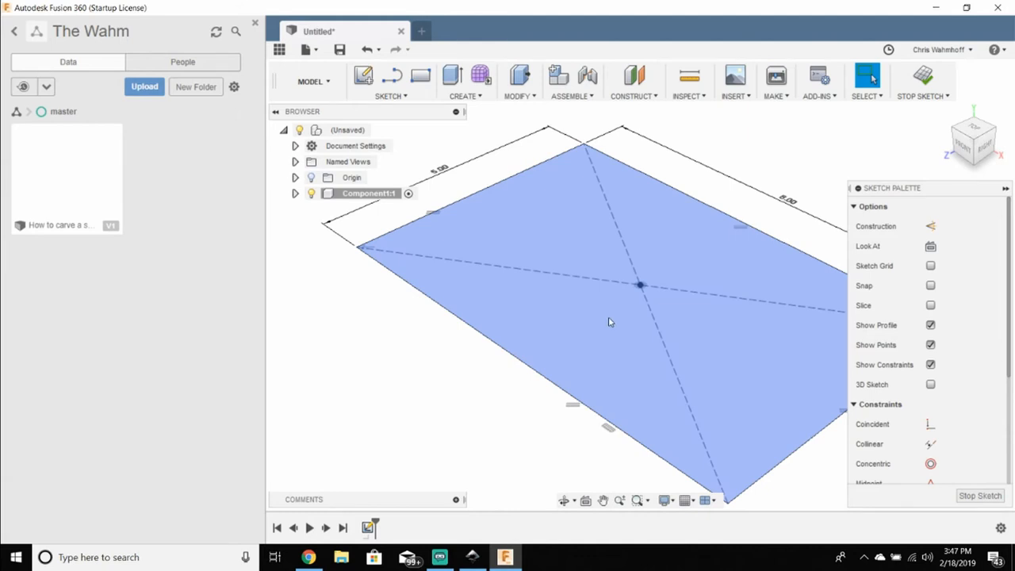
Step: Extrude the rectangle profile 1.25 to form the flat board
{"action": "key", "text": "e"}
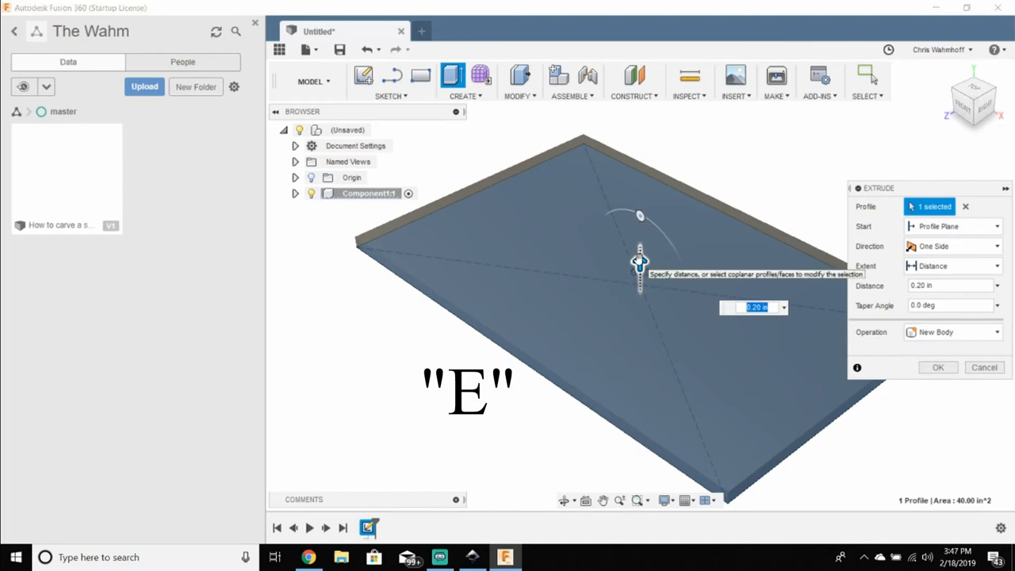
{"action": "type", "text": "1.25"}
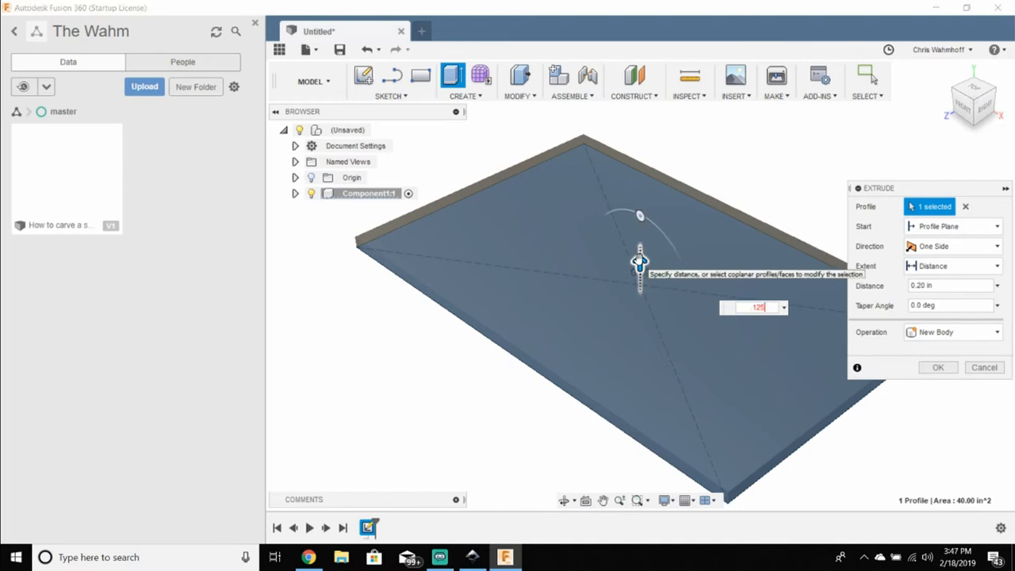
{"action": "left_click", "coordinate": [938, 368]}
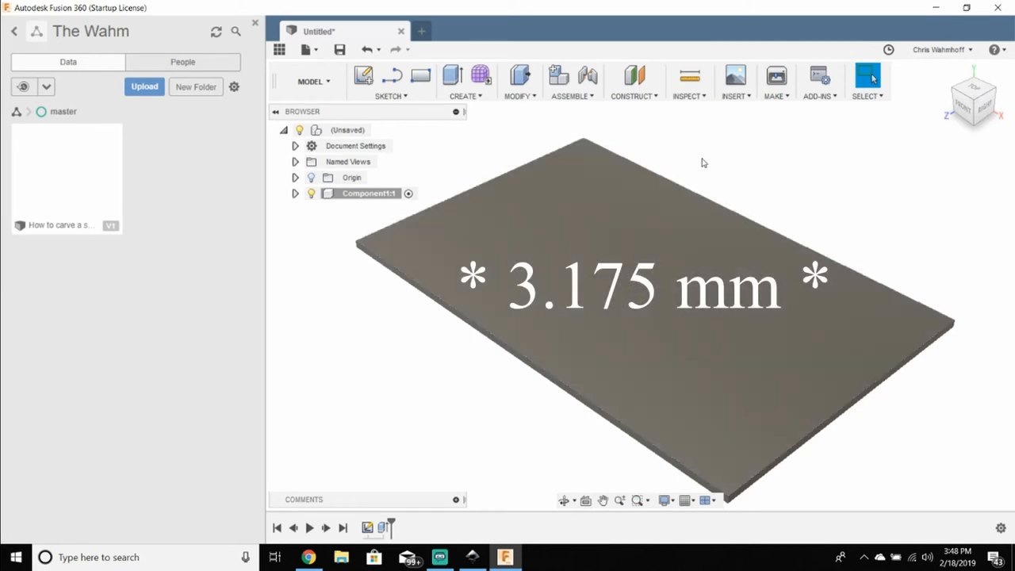
Step: Insert the lotus SVG from the youtube sil to cnc folder onto the board's top face
{"action": "left_click", "coordinate": [733, 82]}
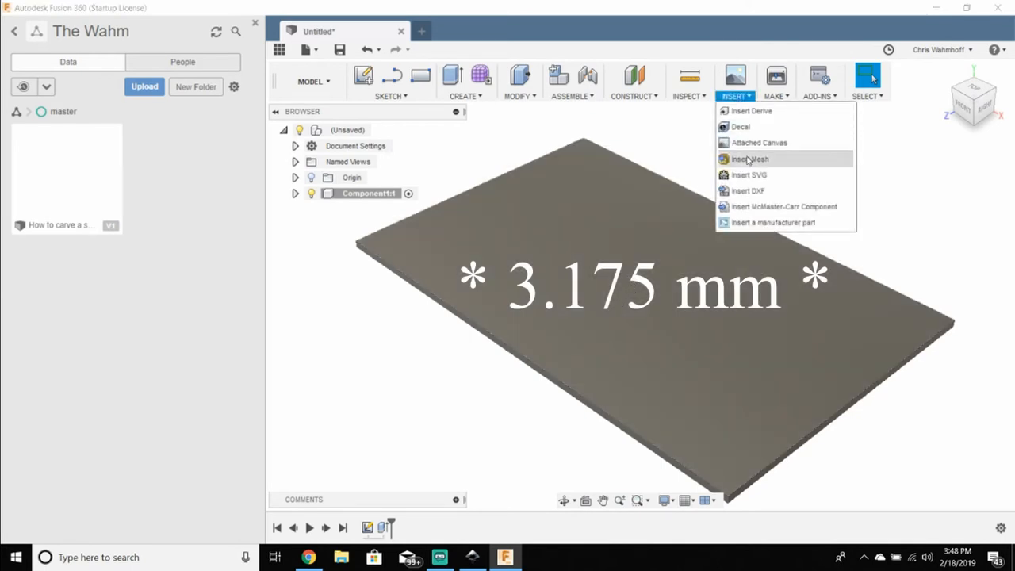
{"action": "left_click", "coordinate": [749, 174]}
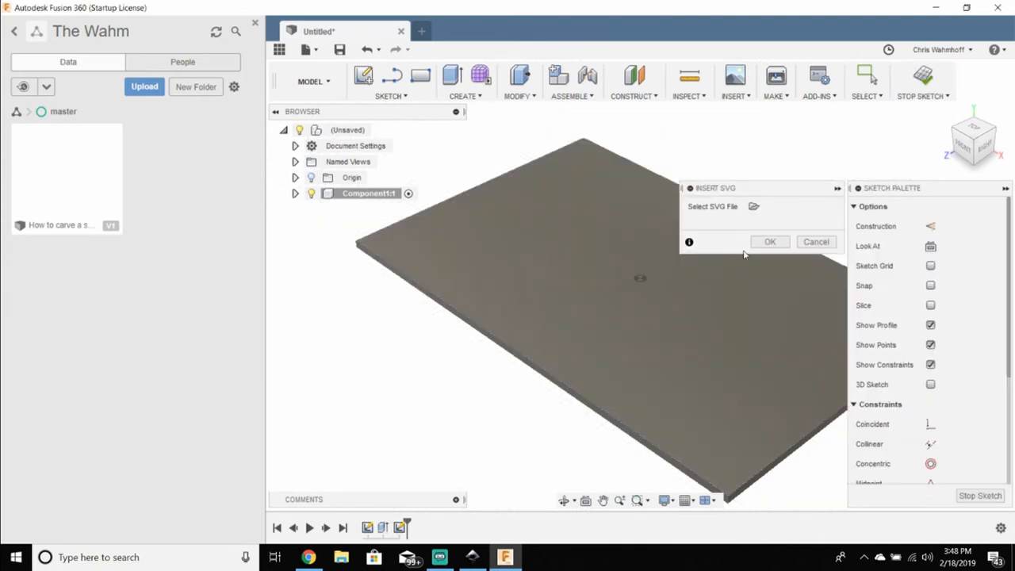
{"action": "left_click", "coordinate": [753, 206]}
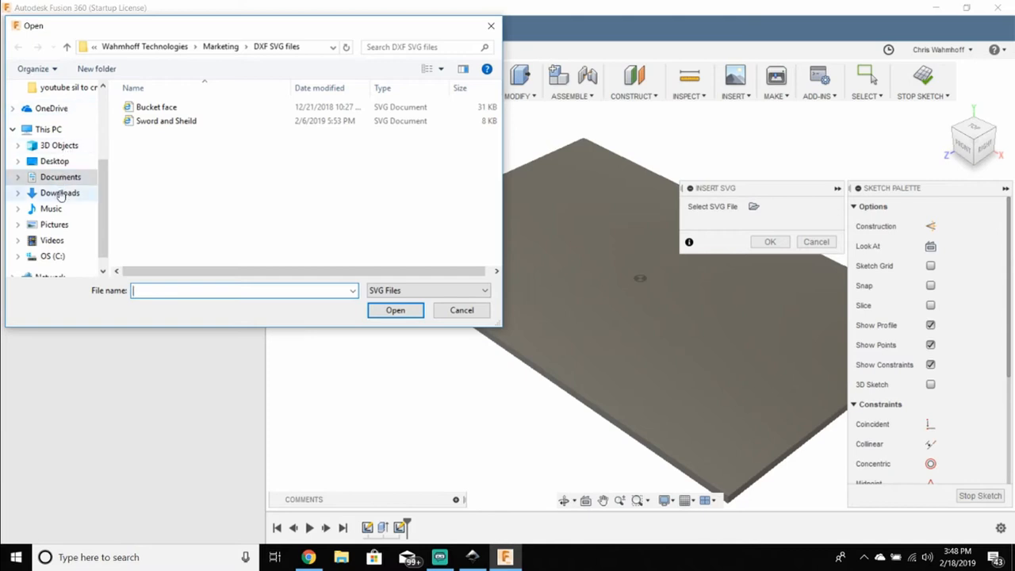
{"action": "left_click", "coordinate": [54, 225]}
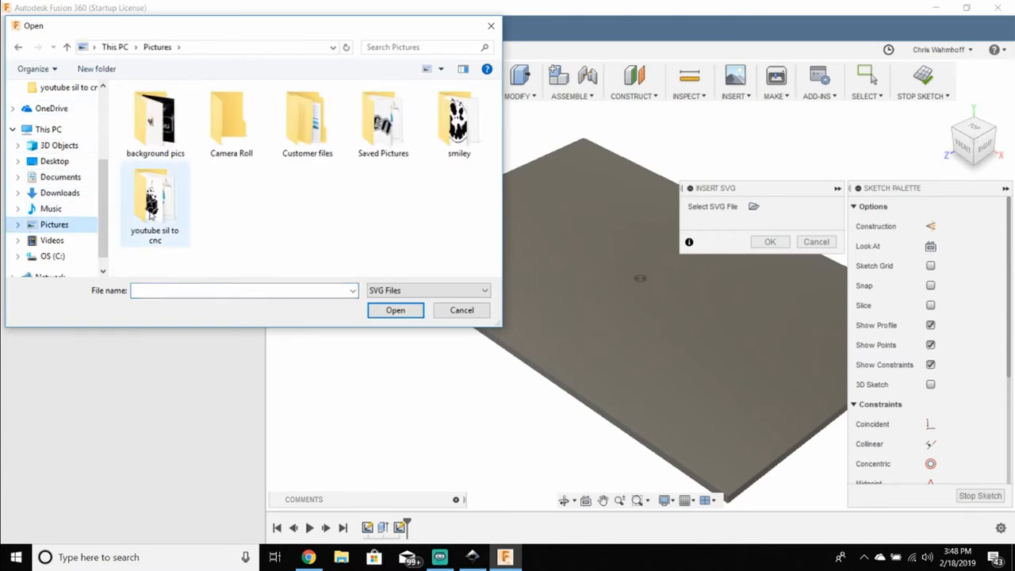
{"action": "double_click", "coordinate": [156, 199]}
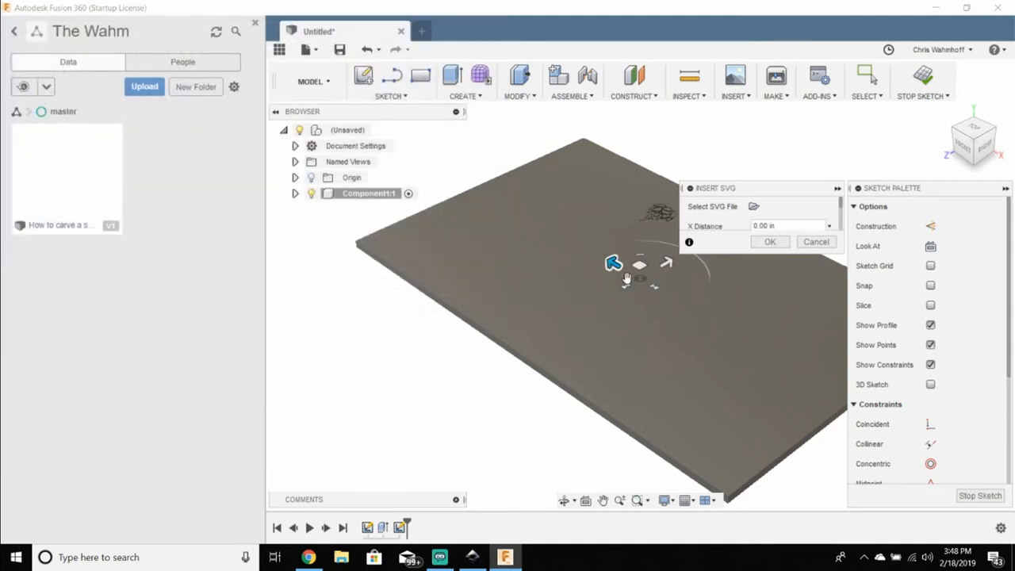
{"action": "mouse_move", "coordinate": [775, 192]}
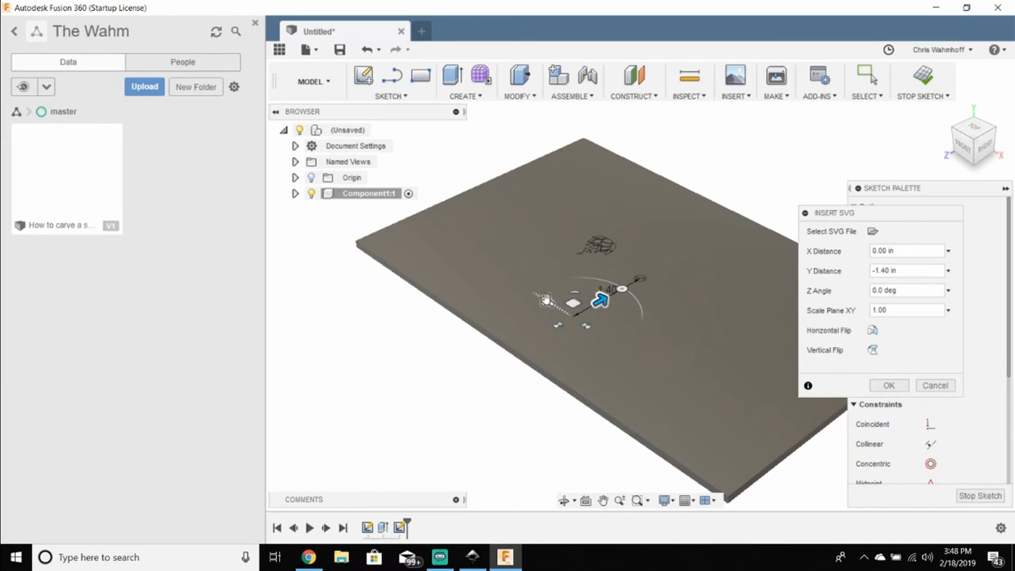
Step: Shift the lotus drawing -2.50 in along X to position it on the board
{"action": "left_click_drag", "start_coordinate": [599, 300], "coordinate": [615, 326]}
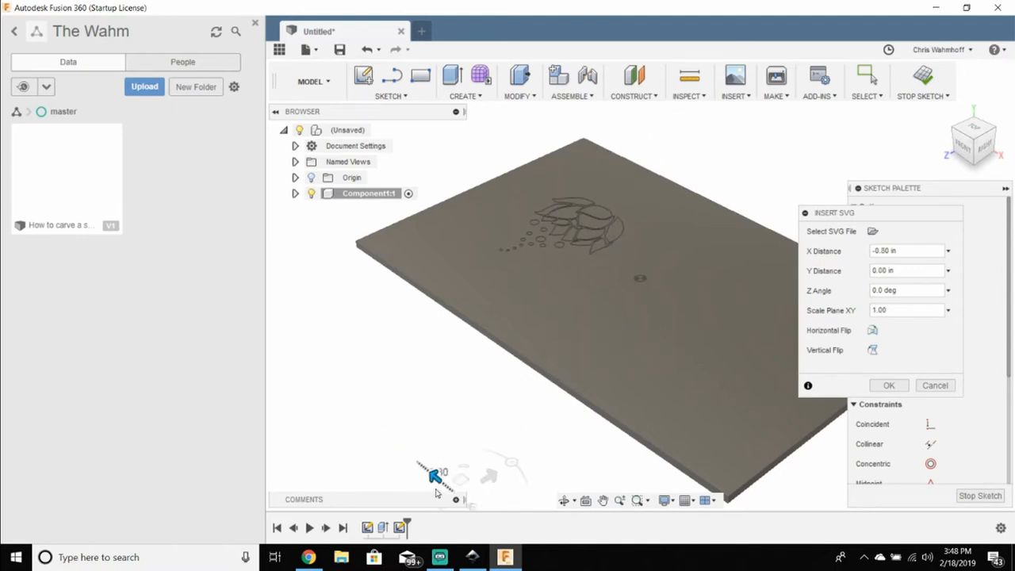
{"action": "left_click_drag", "start_coordinate": [434, 475], "coordinate": [484, 448]}
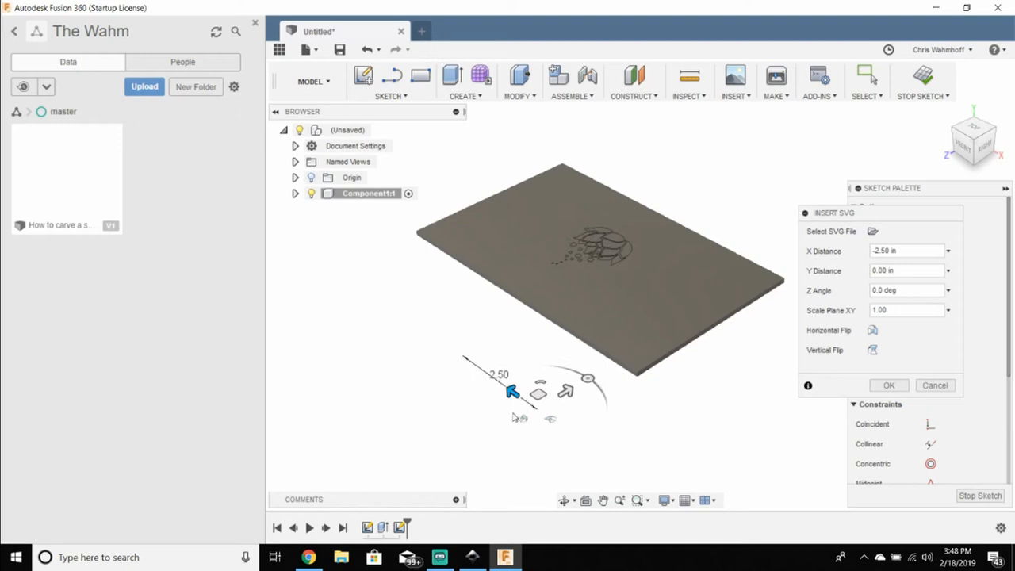
{"action": "mouse_move", "coordinate": [491, 331]}
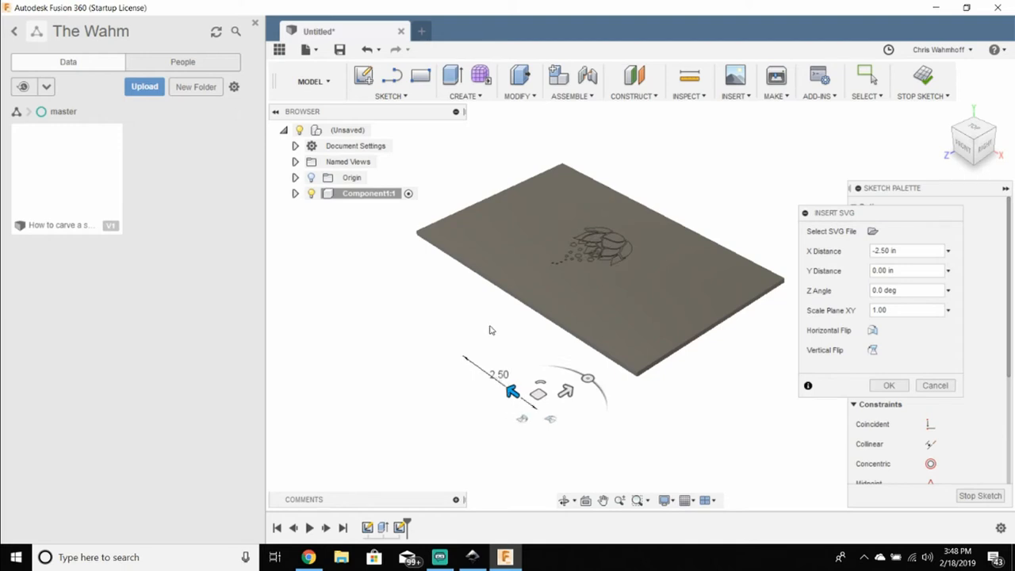
{"action": "mouse_move", "coordinate": [549, 367]}
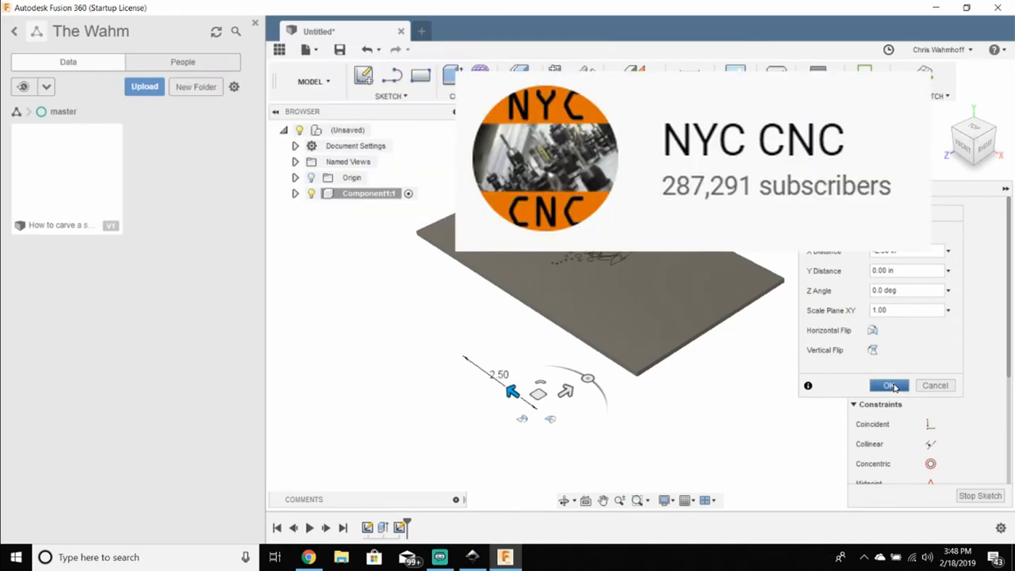
Step: Press Pull the selected lotus petal and dot profiles to a negative depth, recessing them into the board
{"action": "left_click", "coordinate": [889, 385]}
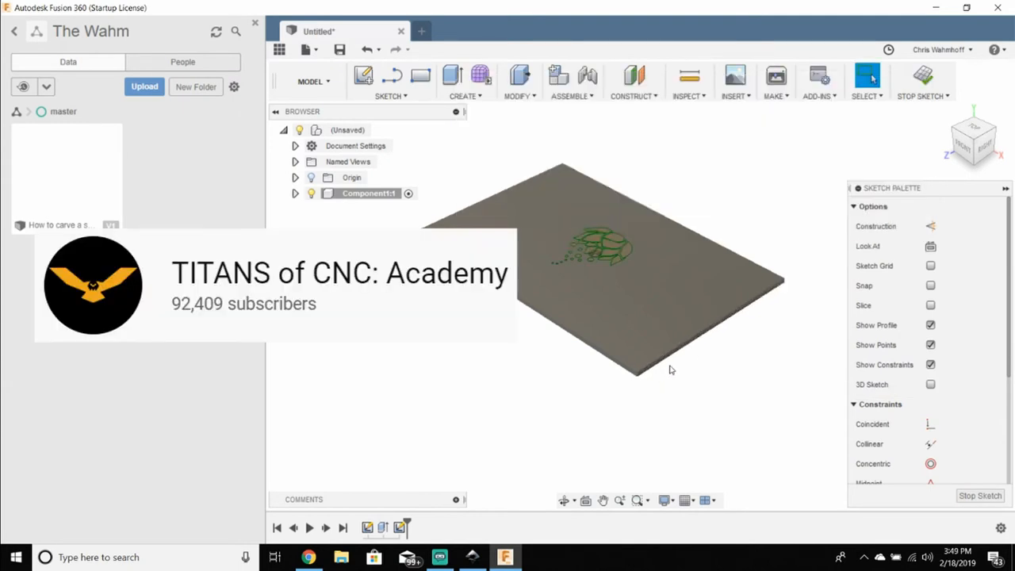
{"action": "mouse_move", "coordinate": [347, 162]}
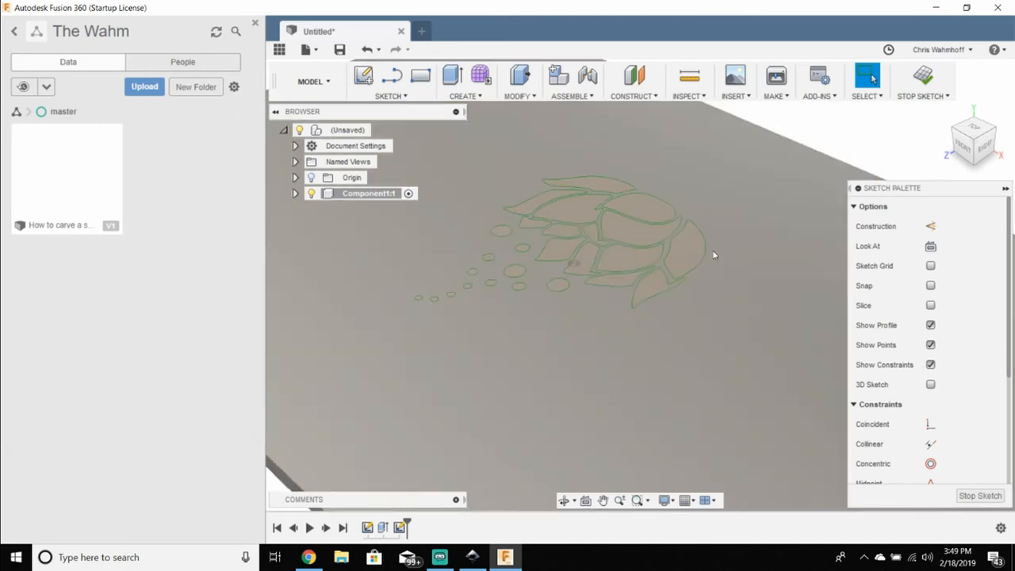
{"action": "left_click", "coordinate": [590, 187]}
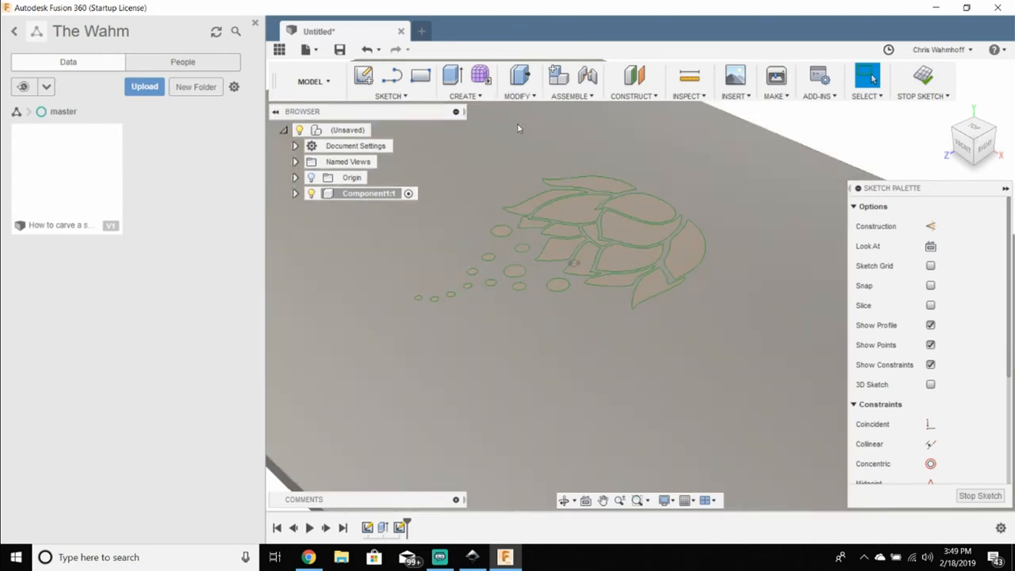
{"action": "left_click", "coordinate": [517, 81]}
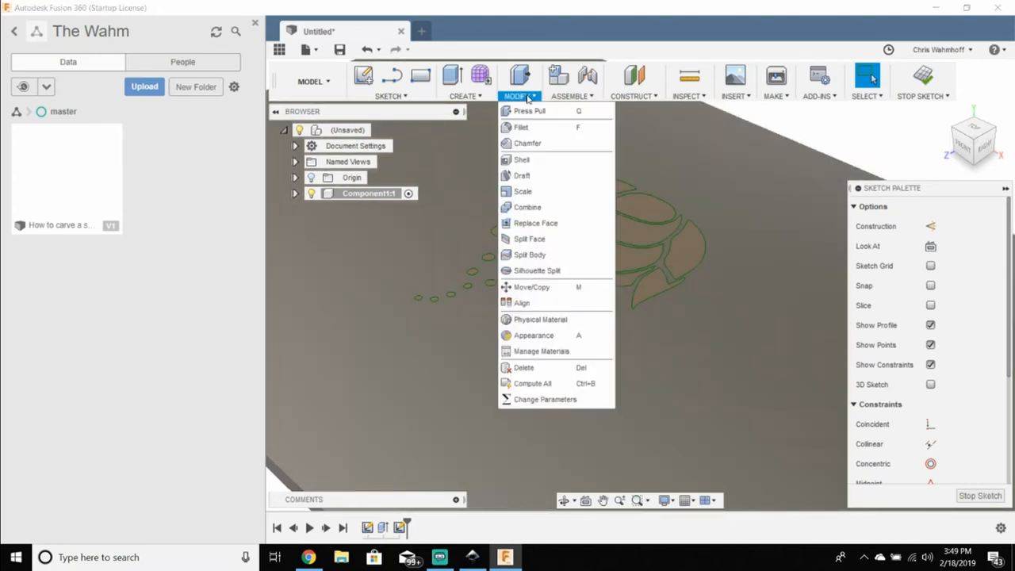
{"action": "left_click", "coordinate": [530, 111]}
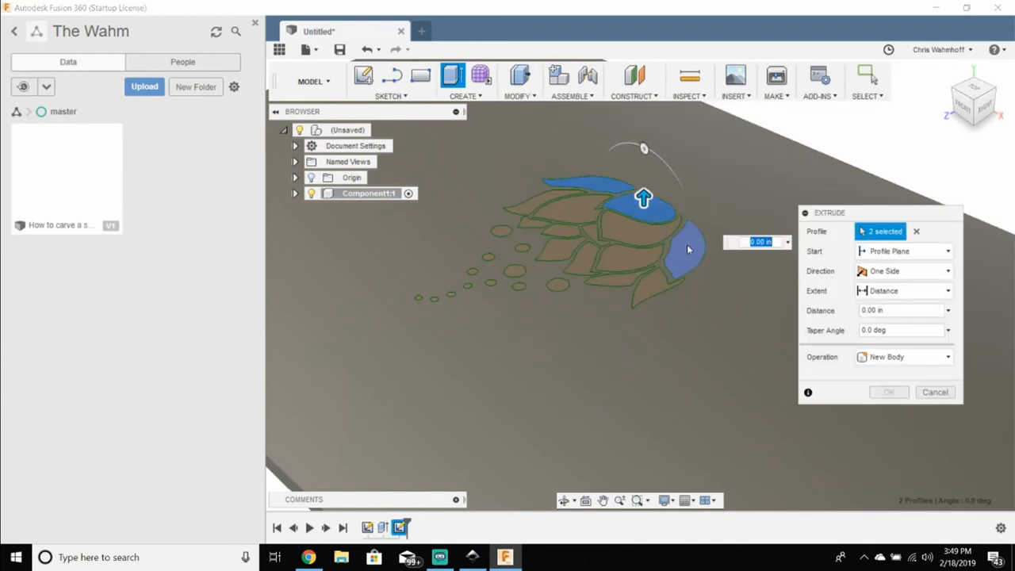
{"action": "left_click", "coordinate": [622, 282]}
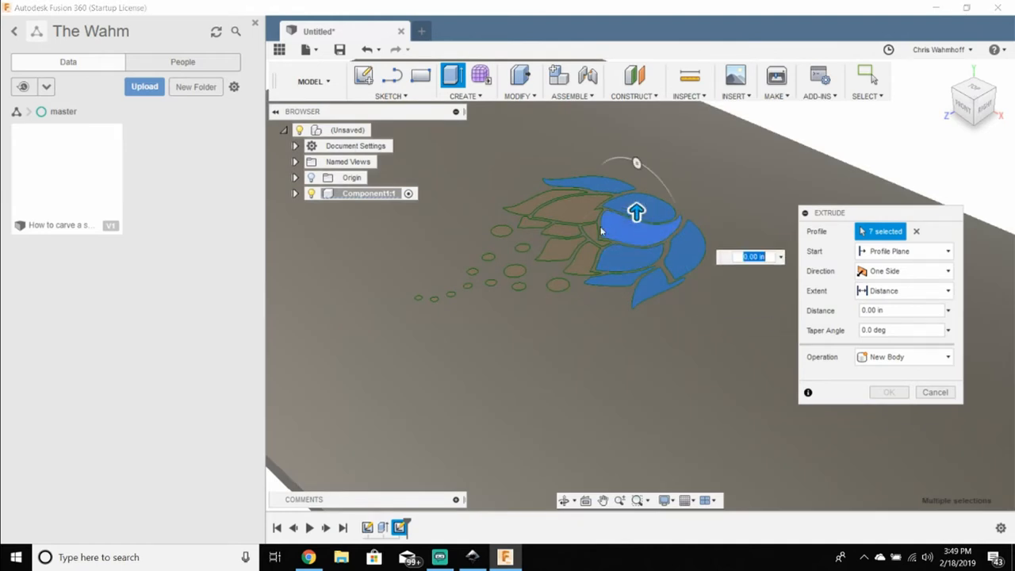
{"action": "left_click", "coordinate": [547, 203]}
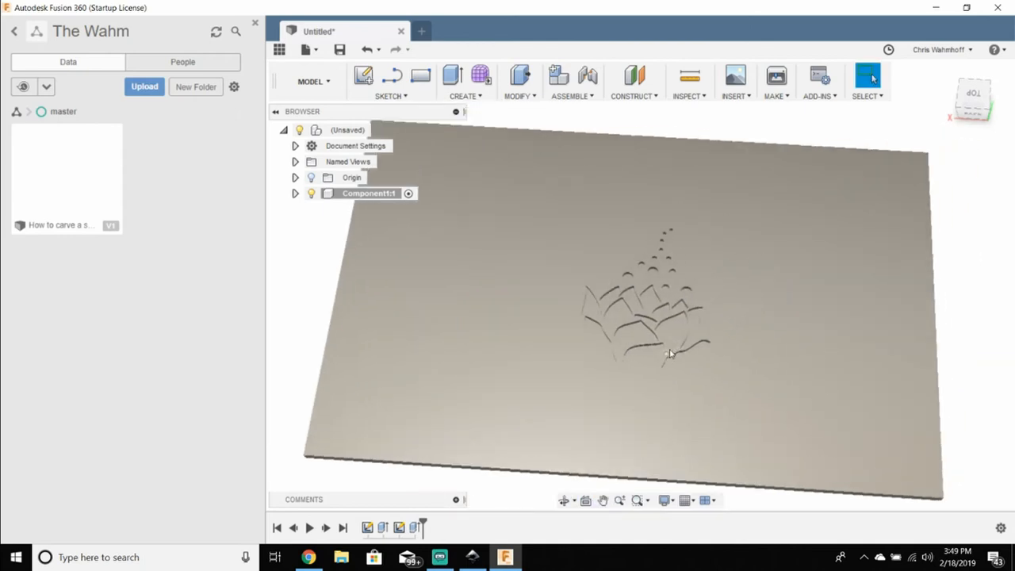
Step: Change from the Design workspace to the Manufacture workspace via the workspace dropdown
{"action": "left_click", "coordinate": [310, 81]}
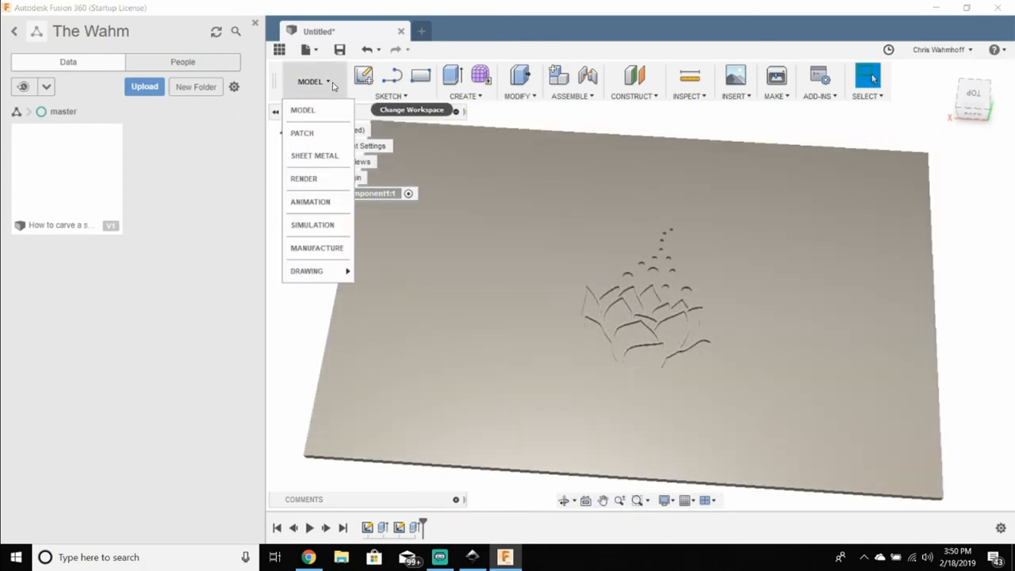
{"action": "mouse_move", "coordinate": [317, 247]}
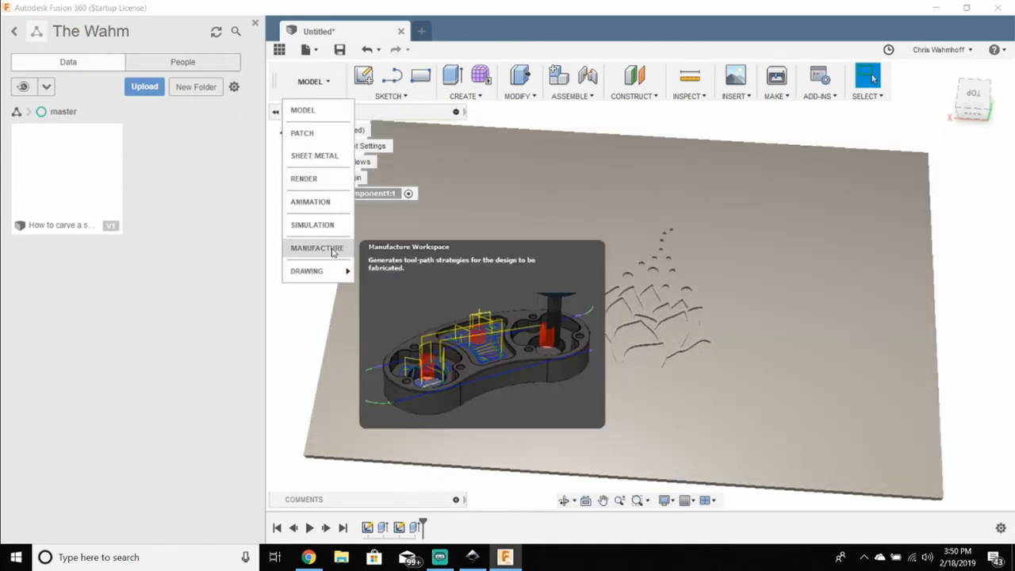
{"action": "left_click", "coordinate": [317, 247]}
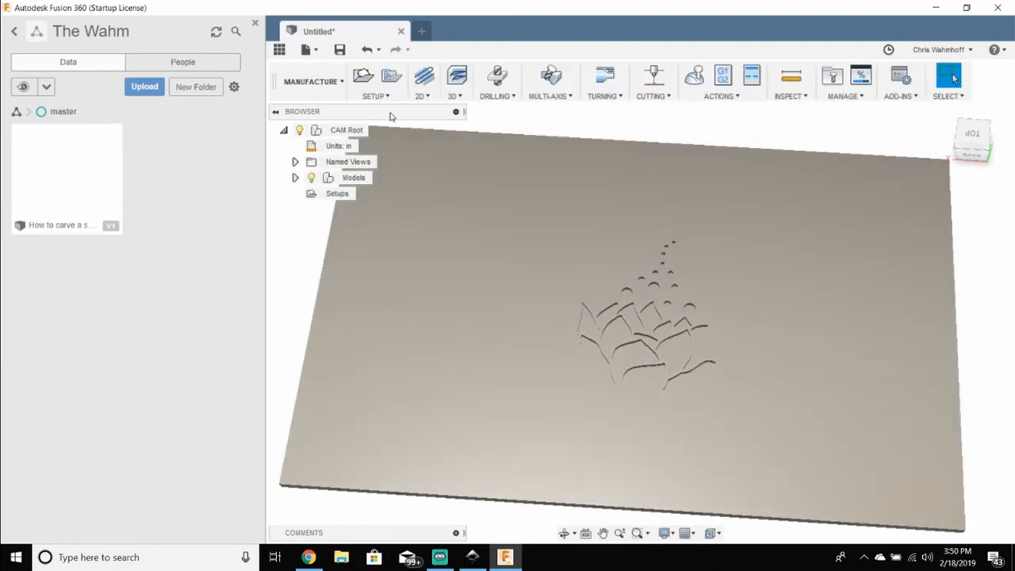
{"action": "left_click", "coordinate": [373, 82]}
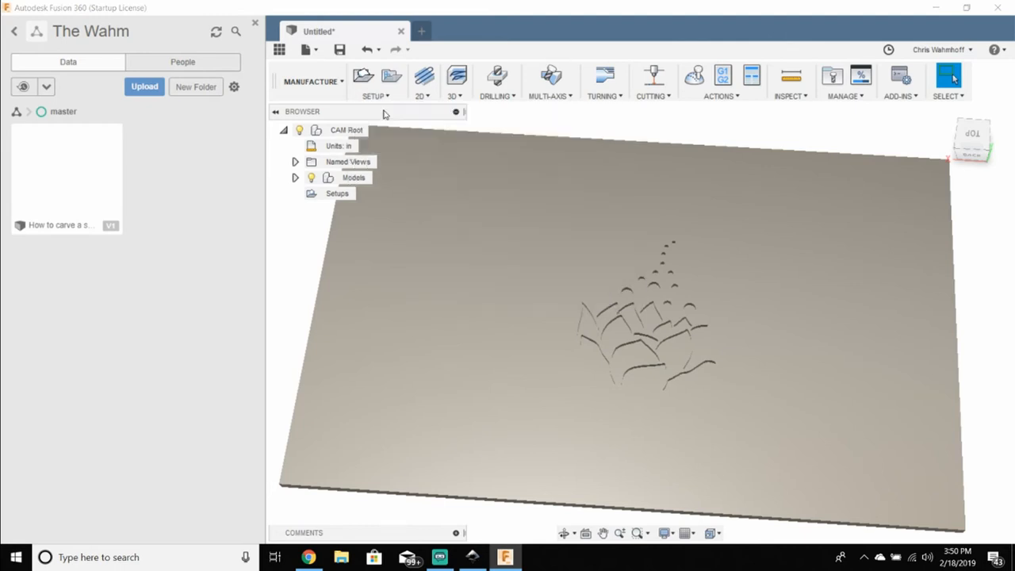
Step: Create a Milling setup for the board body, orienting Z and X axes from selected edges
{"action": "left_click", "coordinate": [362, 76]}
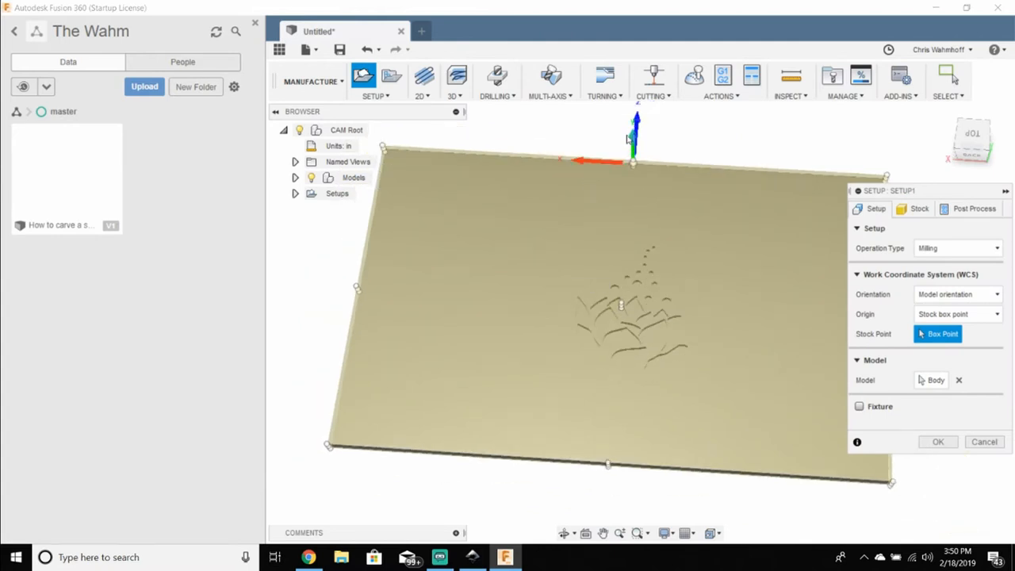
{"action": "mouse_move", "coordinate": [666, 161]}
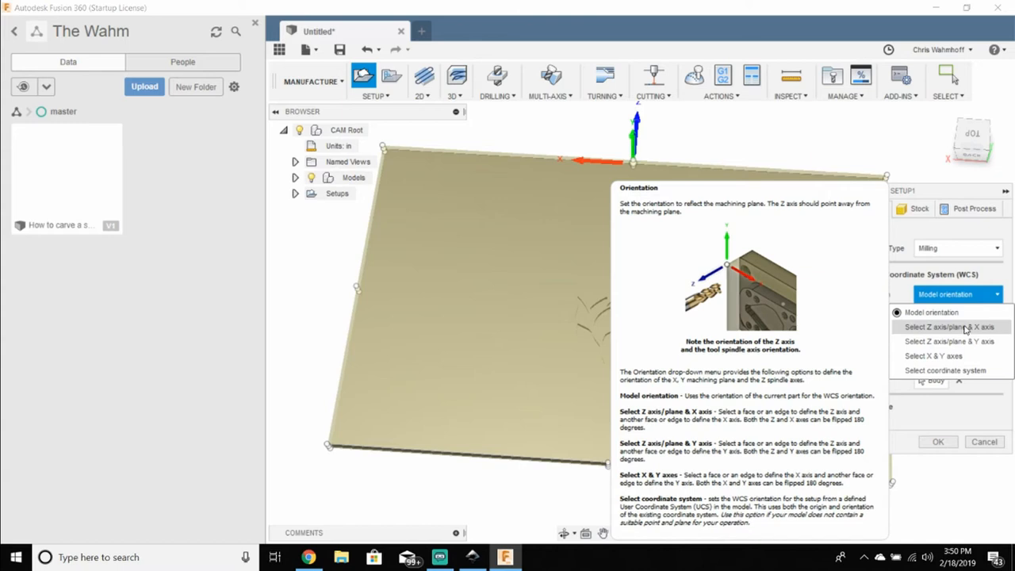
{"action": "mouse_move", "coordinate": [964, 333]}
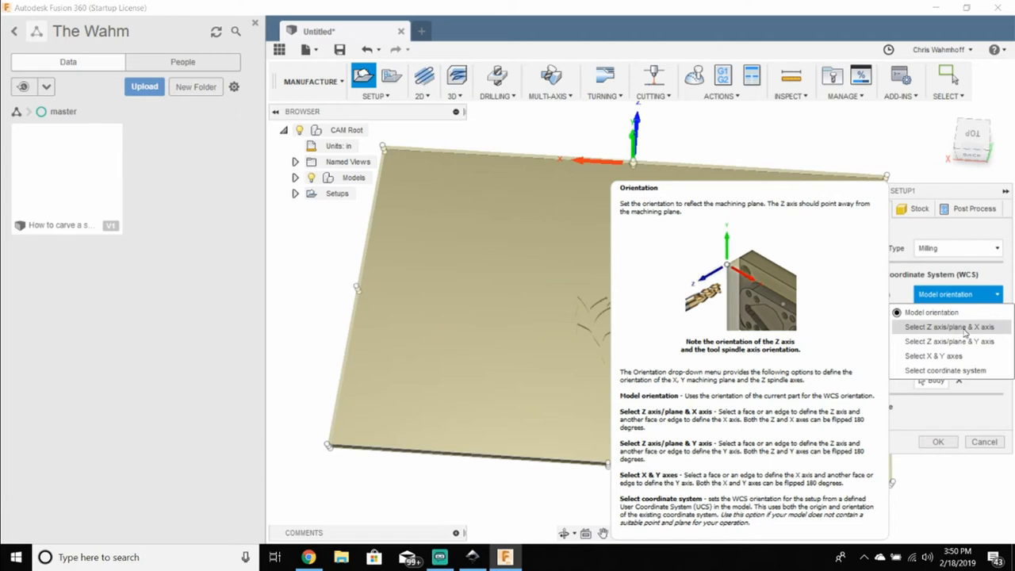
{"action": "mouse_move", "coordinate": [966, 333]}
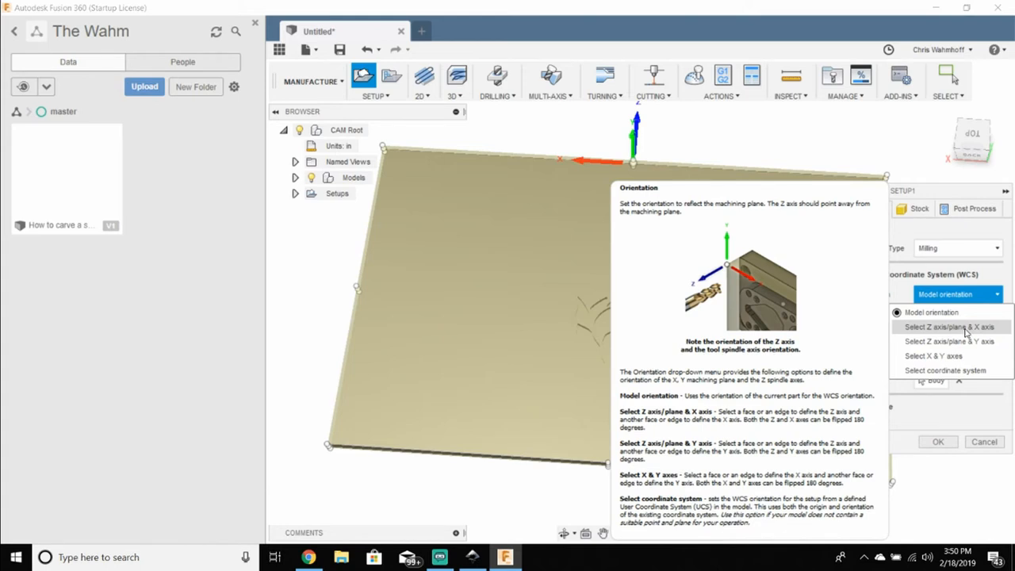
{"action": "left_click", "coordinate": [949, 327]}
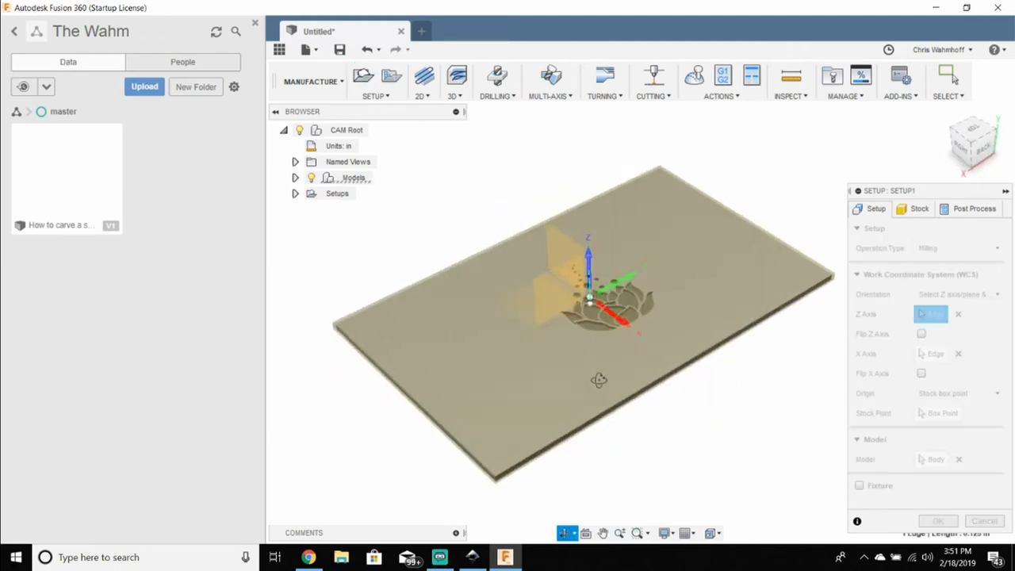
{"action": "left_click_drag", "start_coordinate": [600, 379], "coordinate": [590, 340]}
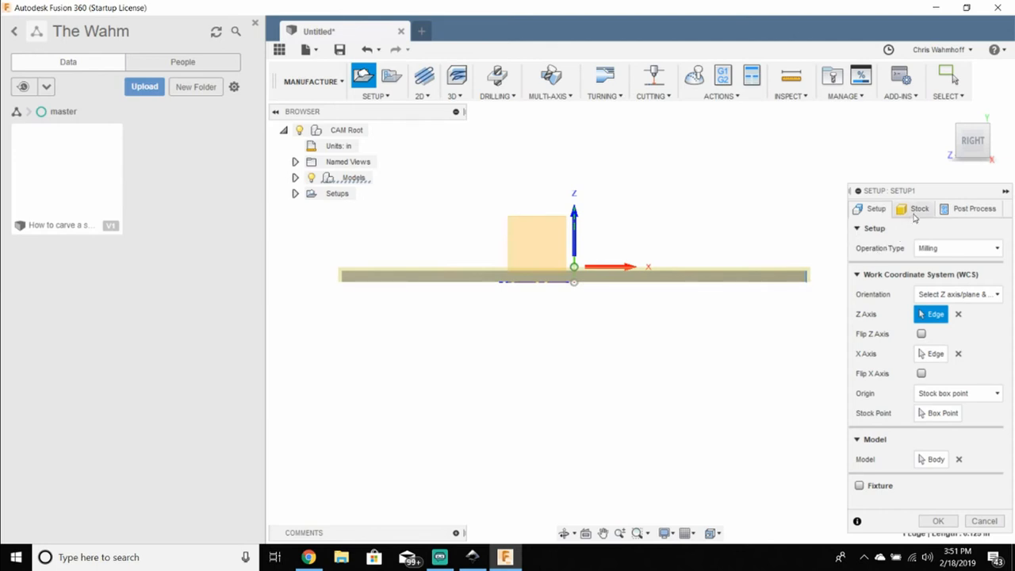
Step: Set the stock side and top offsets to 0 in, giving 5 × 8 × 0.125 in stock
{"action": "left_click", "coordinate": [920, 209]}
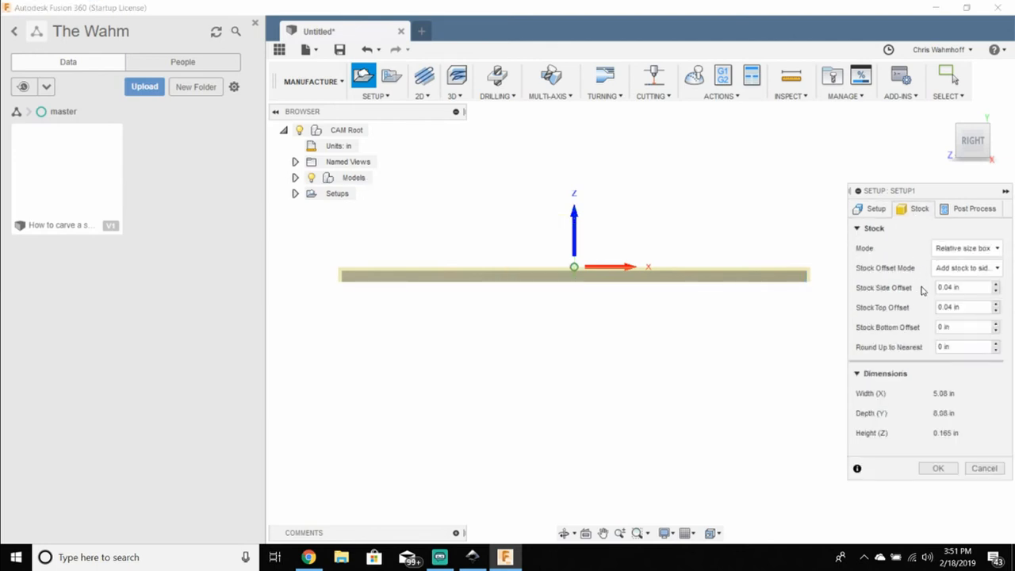
{"action": "left_click", "coordinate": [996, 290]}
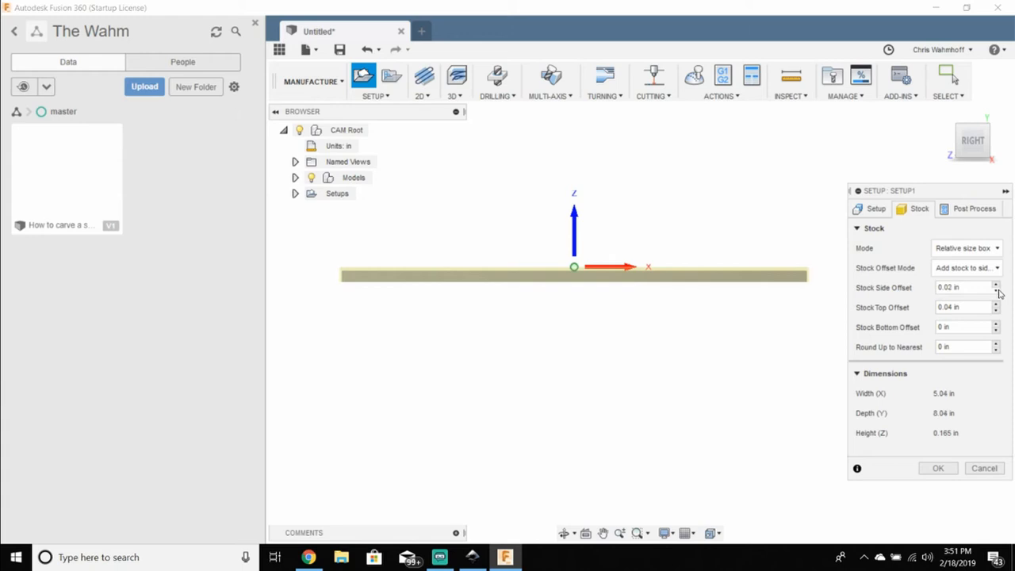
{"action": "left_click", "coordinate": [996, 291]}
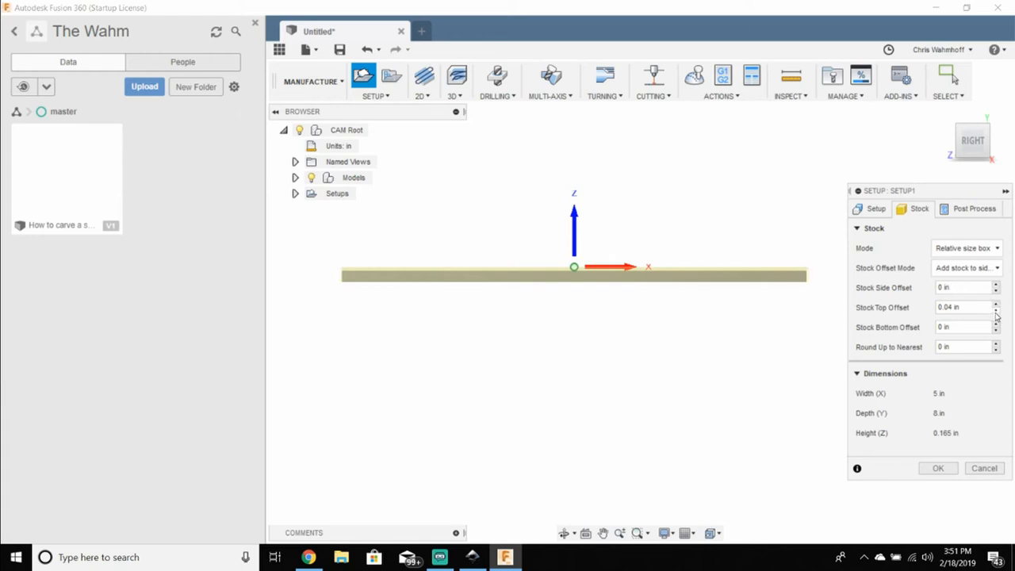
{"action": "left_click", "coordinate": [996, 309]}
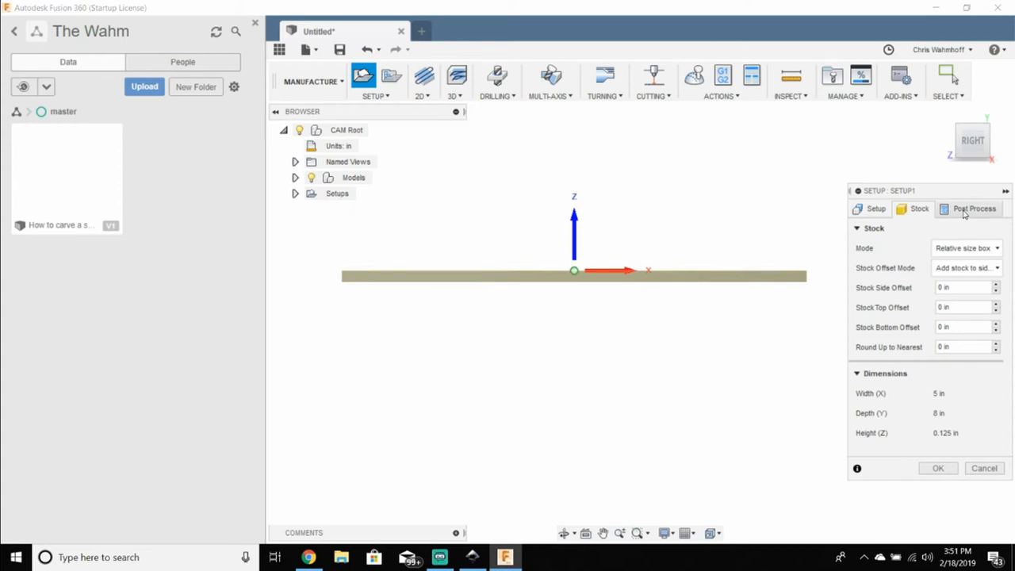
{"action": "left_click", "coordinate": [965, 307]}
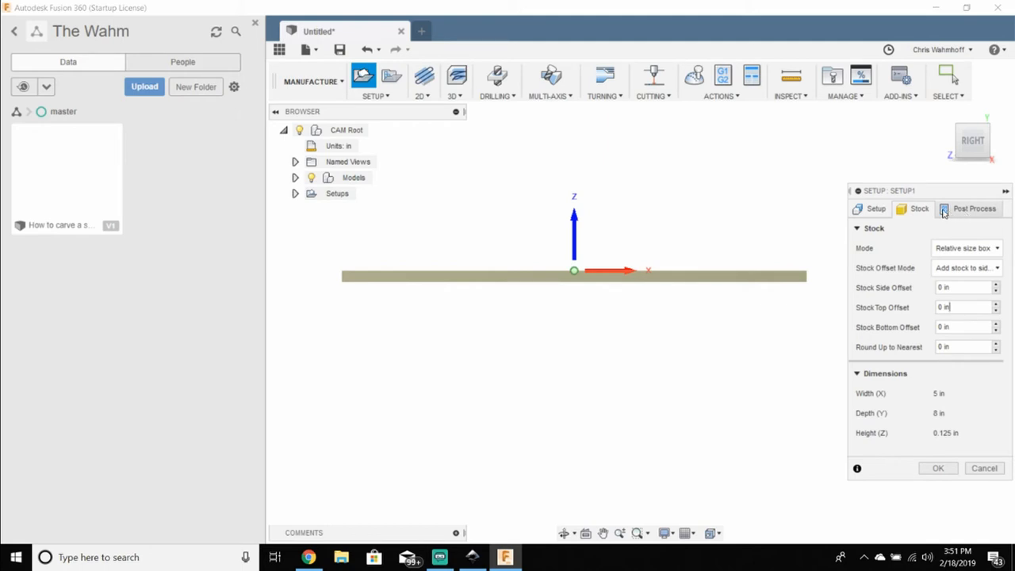
Step: Replace program name 1001 with 'flow' in Post Process settings and confirm Setup1
{"action": "left_click", "coordinate": [974, 208]}
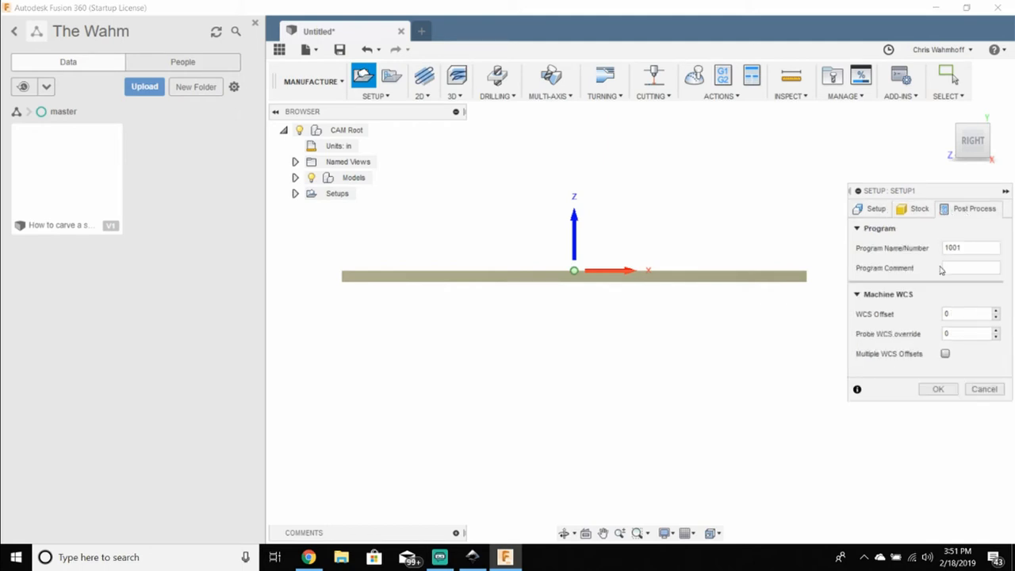
{"action": "left_click", "coordinate": [970, 248]}
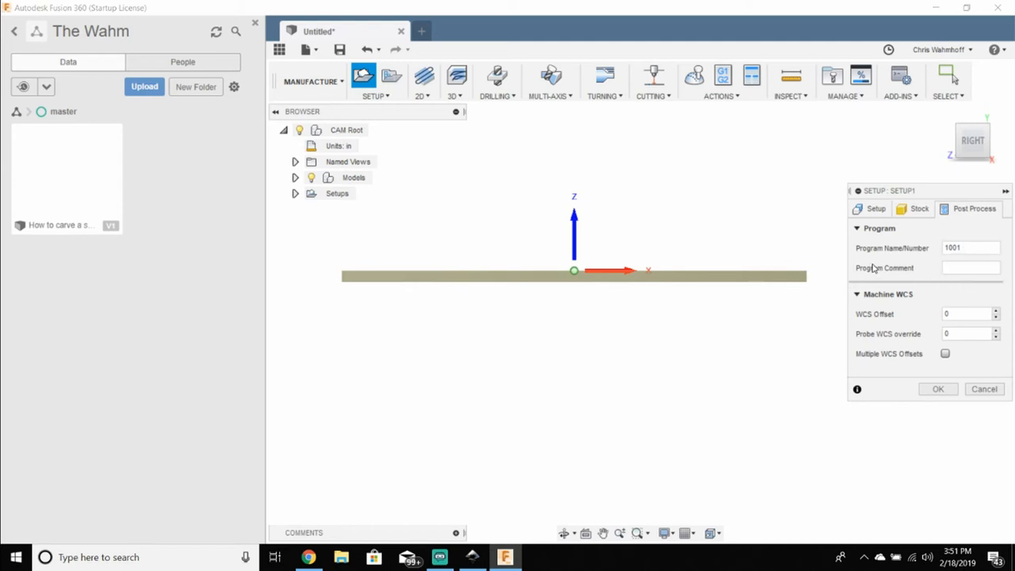
{"action": "mouse_move", "coordinate": [876, 250]}
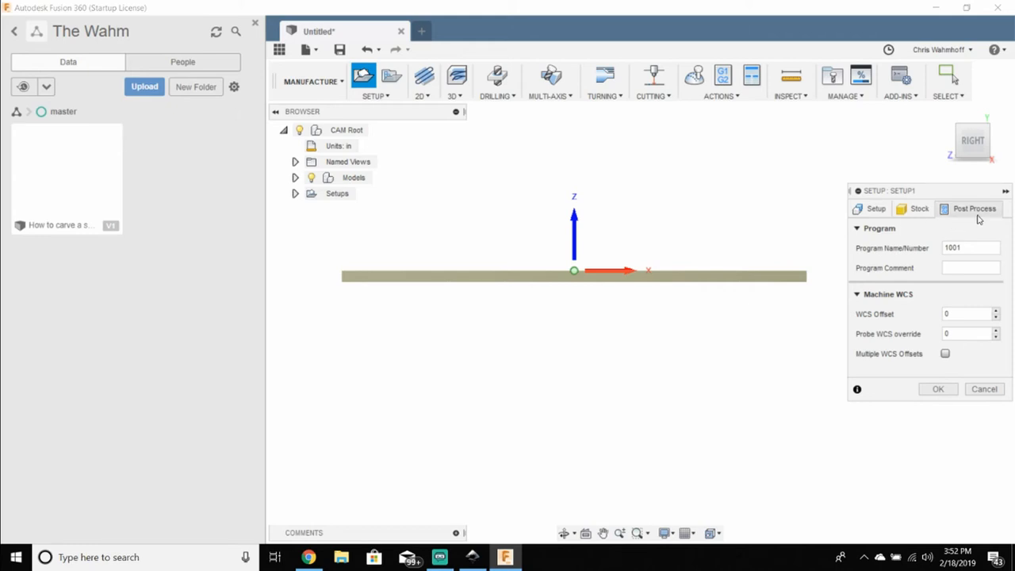
{"action": "left_click", "coordinate": [970, 247]}
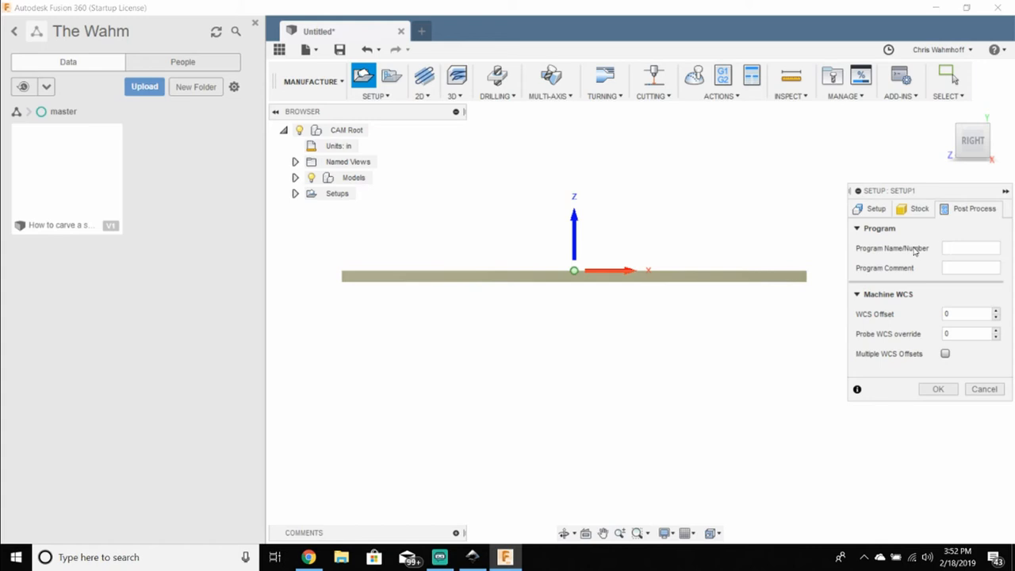
{"action": "type", "text": "flow"}
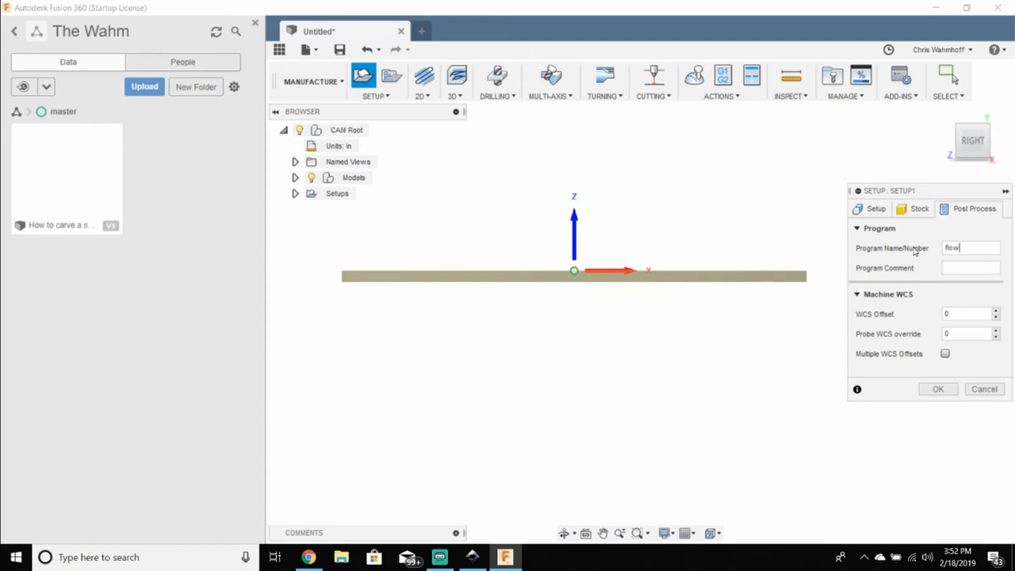
{"action": "left_click", "coordinate": [937, 389]}
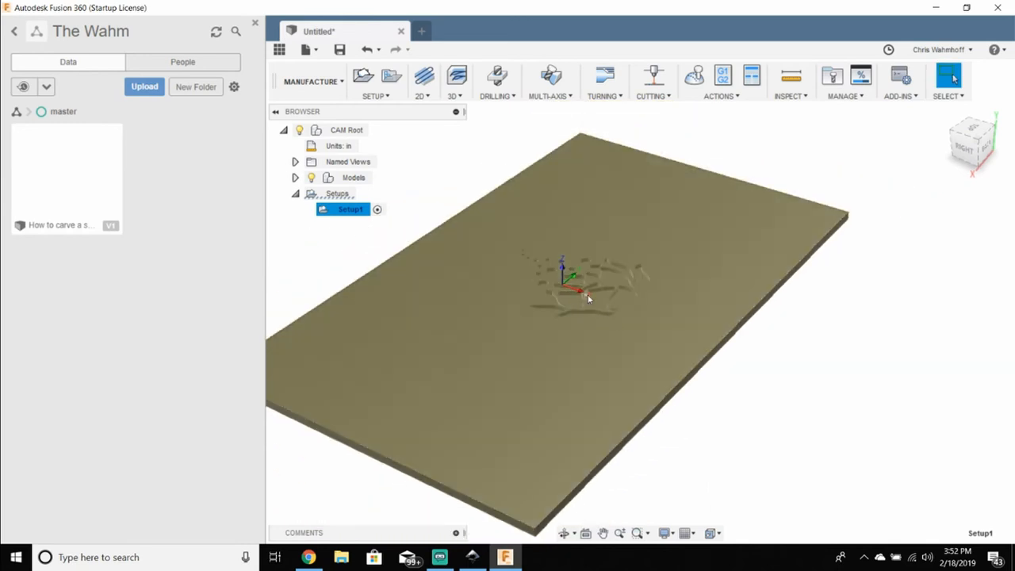
{"action": "mouse_move", "coordinate": [539, 277]}
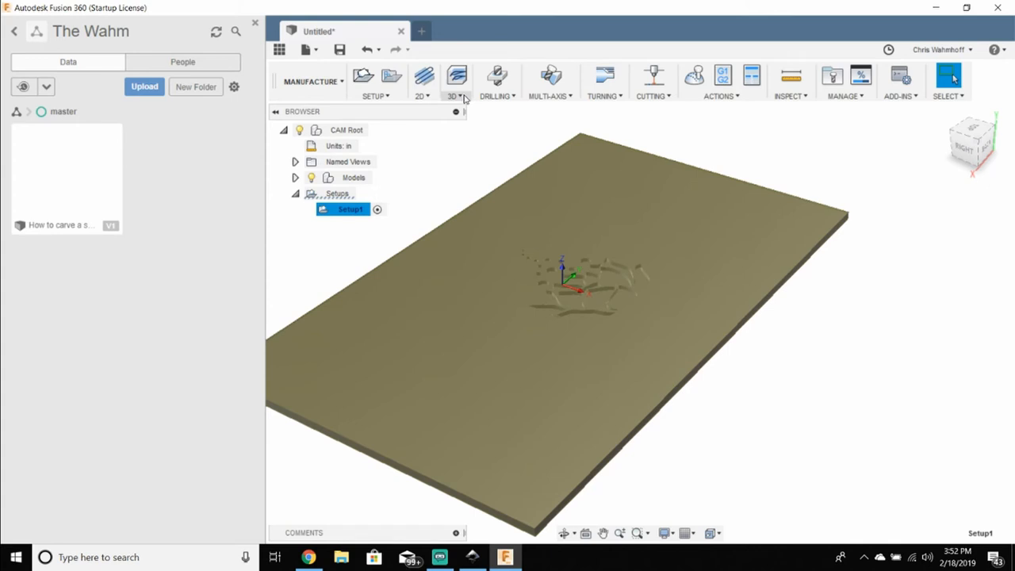
{"action": "mouse_move", "coordinate": [463, 109]}
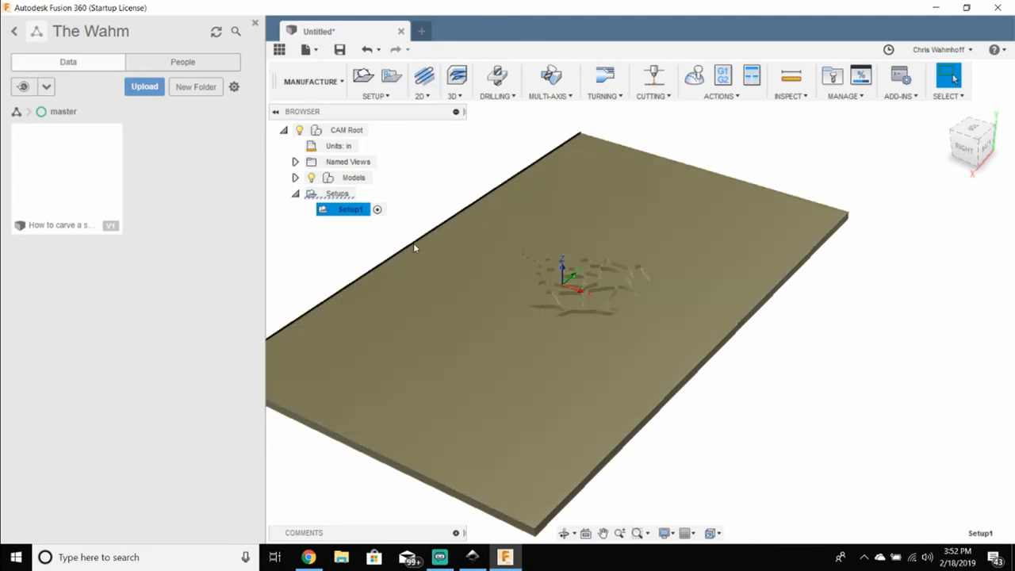
{"action": "mouse_move", "coordinate": [420, 244]}
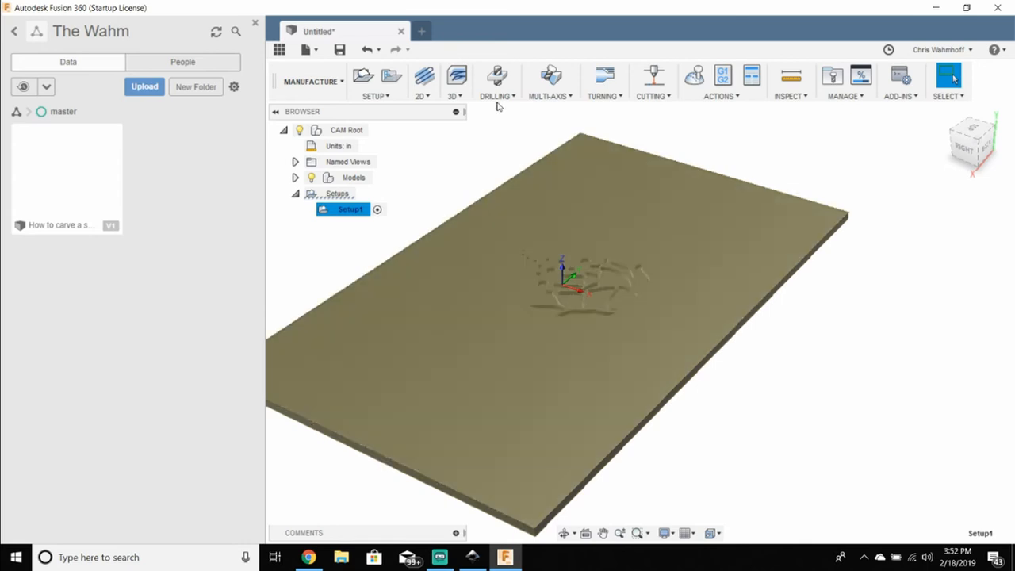
Step: Start a 3D Parallel toolpath and list the local Library tools, targeting the first tapered tool
{"action": "left_click", "coordinate": [452, 76]}
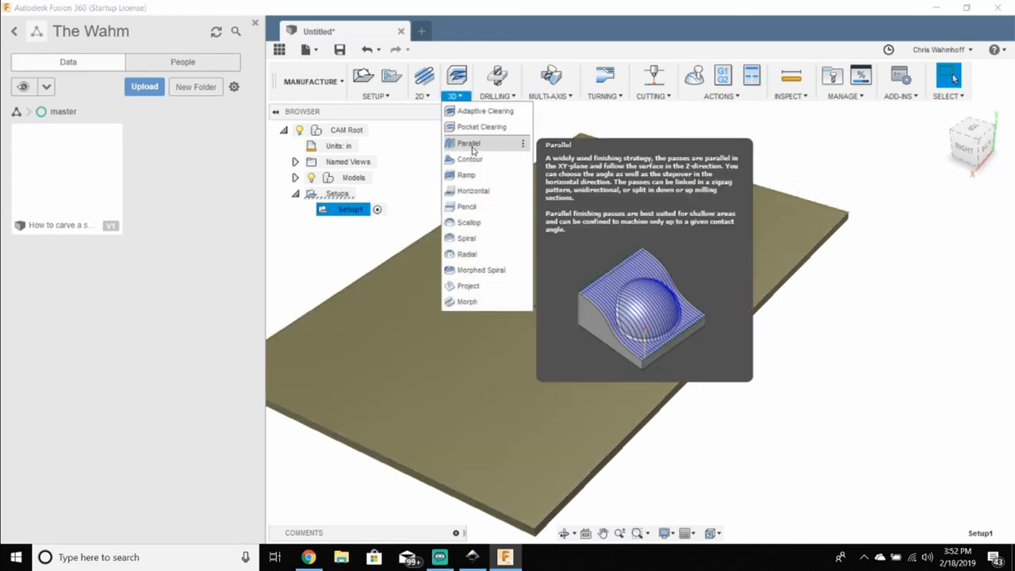
{"action": "left_click", "coordinate": [468, 143]}
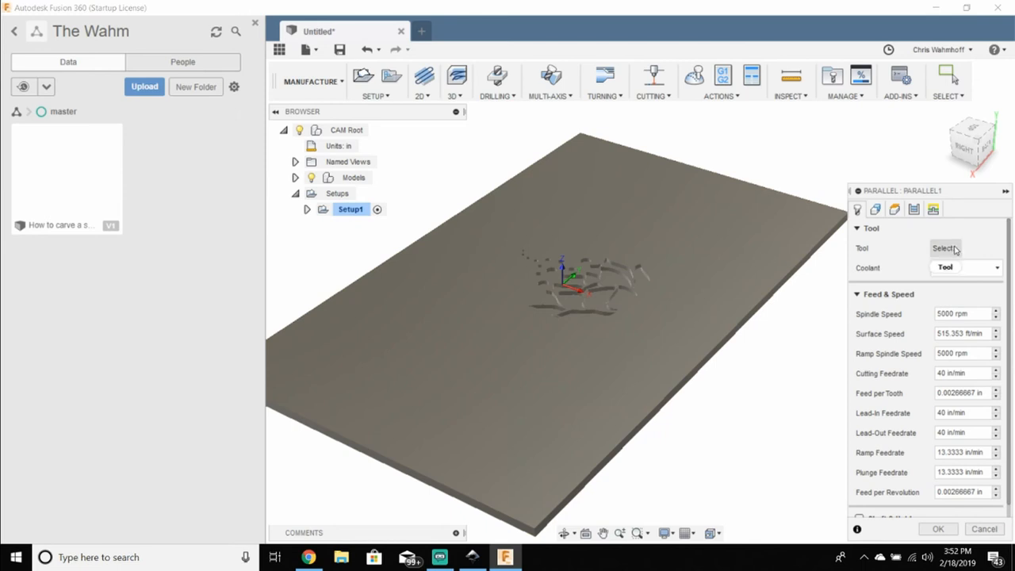
{"action": "left_click", "coordinate": [944, 248]}
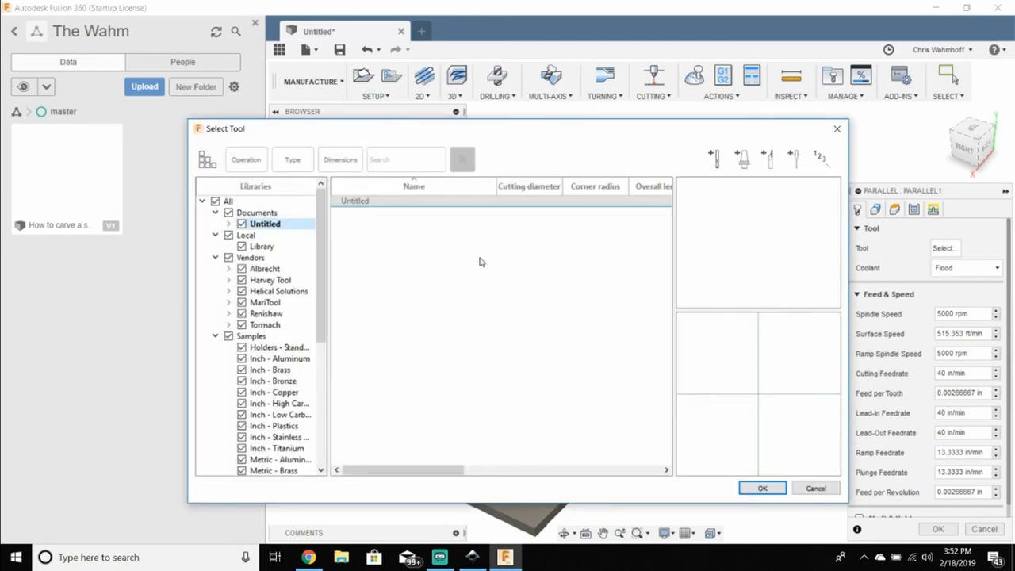
{"action": "left_click", "coordinate": [260, 246]}
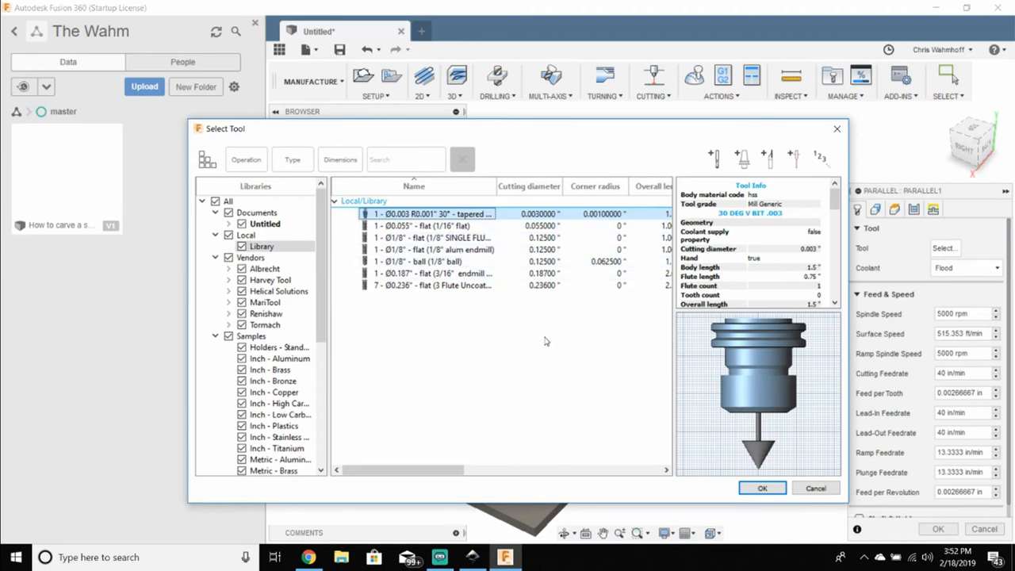
{"action": "mouse_move", "coordinate": [547, 341]}
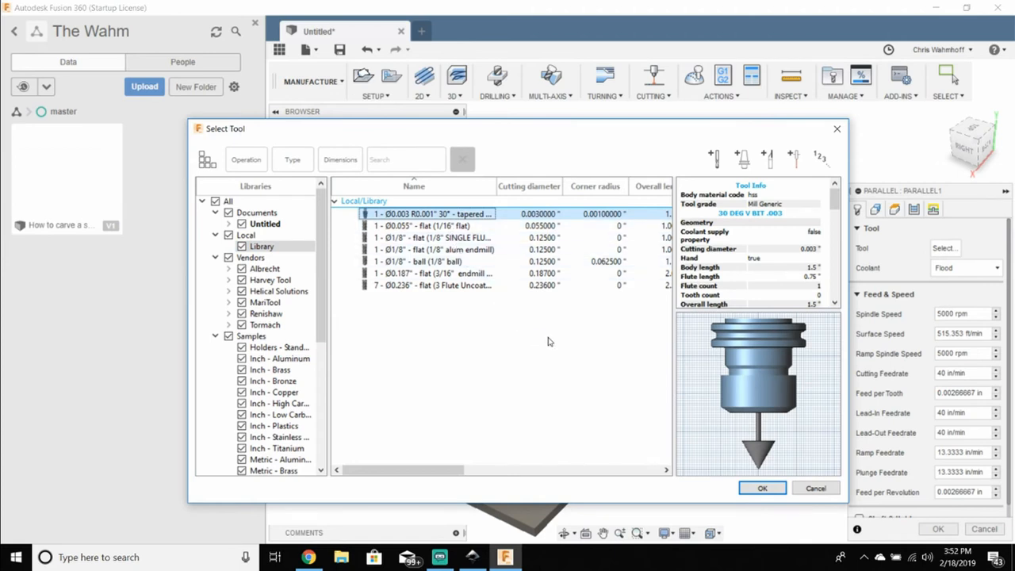
{"action": "mouse_move", "coordinate": [552, 341]}
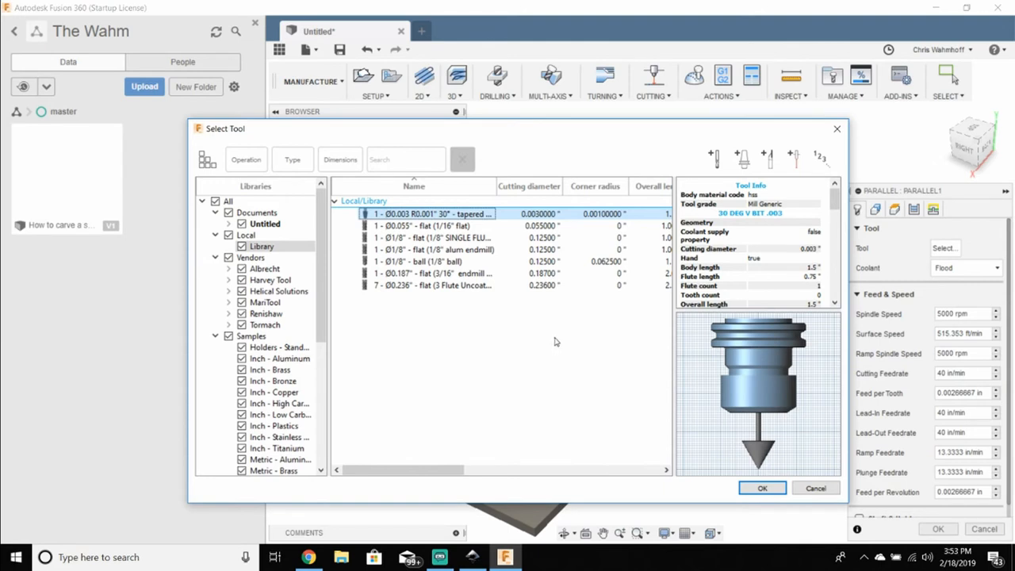
{"action": "right_click", "coordinate": [432, 212]}
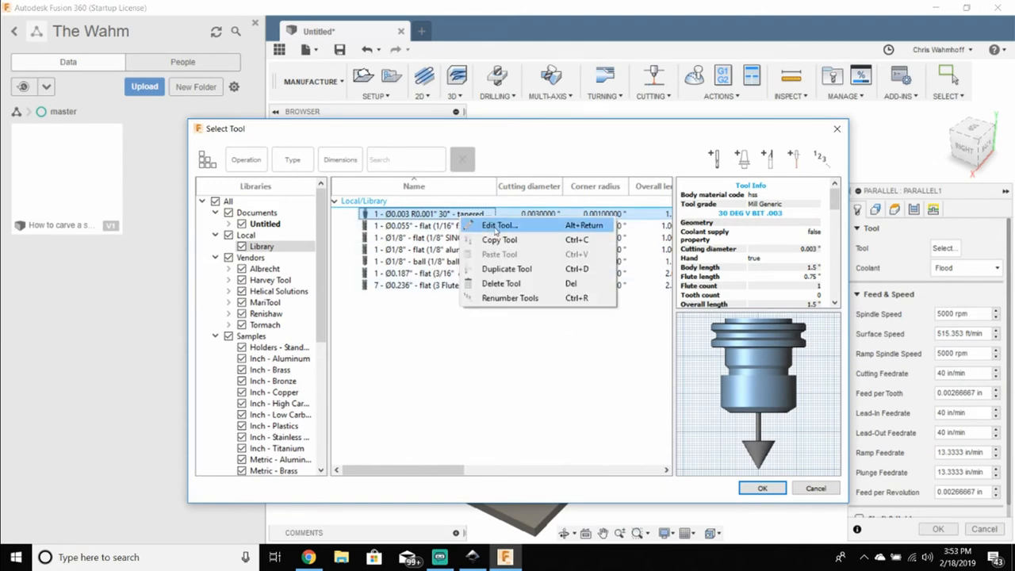
Step: Review the tapered tool's Feed & Speed: 10000 rpm, 100 in/min cutting, 33.3333 in/min ramp and plunge
{"action": "left_click", "coordinate": [498, 225]}
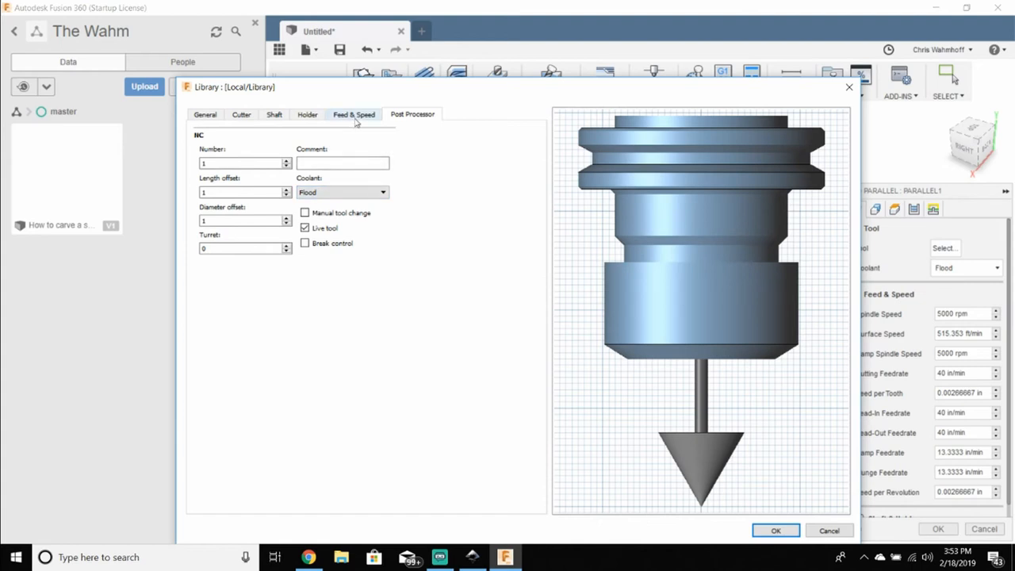
{"action": "left_click", "coordinate": [353, 114]}
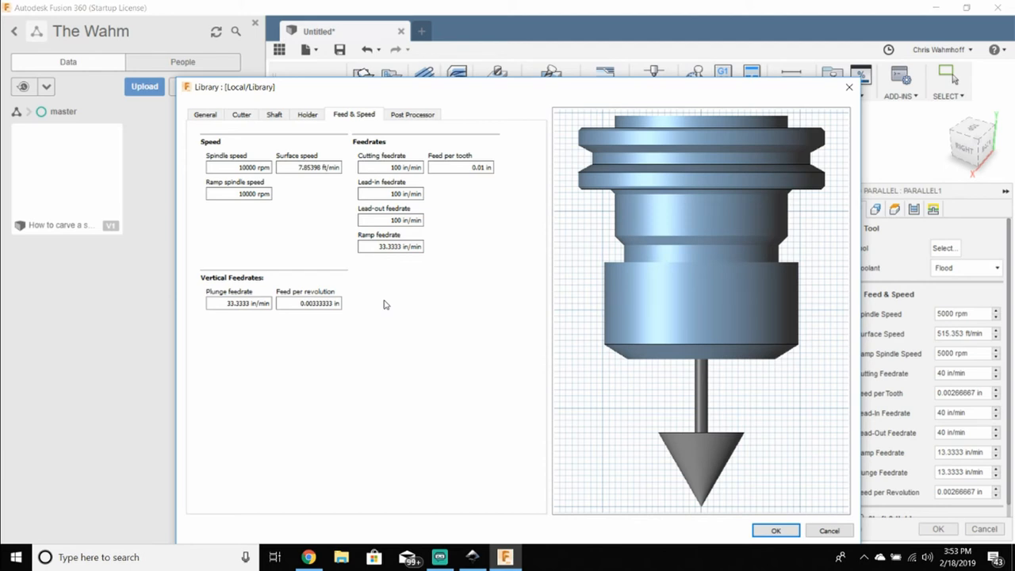
{"action": "left_click", "coordinate": [390, 167]}
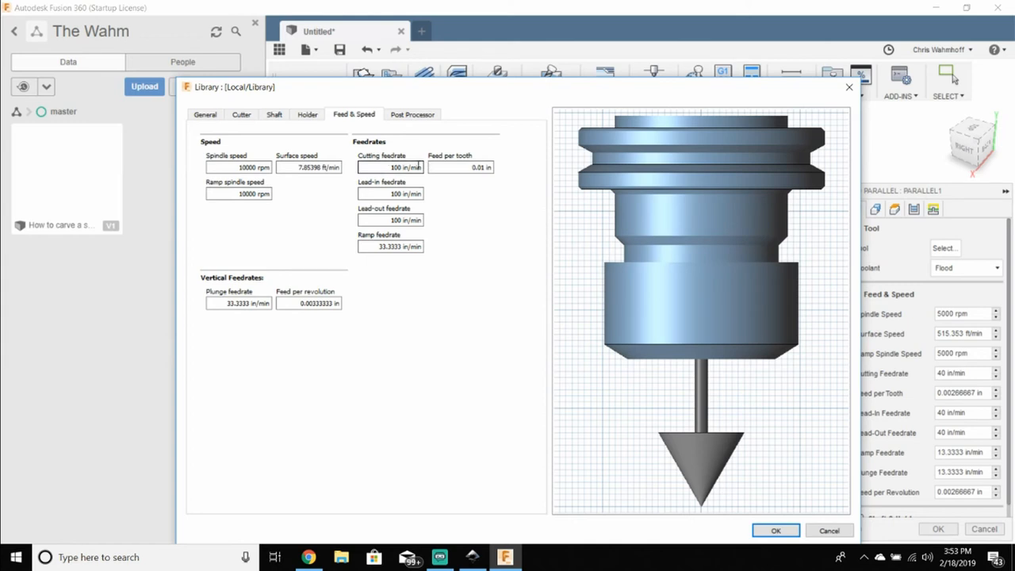
{"action": "mouse_move", "coordinate": [391, 219]}
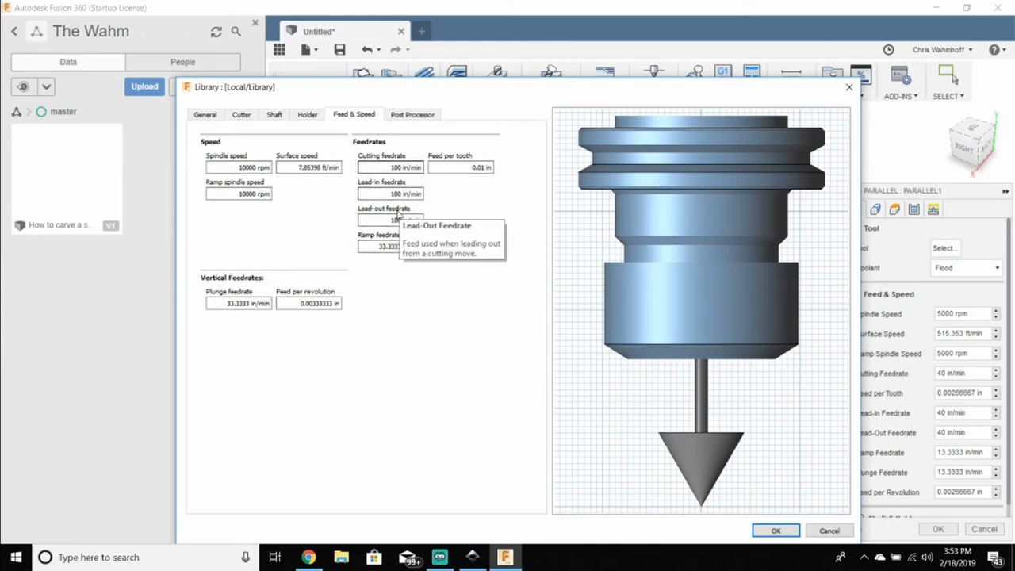
{"action": "mouse_move", "coordinate": [390, 310]}
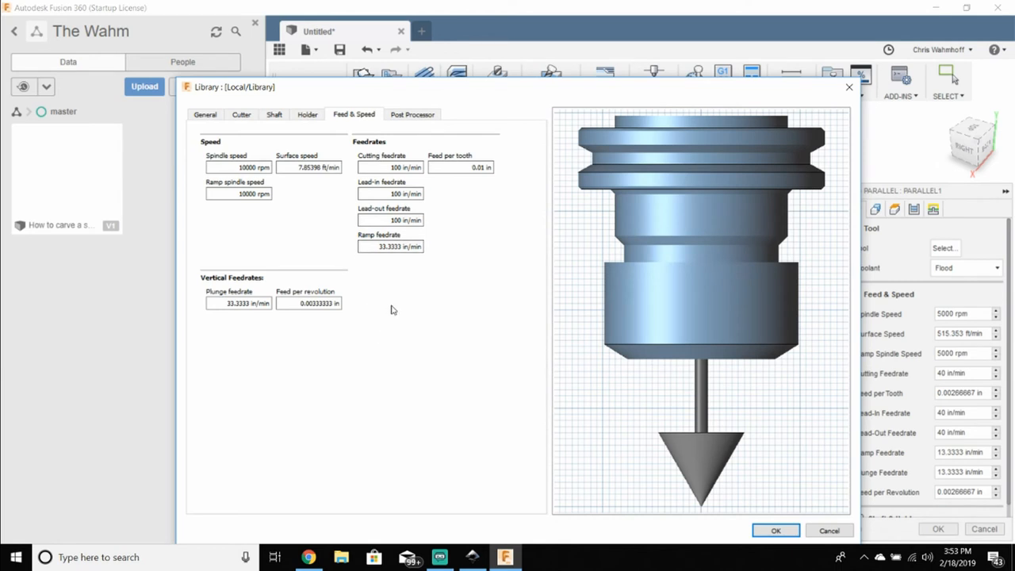
{"action": "left_click", "coordinate": [390, 248]}
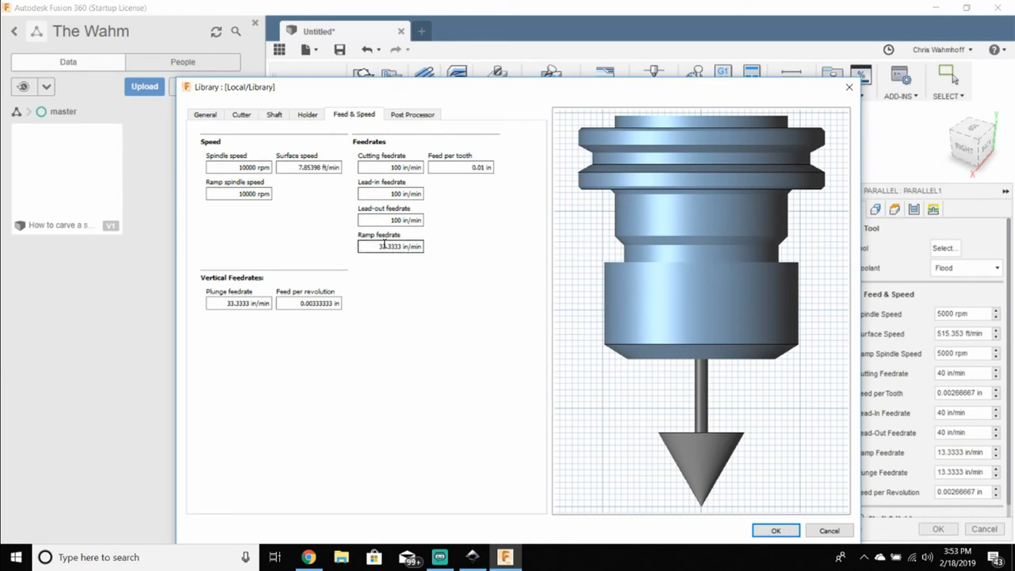
{"action": "mouse_move", "coordinate": [384, 261]}
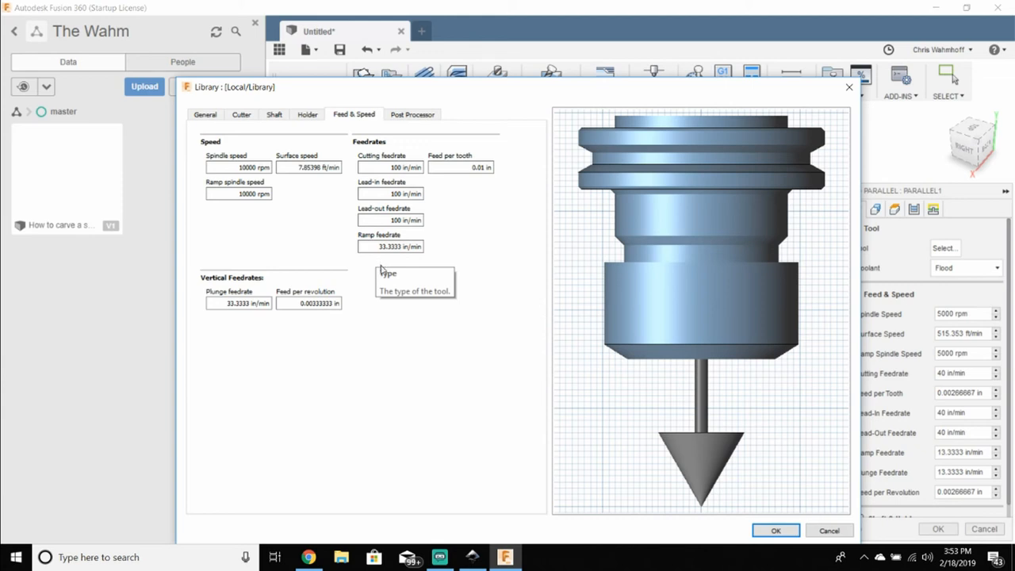
{"action": "mouse_move", "coordinate": [384, 270]}
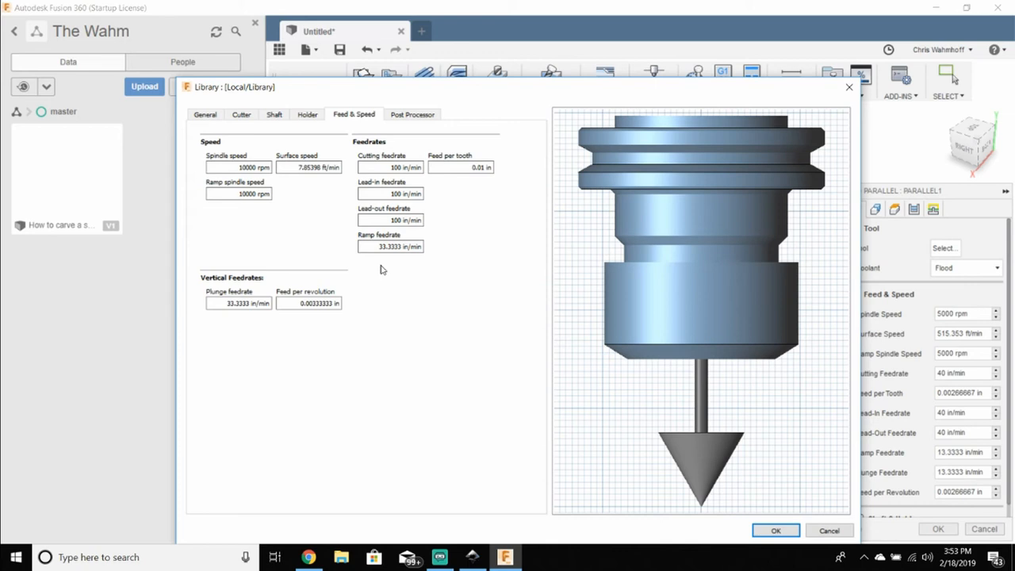
{"action": "mouse_move", "coordinate": [390, 248]}
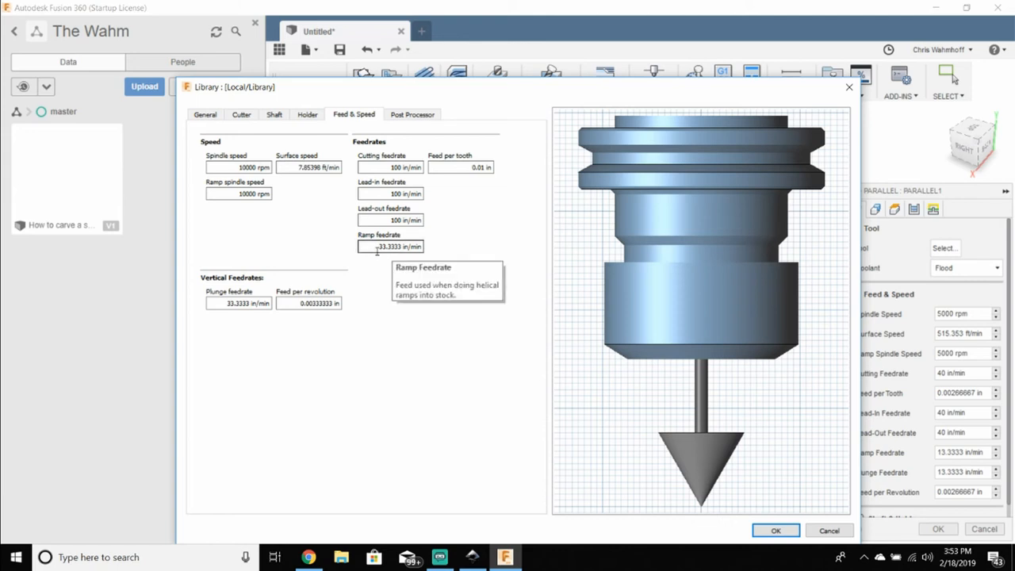
{"action": "mouse_move", "coordinate": [238, 303]}
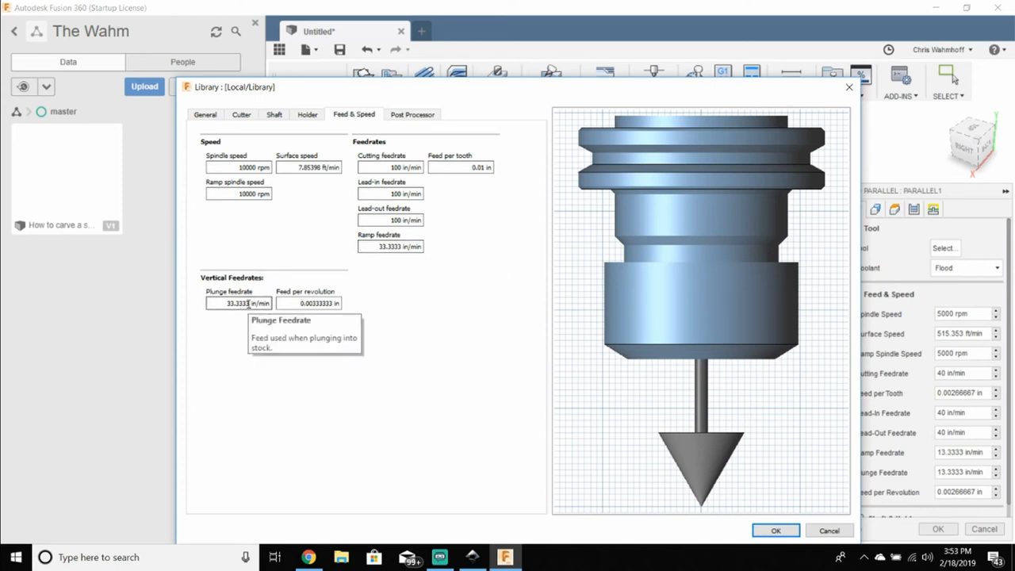
{"action": "mouse_move", "coordinate": [400, 124]}
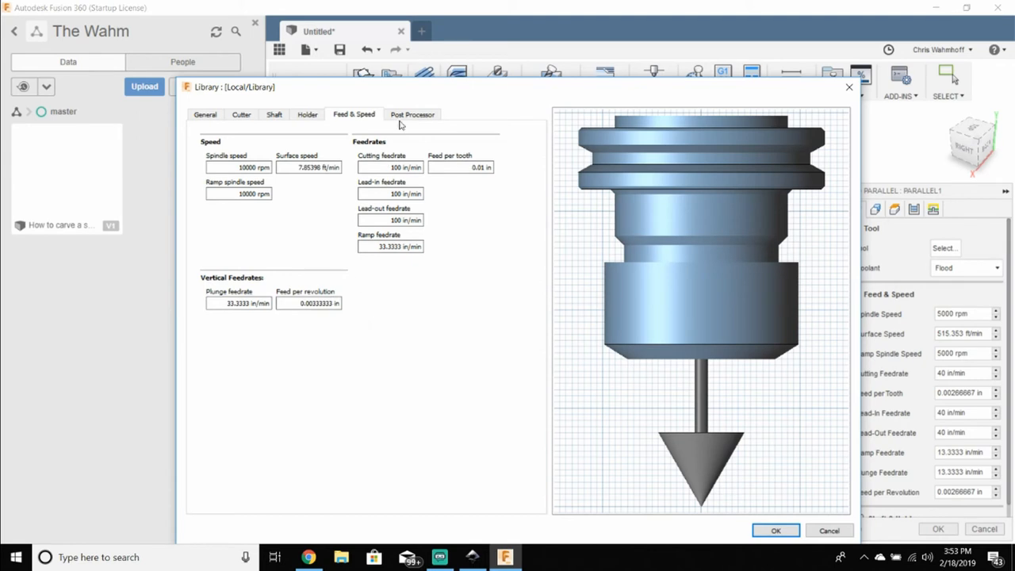
Step: Verify the tapered bull-nose cutter geometry and assign this tool to the Parallel toolpath
{"action": "left_click", "coordinate": [241, 114]}
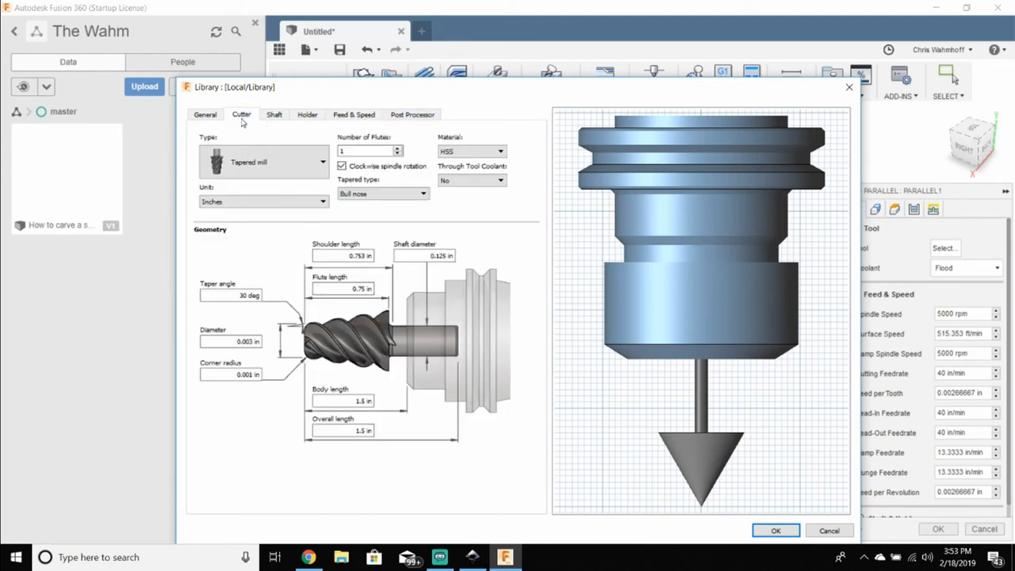
{"action": "mouse_move", "coordinate": [290, 490]}
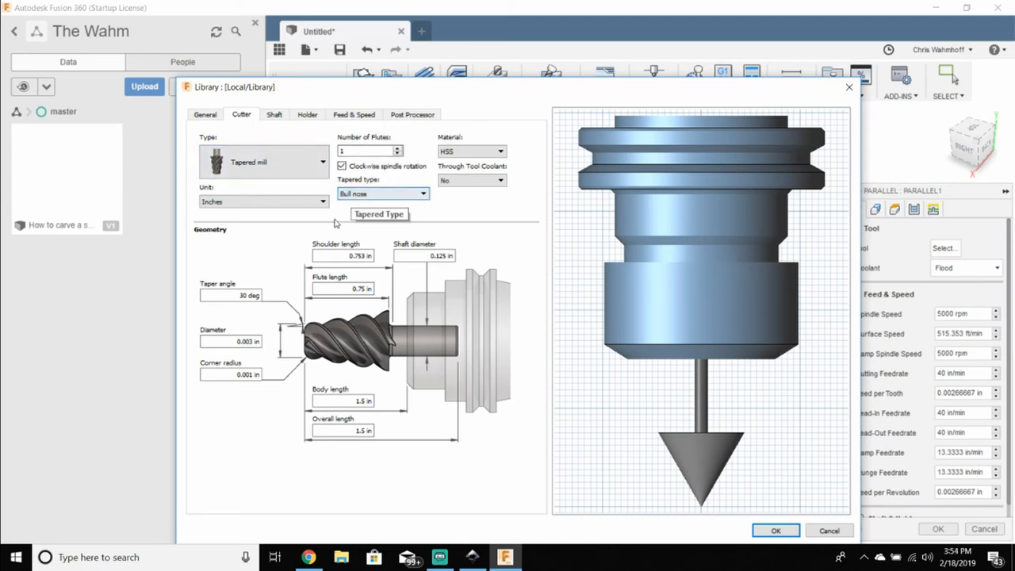
{"action": "mouse_move", "coordinate": [322, 482]}
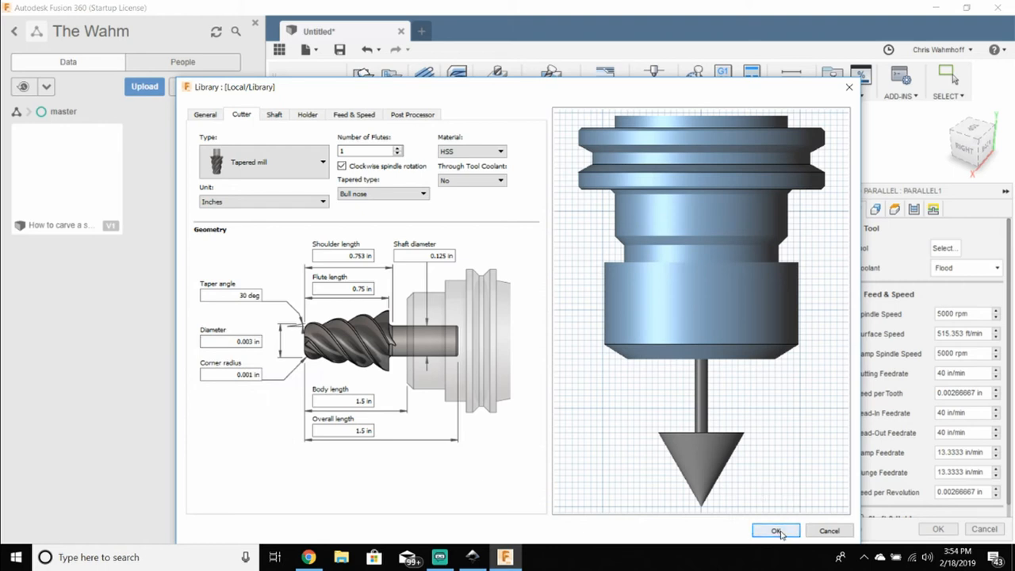
{"action": "left_click", "coordinate": [776, 529]}
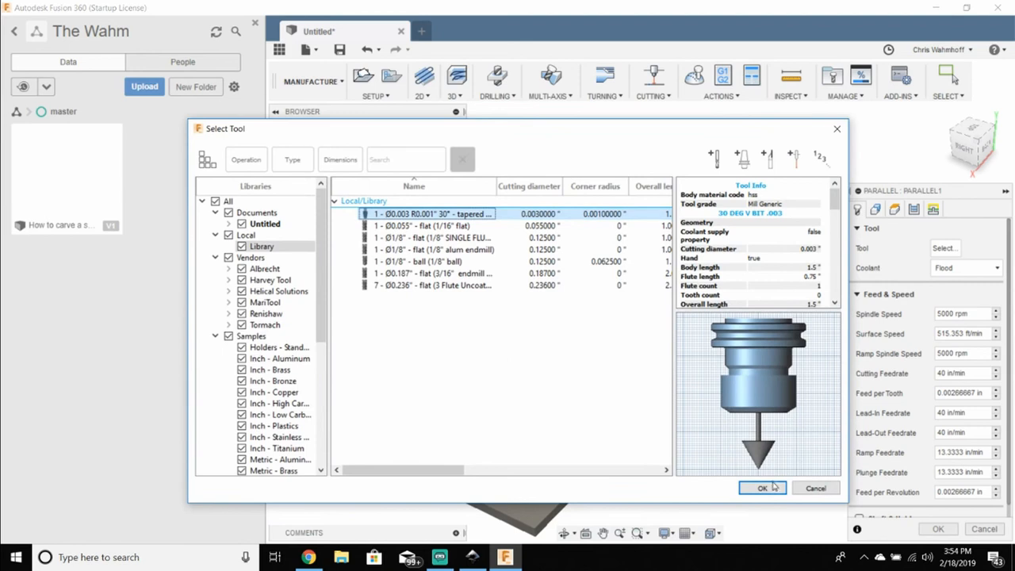
{"action": "left_click", "coordinate": [762, 489]}
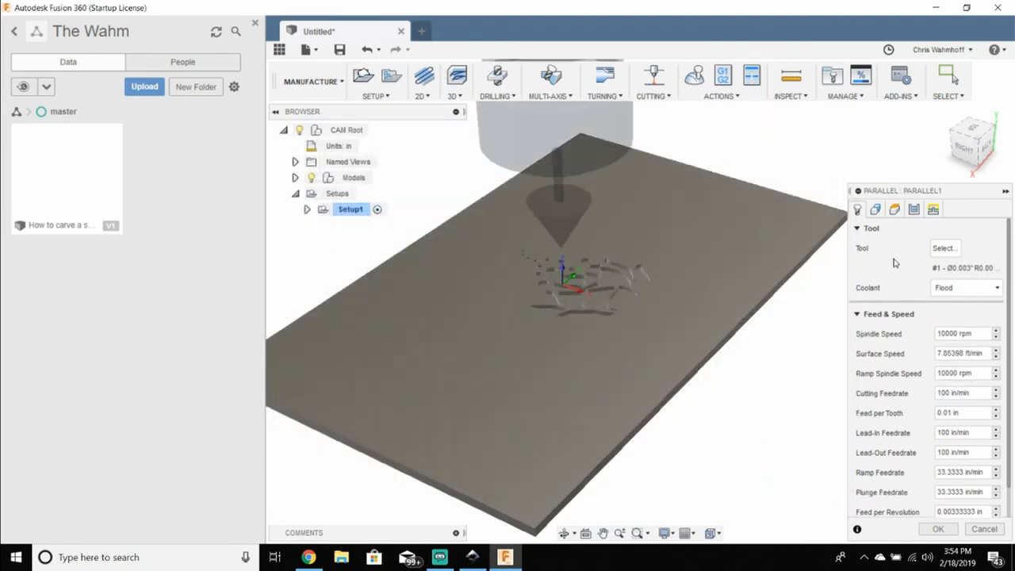
Step: Set Machining Boundary to Selection with the 25 lotus outline chains and enable Contact Only
{"action": "left_click", "coordinate": [875, 209]}
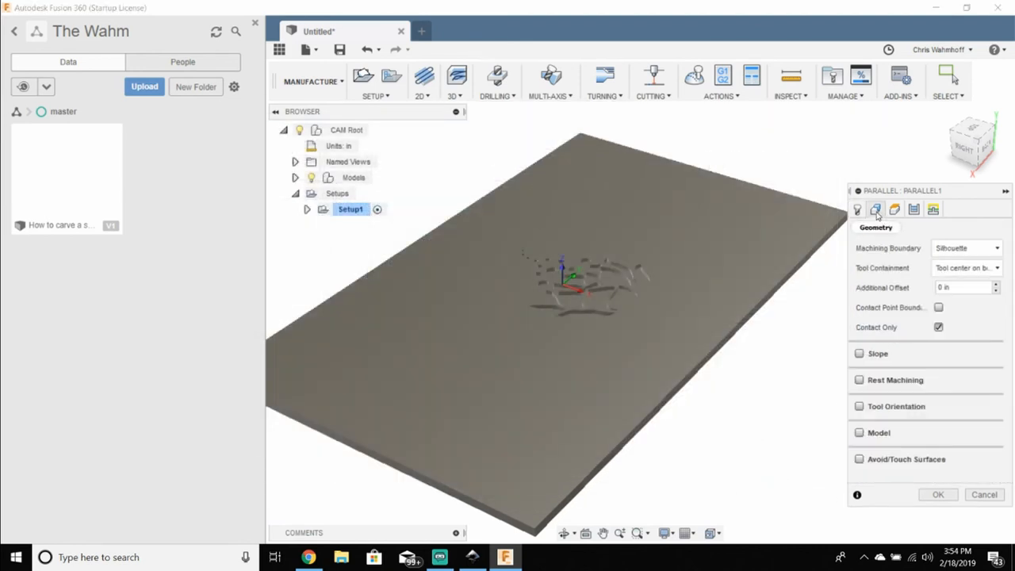
{"action": "left_click", "coordinate": [968, 248]}
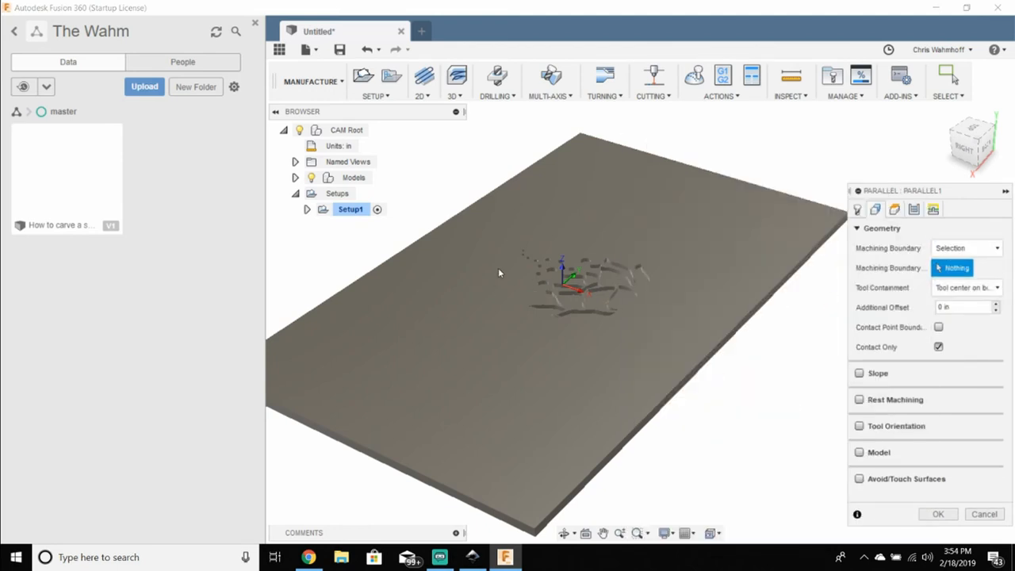
{"action": "mouse_move", "coordinate": [967, 287]}
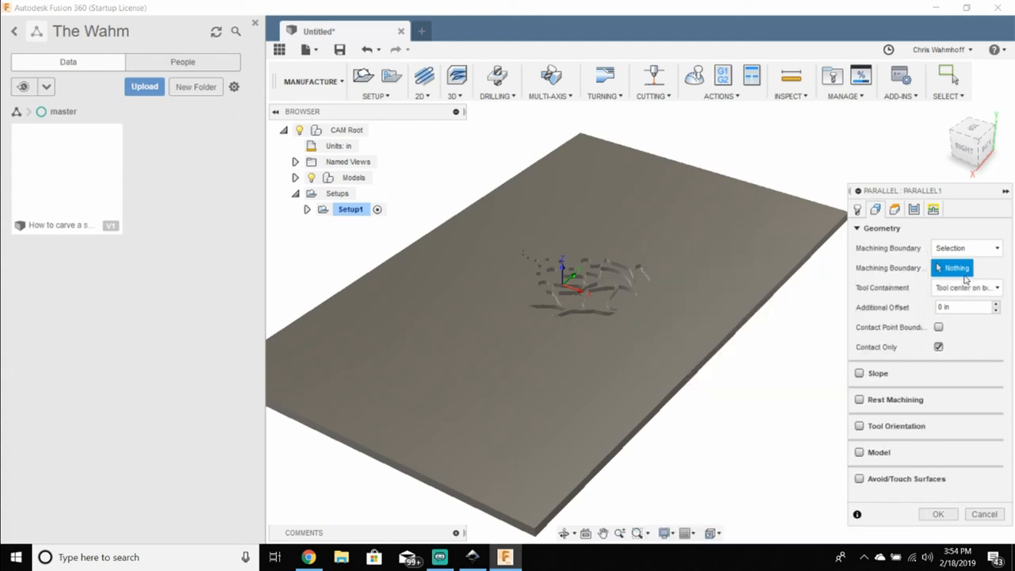
{"action": "mouse_move", "coordinate": [603, 304]}
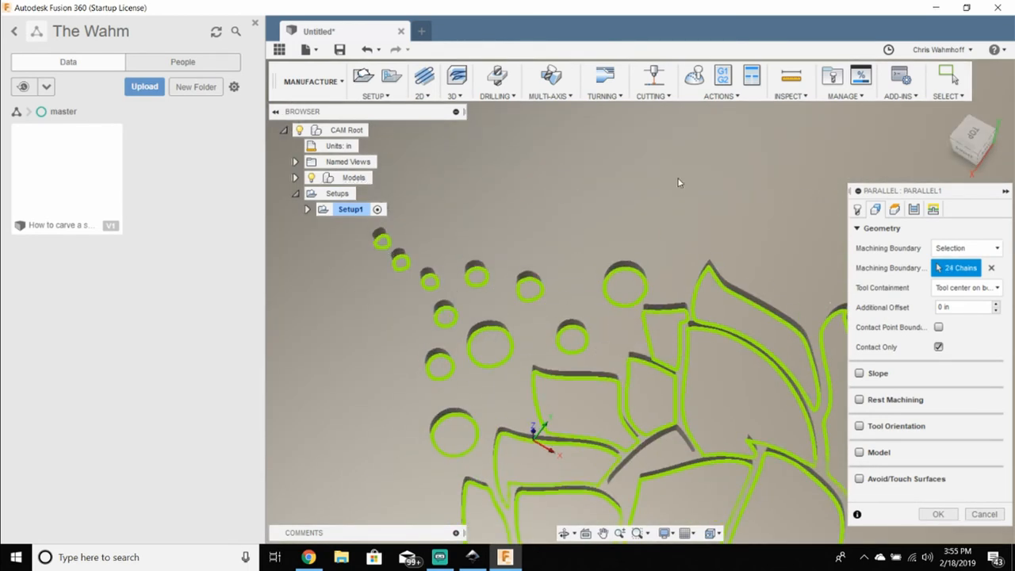
{"action": "mouse_move", "coordinate": [511, 302]}
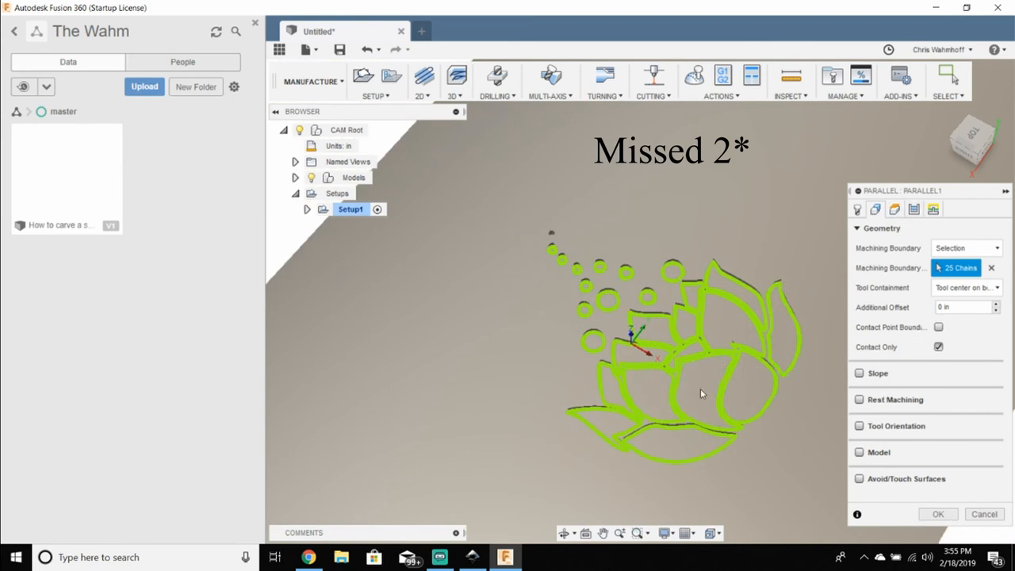
{"action": "left_click", "coordinate": [654, 333]}
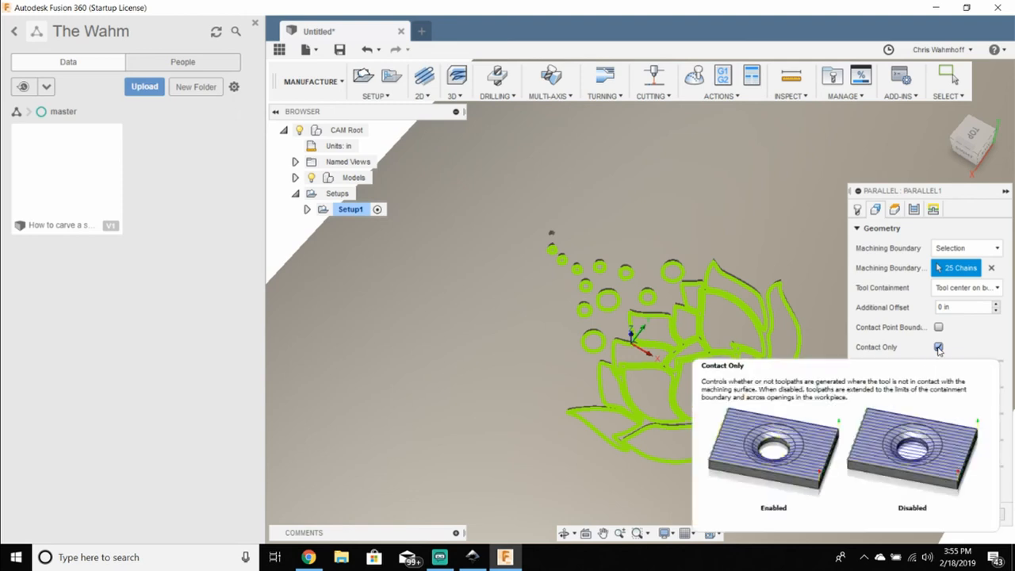
{"action": "left_click", "coordinate": [939, 347]}
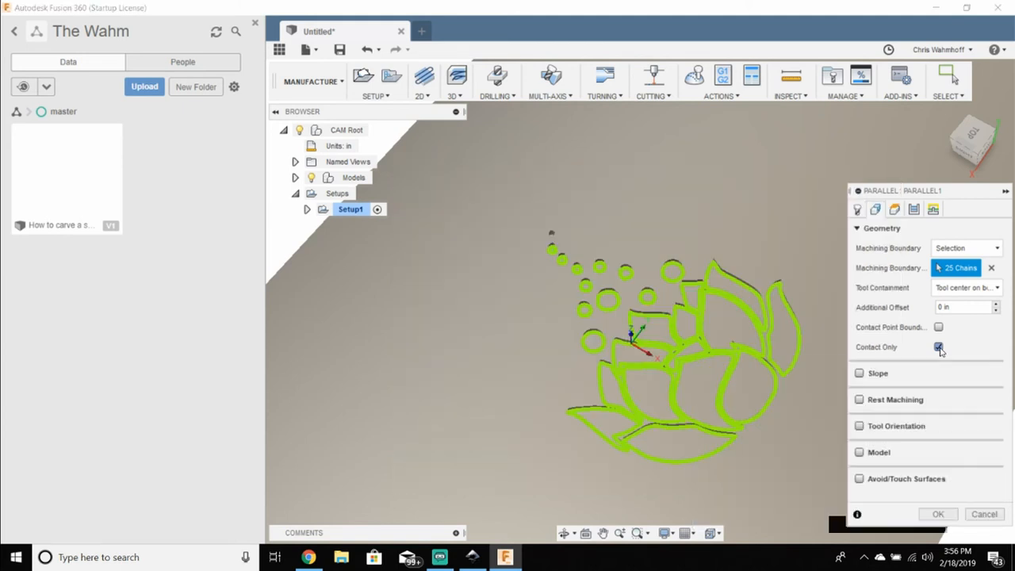
{"action": "left_click", "coordinate": [895, 209]}
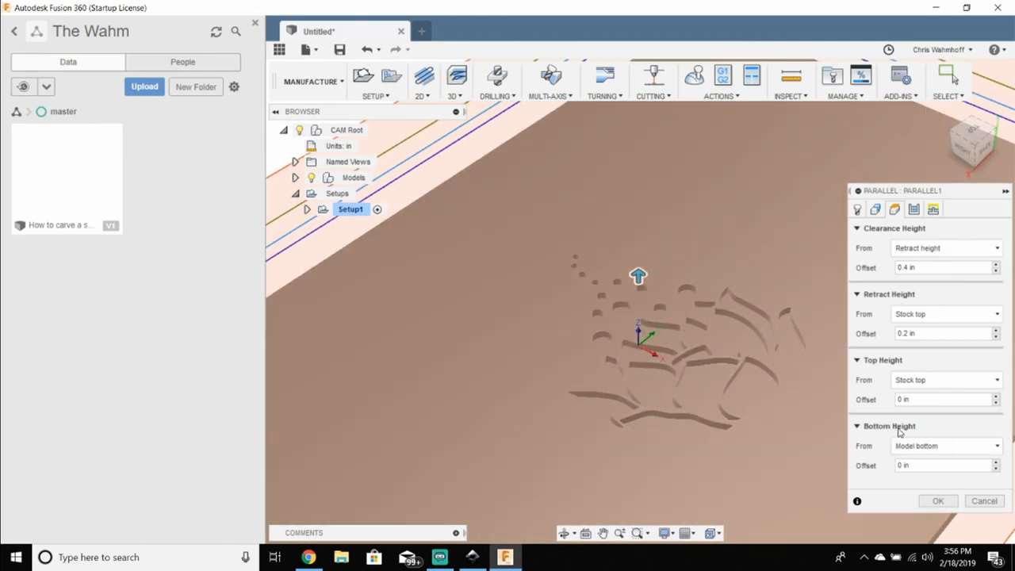
Step: Enable Smoothing on the Passes settings with 0.002 in tolerance
{"action": "left_click", "coordinate": [944, 446]}
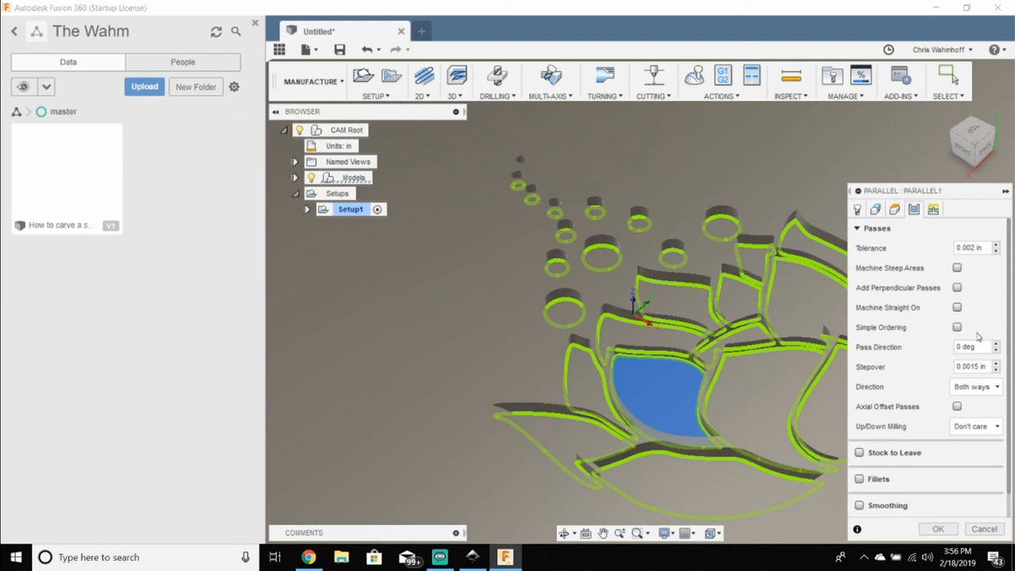
{"action": "mouse_move", "coordinate": [917, 361]}
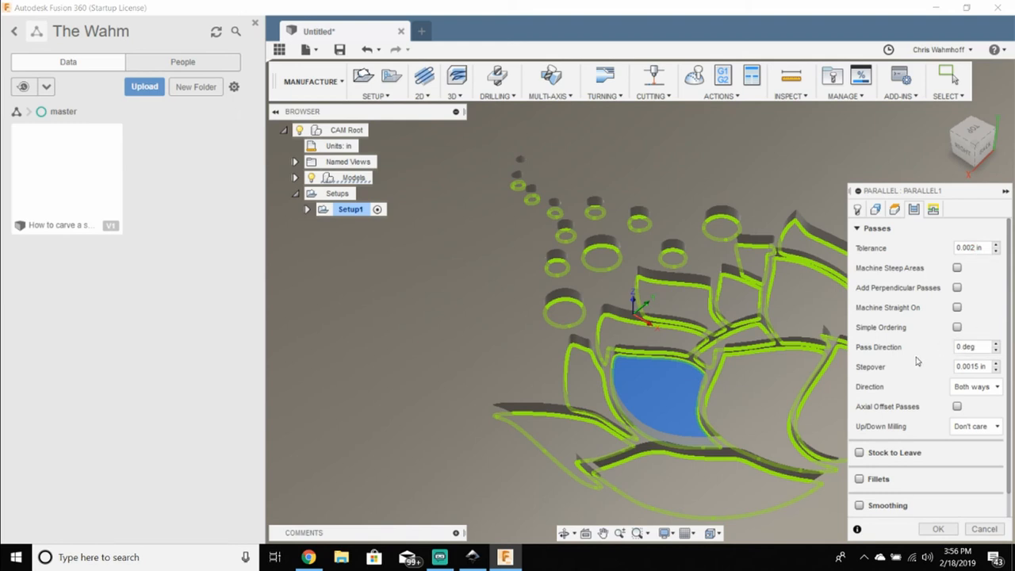
{"action": "scroll", "scroll_direction": "down", "scroll_amount": 3}
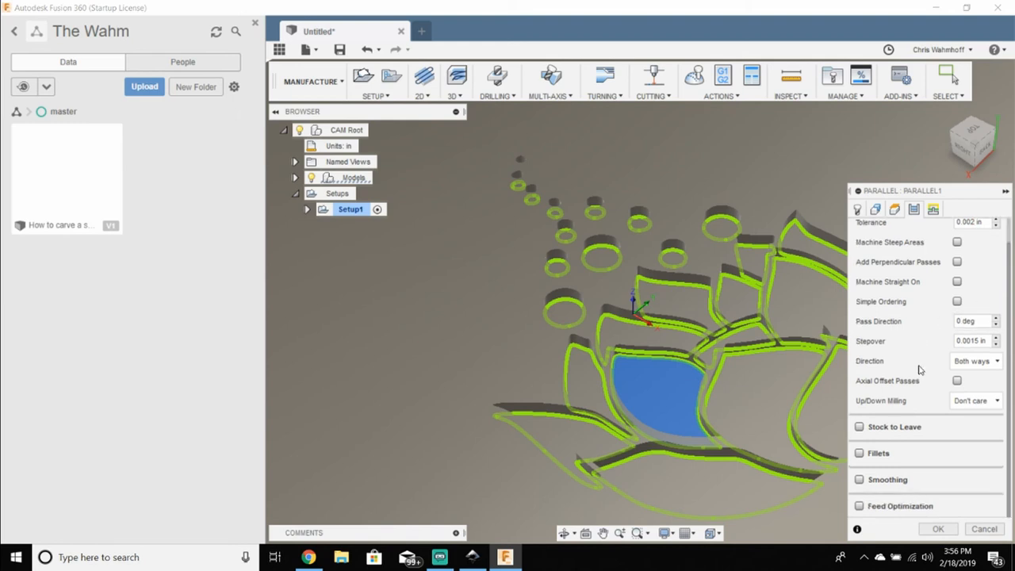
{"action": "mouse_move", "coordinate": [895, 355]}
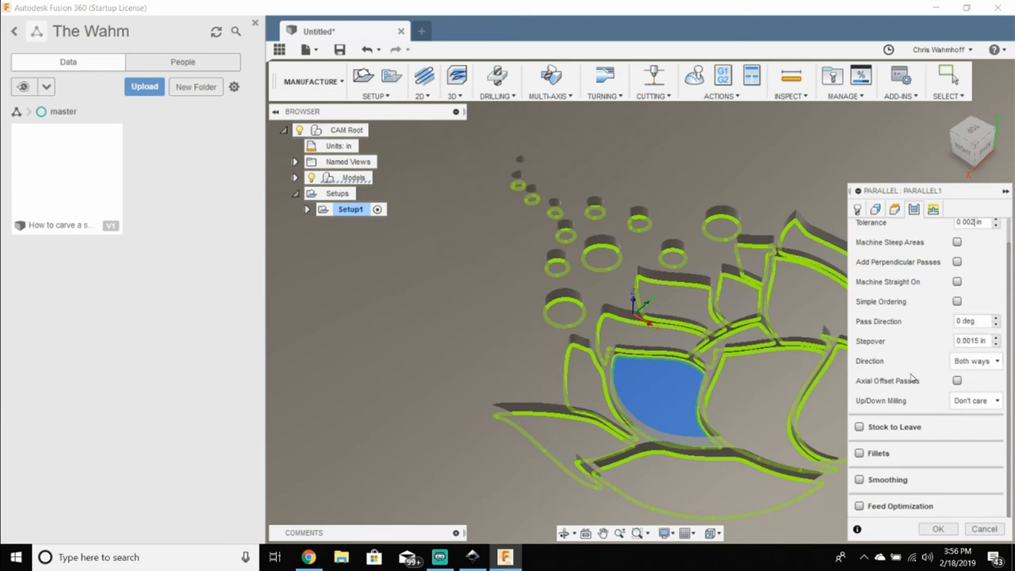
{"action": "mouse_move", "coordinate": [891, 431]}
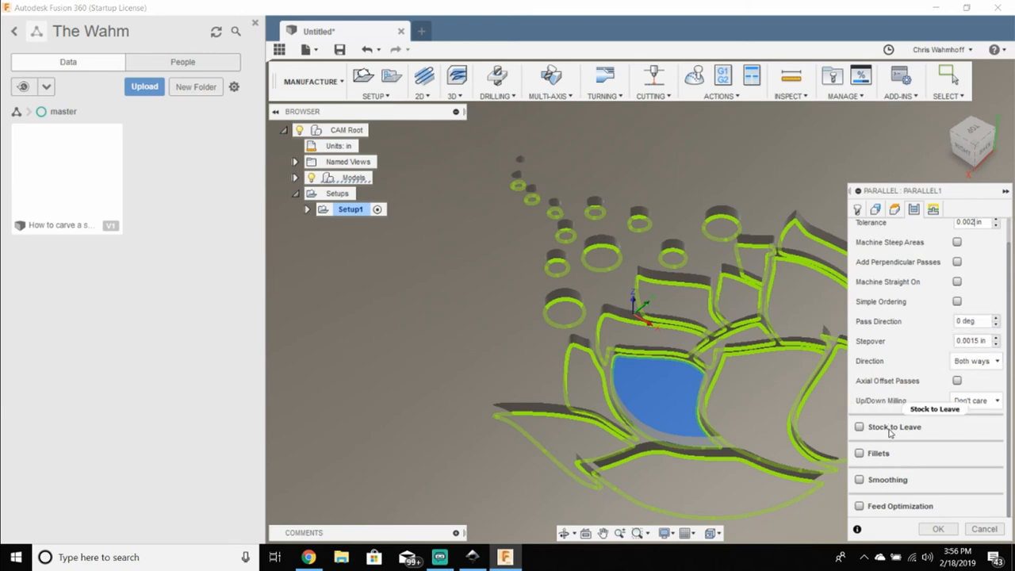
{"action": "left_click", "coordinate": [859, 479]}
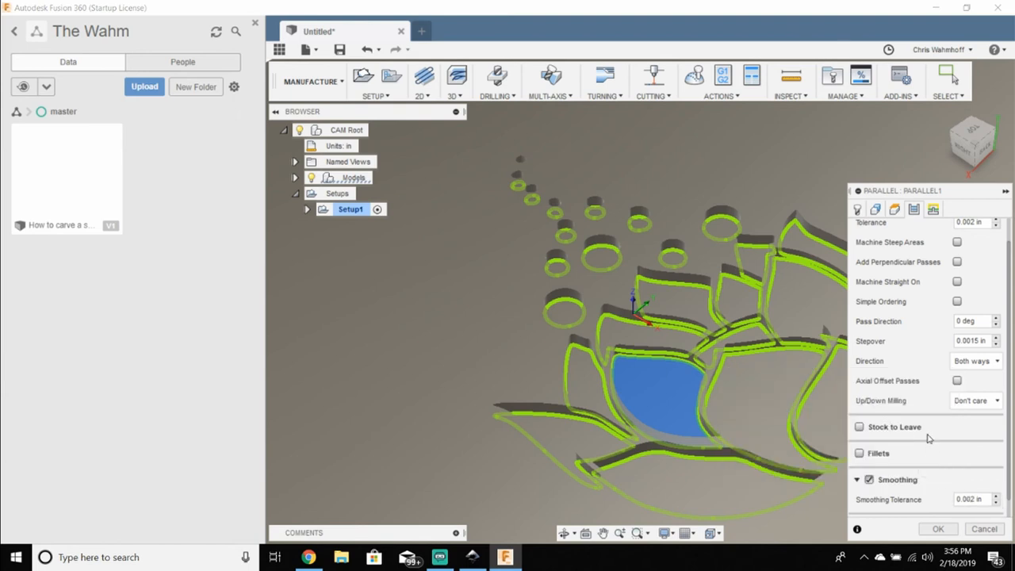
{"action": "left_click", "coordinate": [970, 498]}
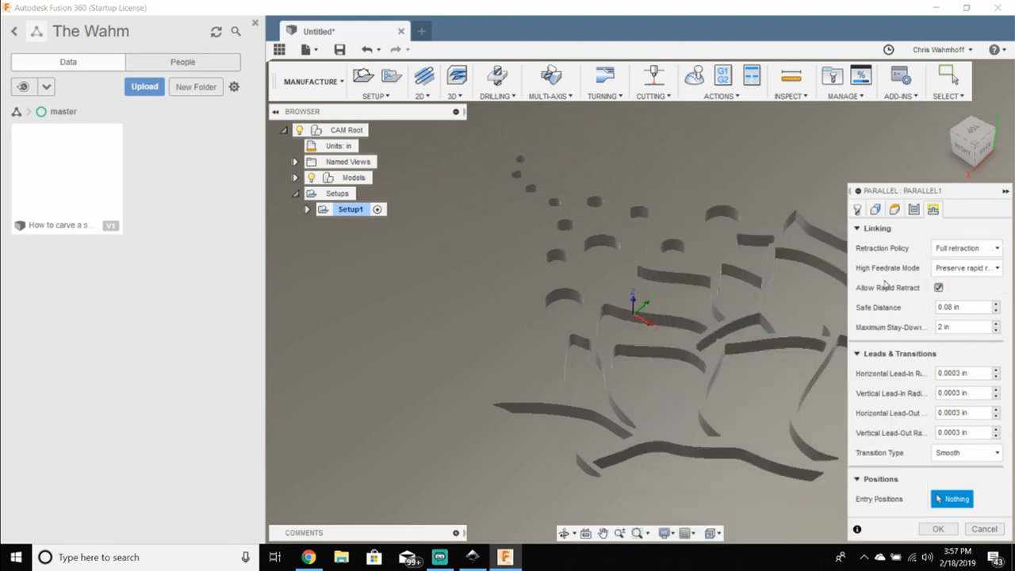
{"action": "mouse_move", "coordinate": [882, 305]}
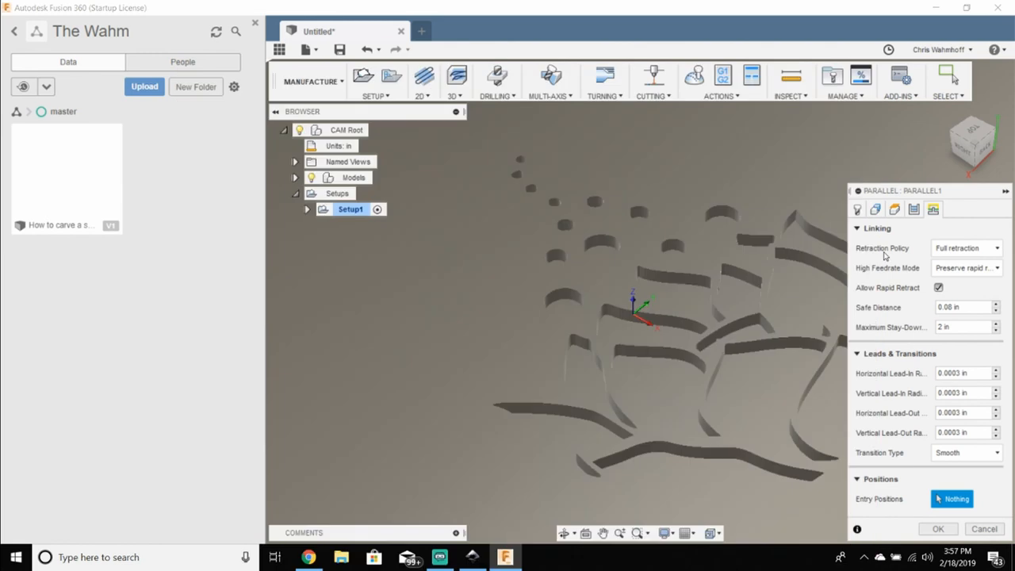
{"action": "mouse_move", "coordinate": [885, 257]}
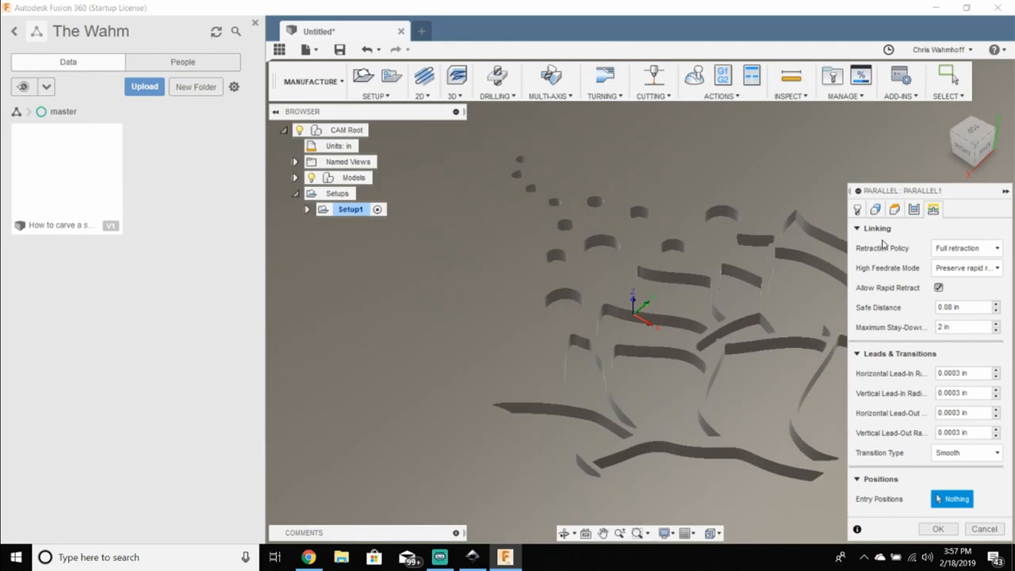
Step: Review Linking with full retraction and accept the Parallel toolpath settings
{"action": "left_click", "coordinate": [996, 248]}
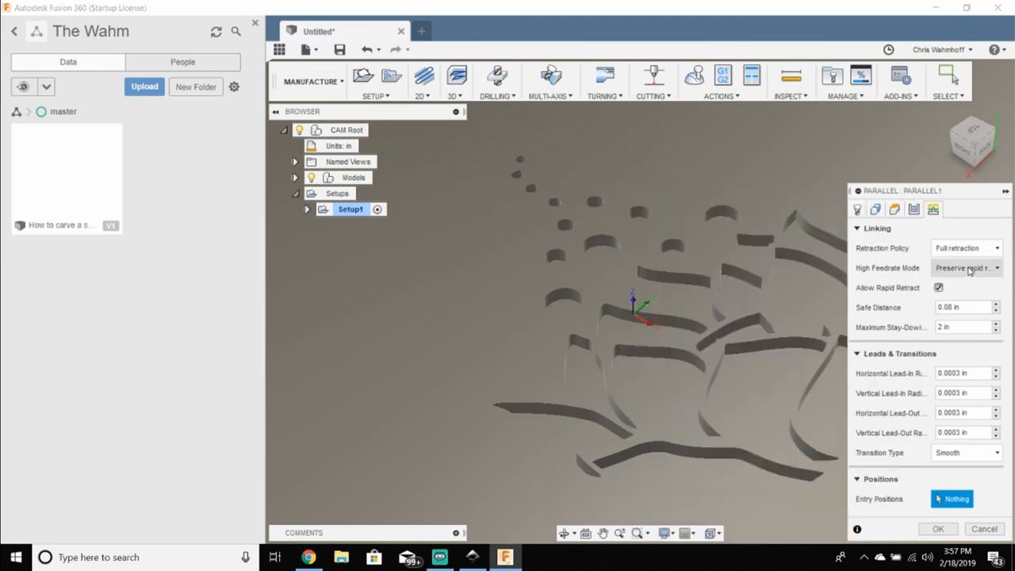
{"action": "mouse_move", "coordinate": [882, 400]}
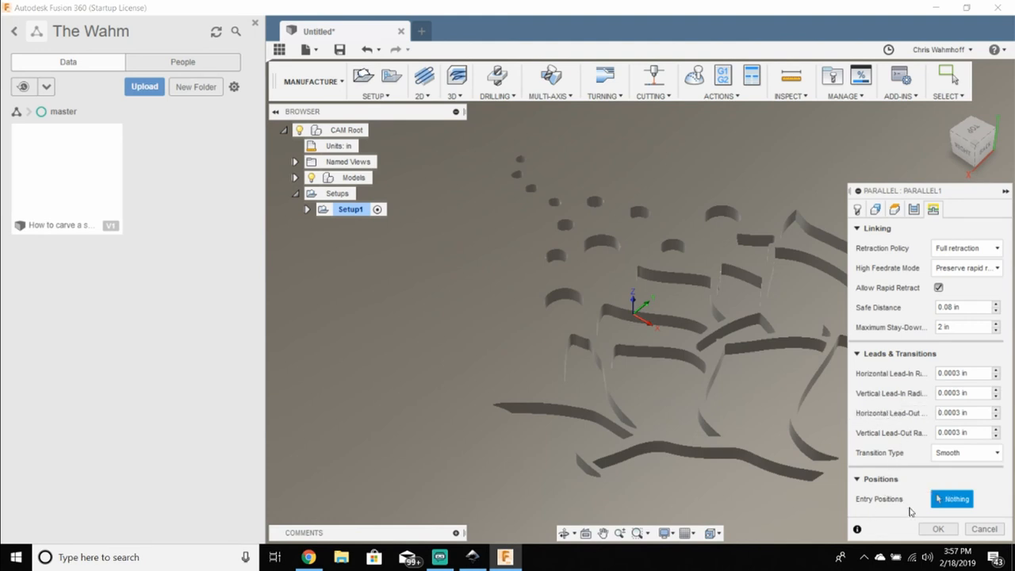
{"action": "left_click", "coordinate": [937, 530]}
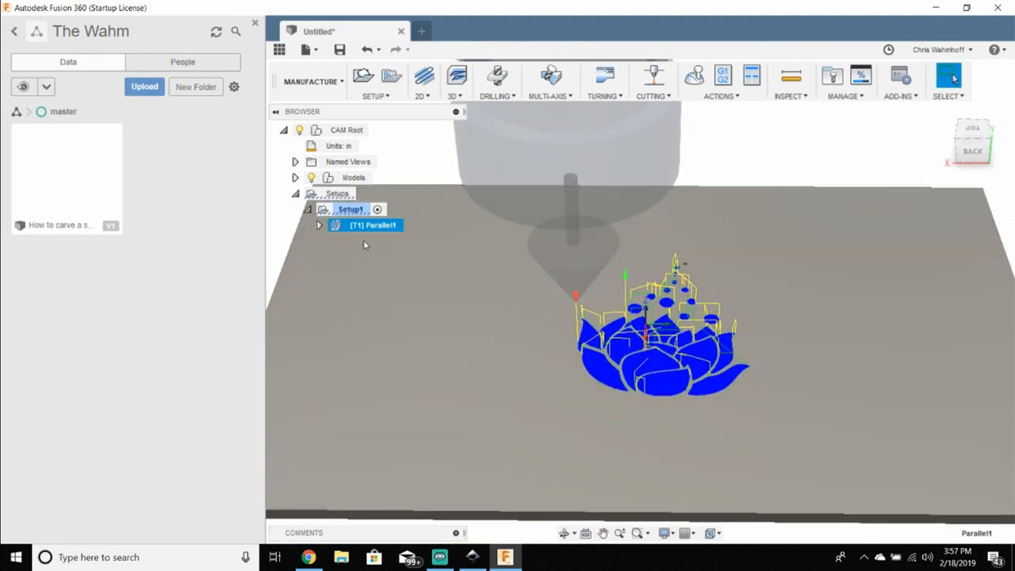
{"action": "right_click", "coordinate": [365, 225]}
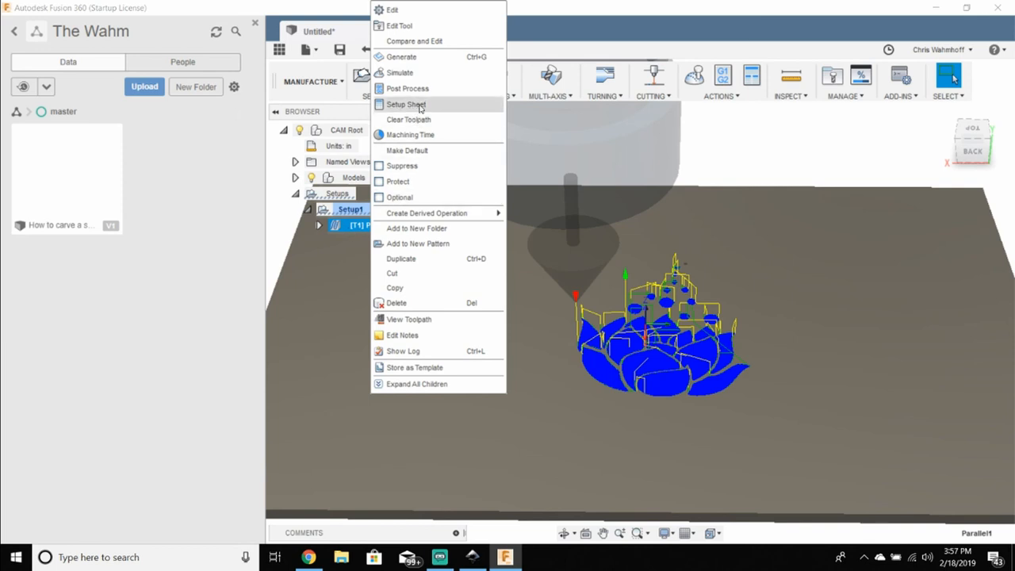
{"action": "mouse_move", "coordinate": [406, 89]}
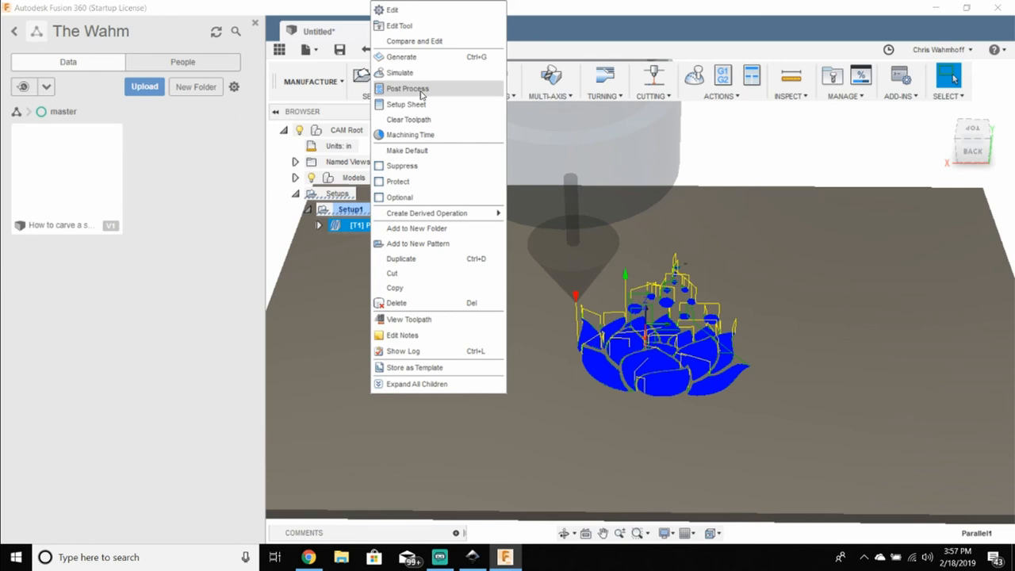
{"action": "mouse_move", "coordinate": [399, 73]}
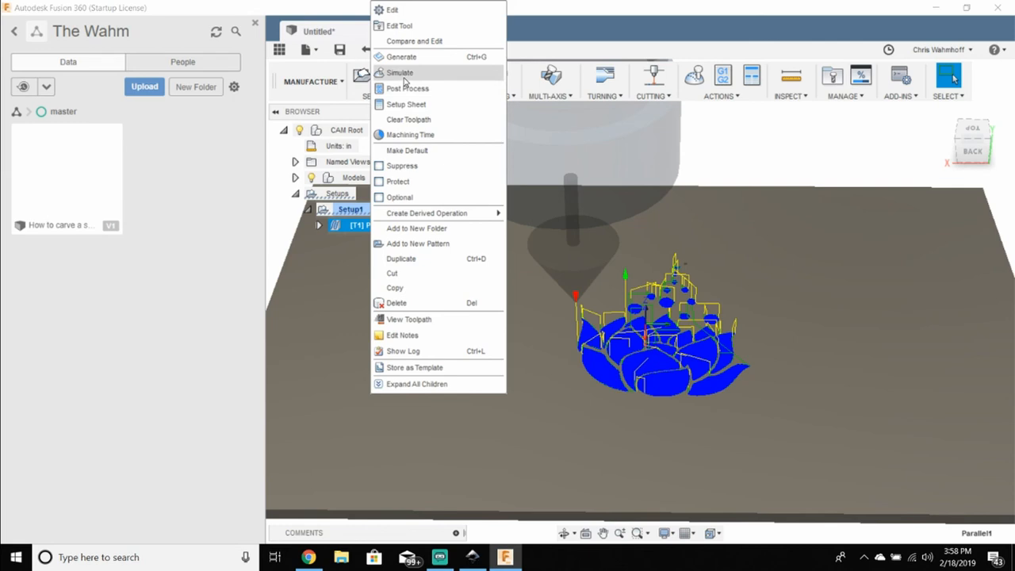
{"action": "mouse_move", "coordinate": [406, 88]}
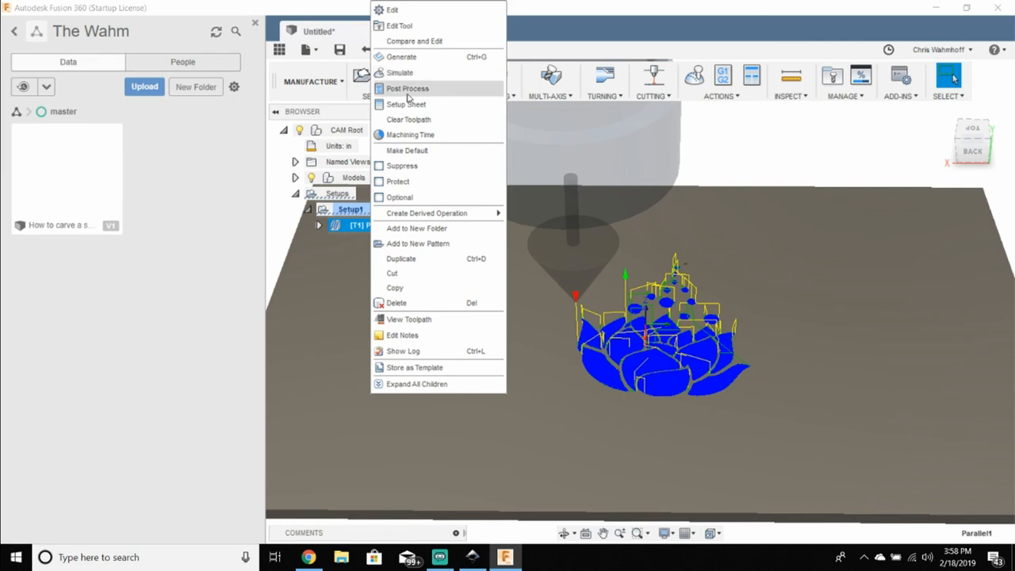
{"action": "mouse_move", "coordinate": [409, 119]}
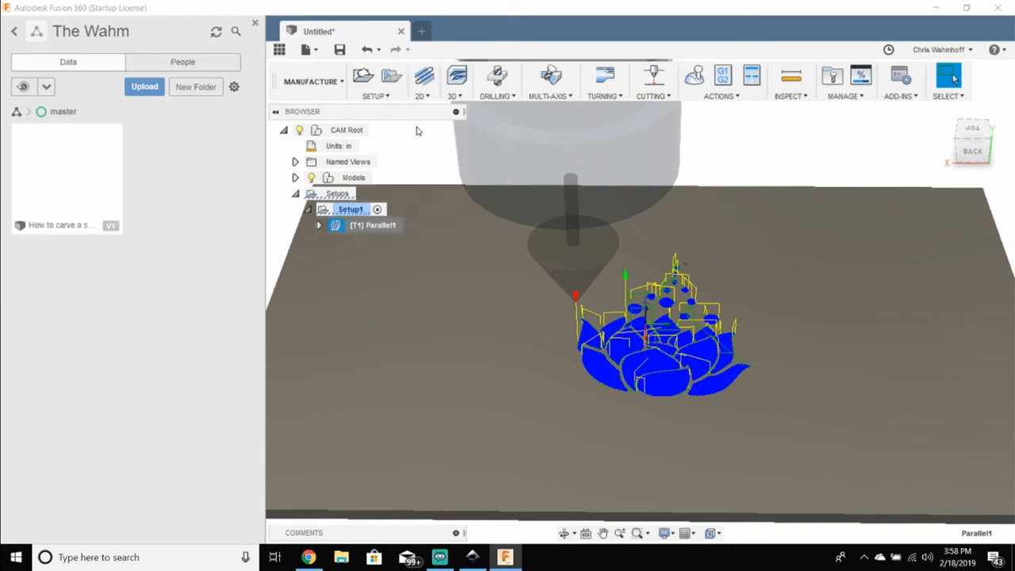
Step: Start simulation showing only the cutter flute and the toolpath as a trailing tail
{"action": "left_click", "coordinate": [695, 76]}
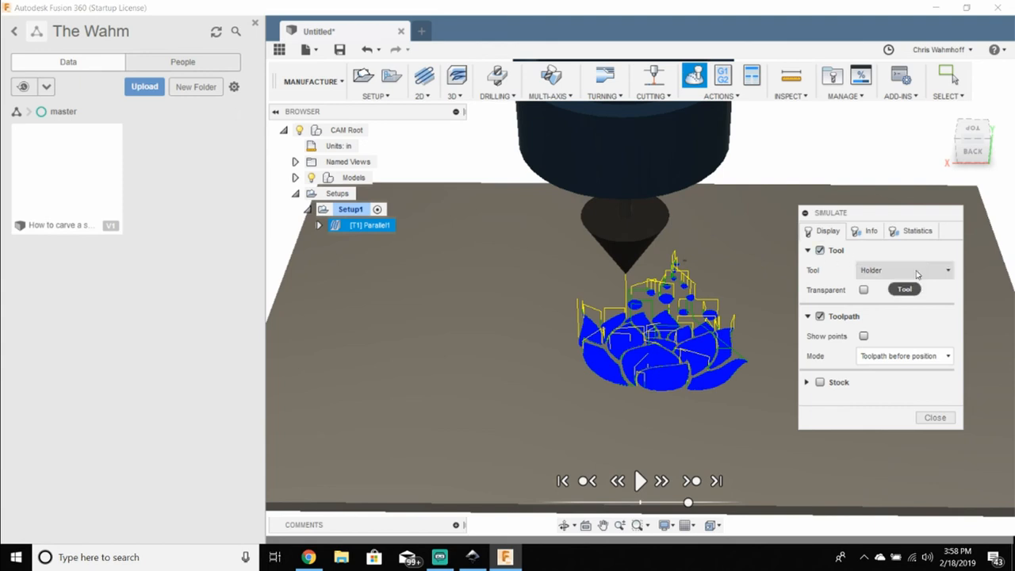
{"action": "left_click", "coordinate": [905, 269]}
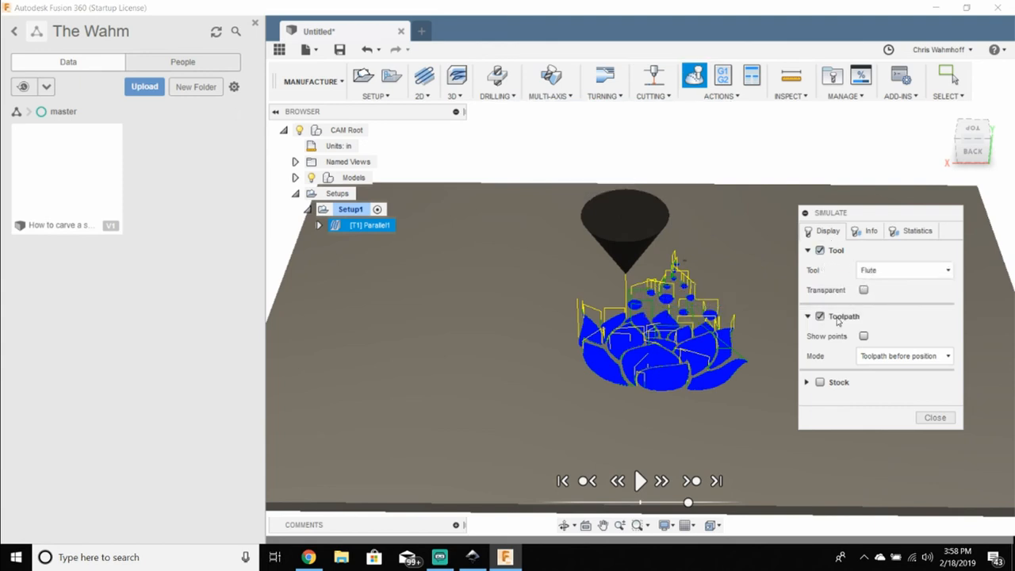
{"action": "mouse_move", "coordinate": [949, 355]}
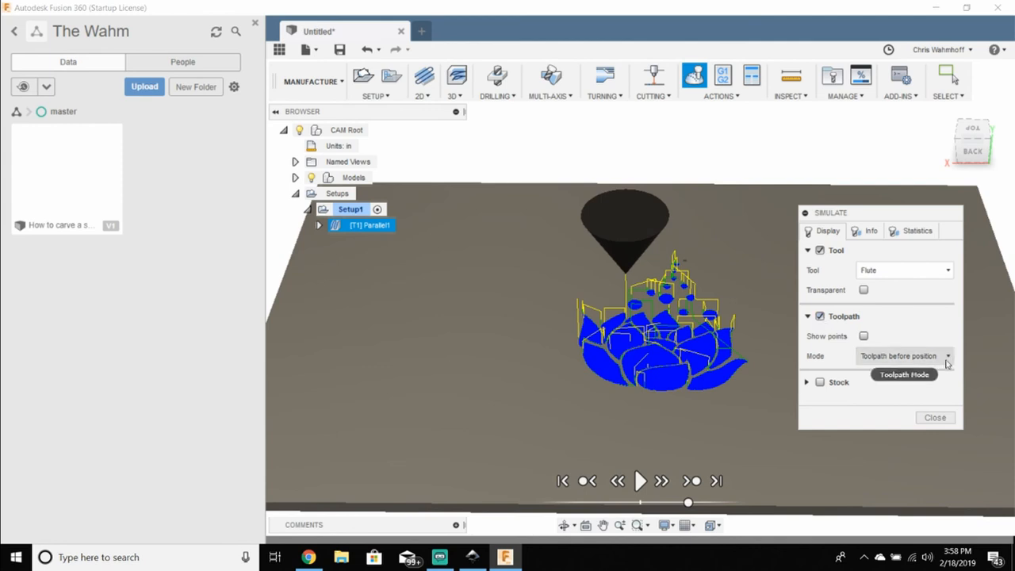
{"action": "left_click", "coordinate": [904, 355]}
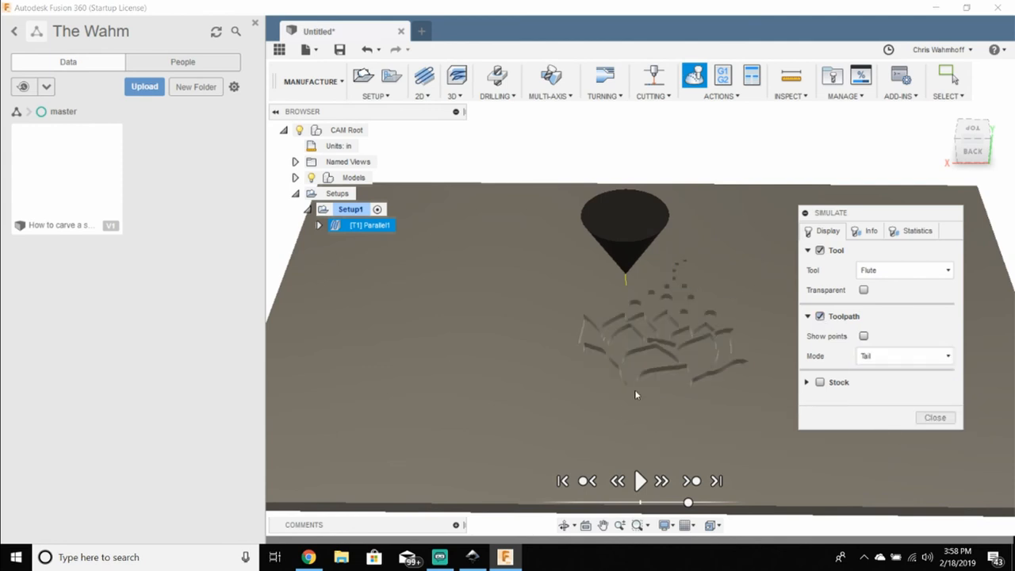
{"action": "mouse_move", "coordinate": [679, 339]}
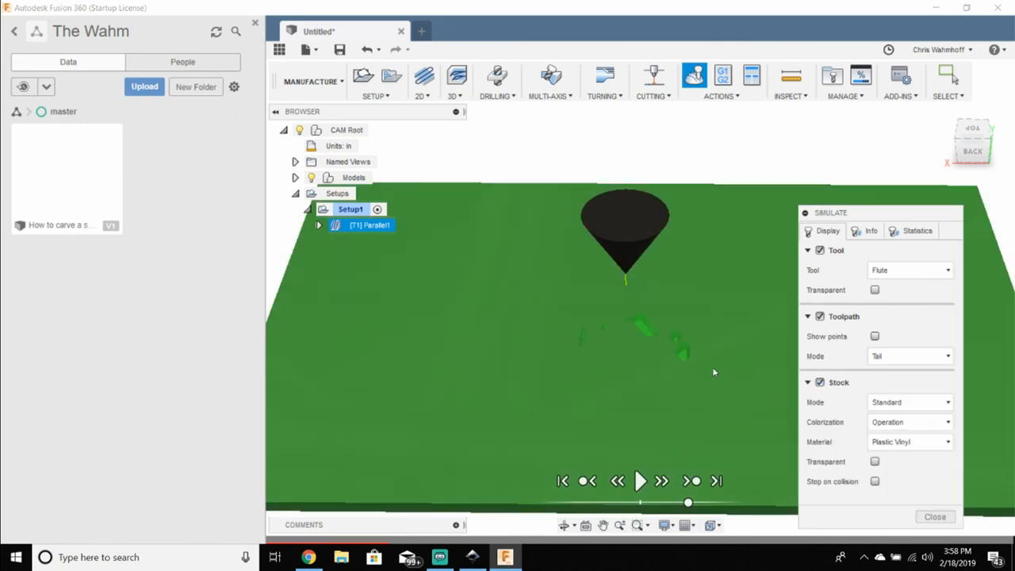
{"action": "mouse_move", "coordinate": [641, 481]}
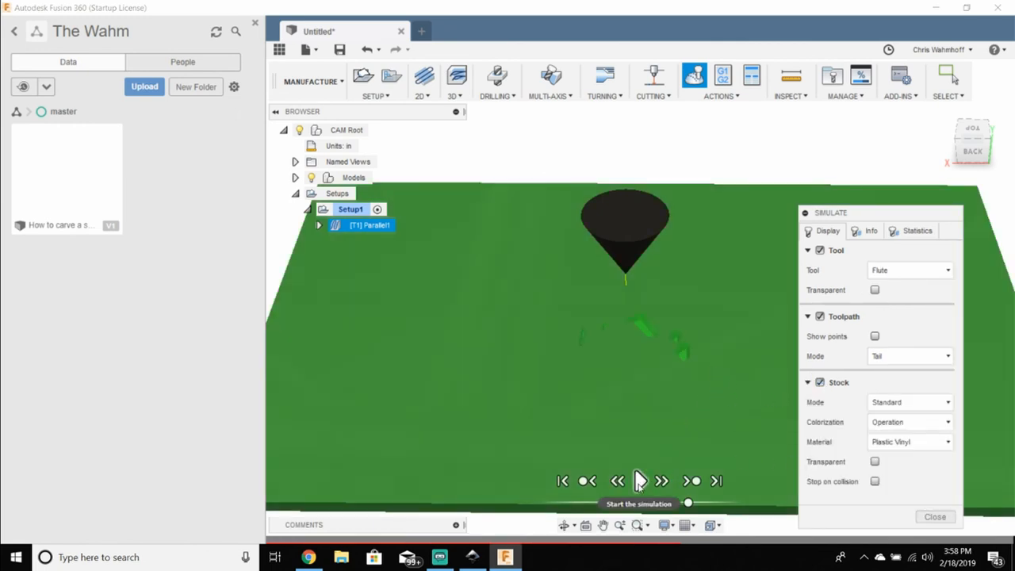
Step: Play the cutting simulation, speed it up, pause to inspect the carved lotus, then resume
{"action": "left_click", "coordinate": [639, 480]}
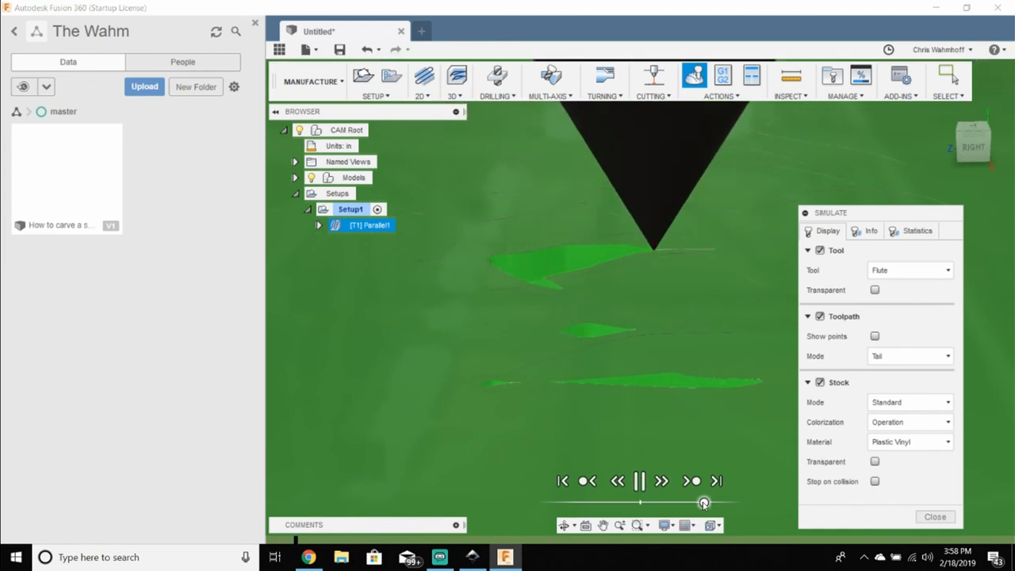
{"action": "left_click_drag", "start_coordinate": [704, 502], "coordinate": [710, 501]}
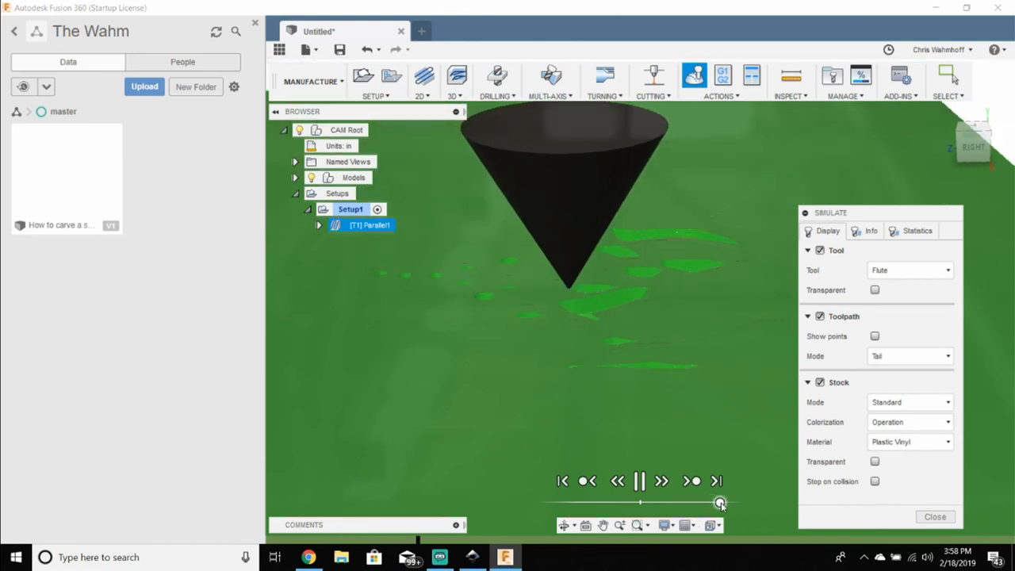
{"action": "left_click_drag", "start_coordinate": [720, 501], "coordinate": [728, 501]}
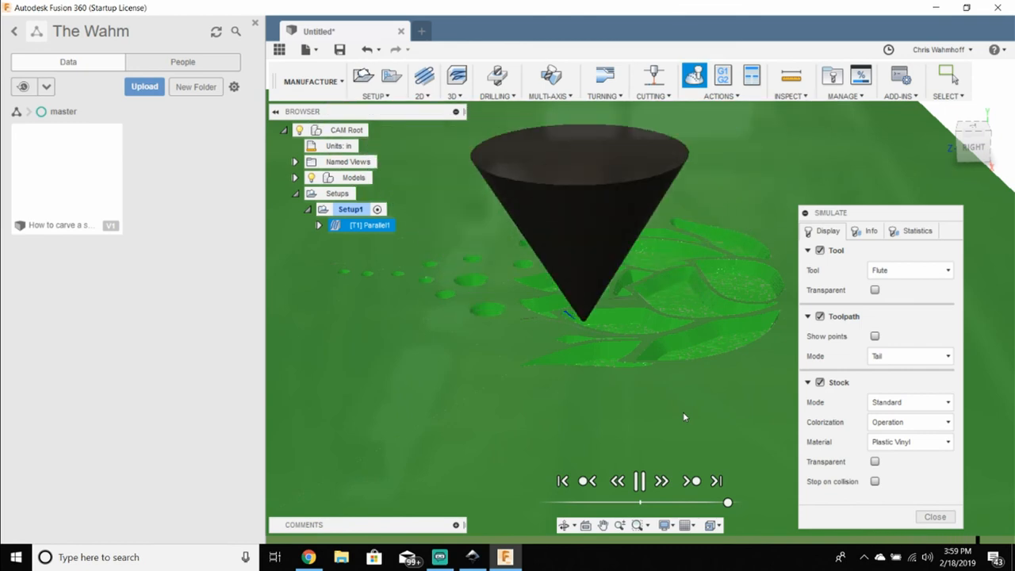
{"action": "left_click", "coordinate": [640, 481]}
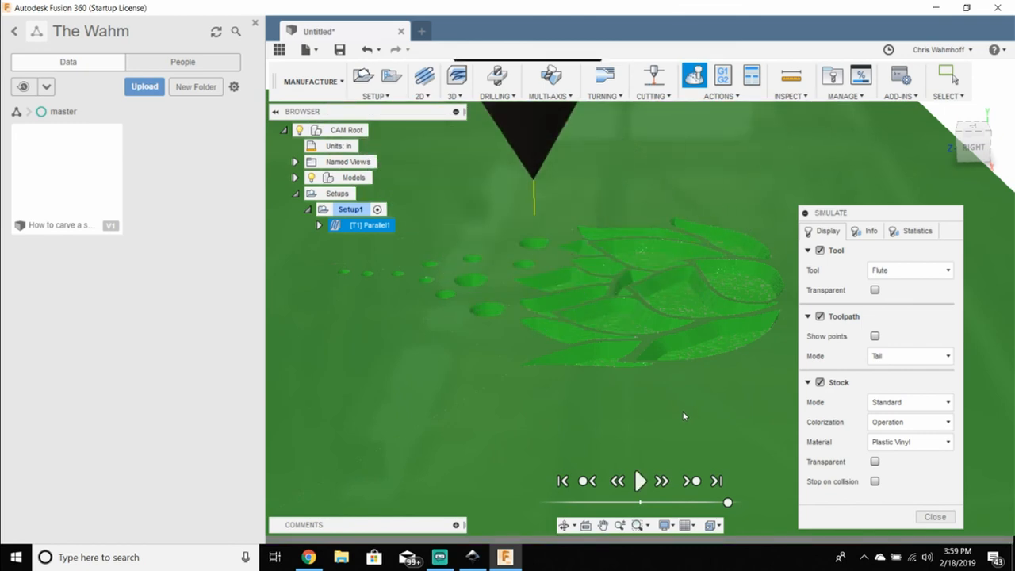
{"action": "mouse_move", "coordinate": [641, 481]}
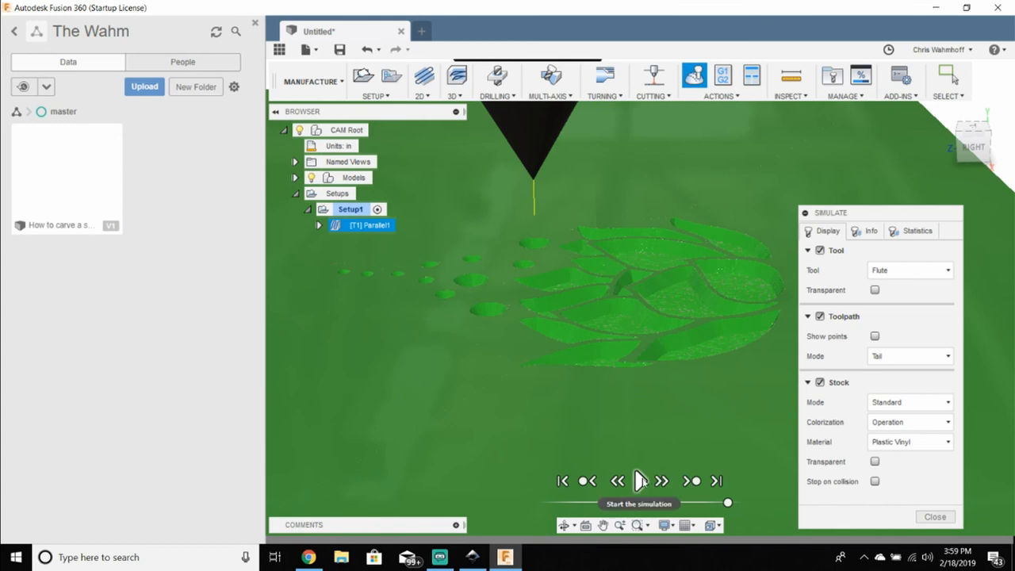
{"action": "left_click", "coordinate": [641, 481]}
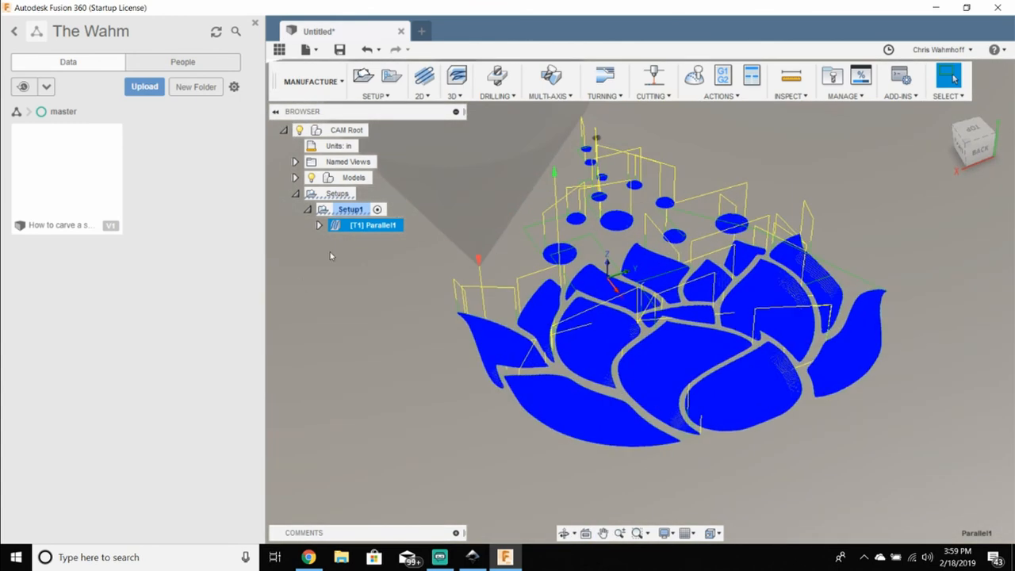
Step: Post Parallel1 as program flower with the CNC Router Parts (Mach3Mill) post
{"action": "right_click", "coordinate": [349, 210]}
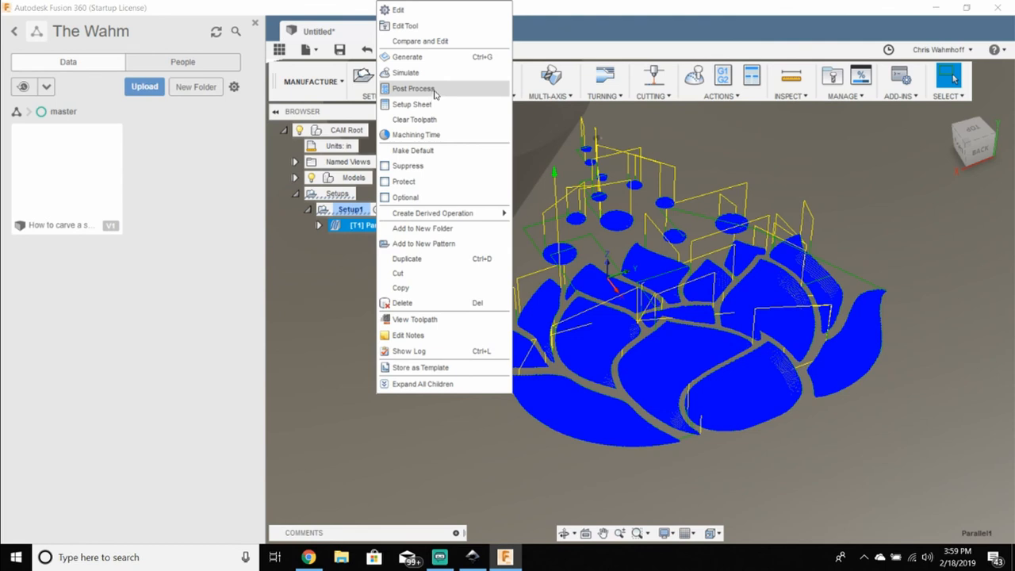
{"action": "left_click", "coordinate": [413, 89]}
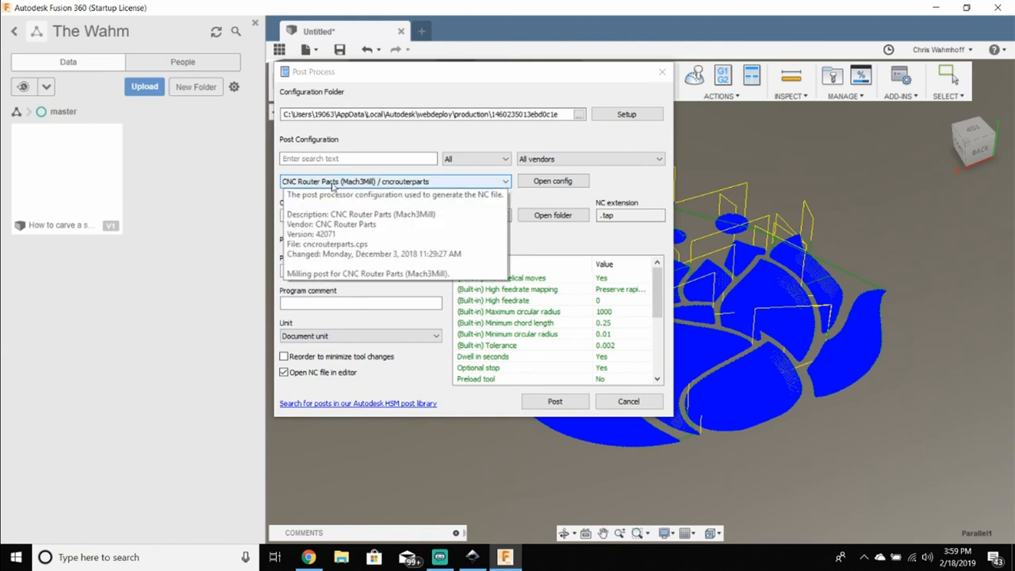
{"action": "mouse_move", "coordinate": [393, 184]}
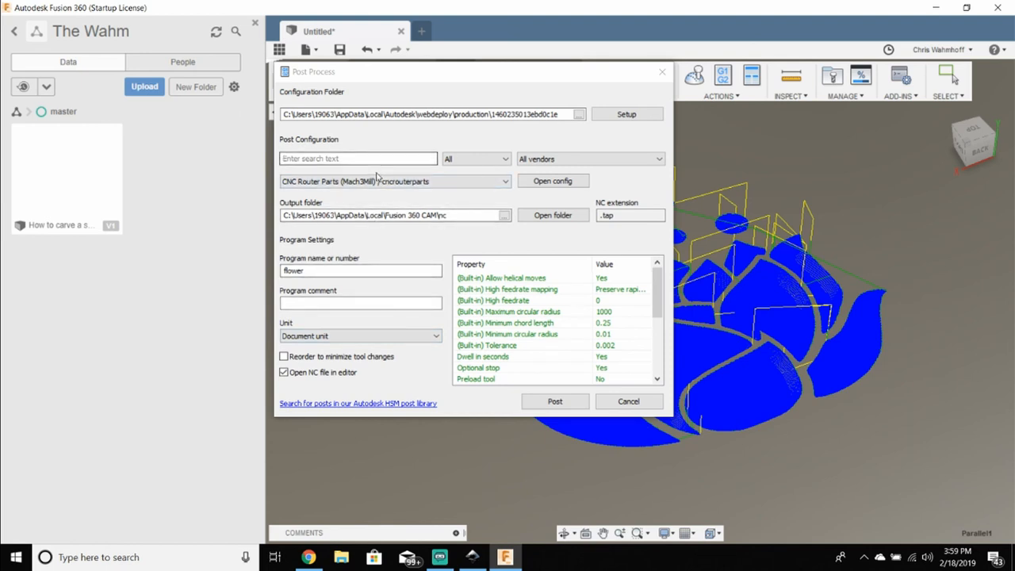
{"action": "mouse_move", "coordinate": [349, 284]}
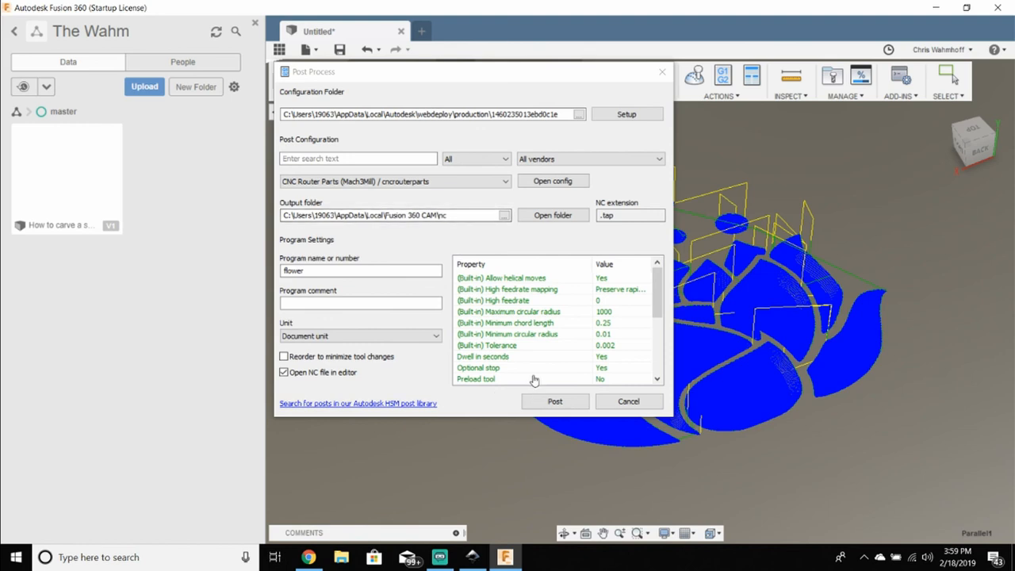
{"action": "scroll", "scroll_direction": "down", "scroll_amount": 3}
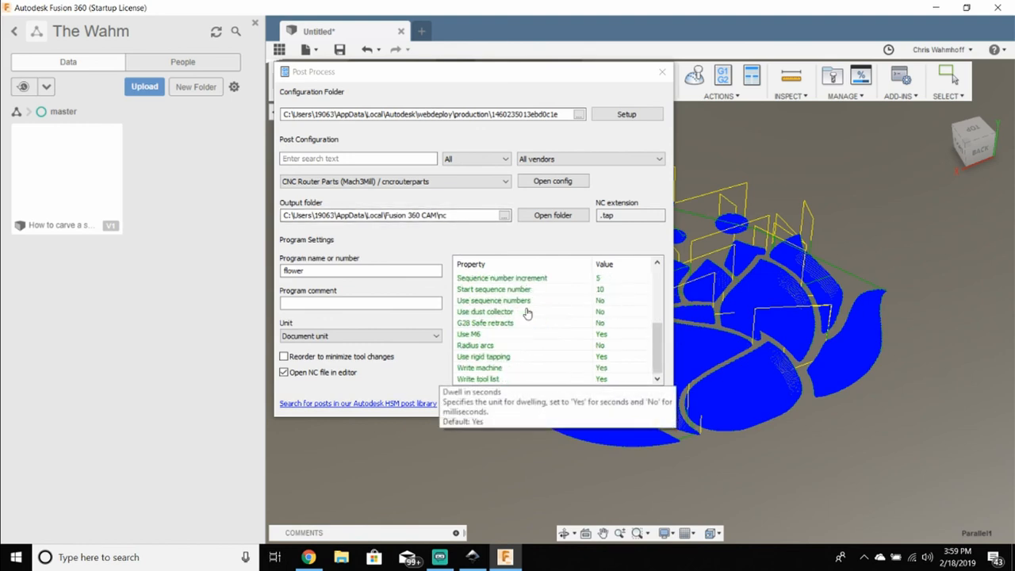
{"action": "scroll", "scroll_direction": "down", "scroll_amount": 3}
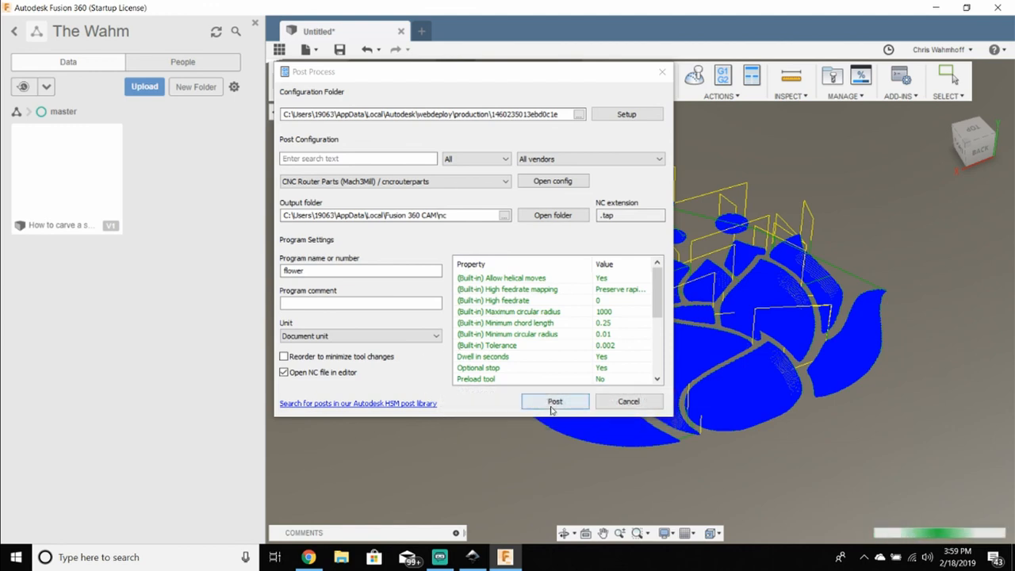
{"action": "mouse_move", "coordinate": [555, 401]}
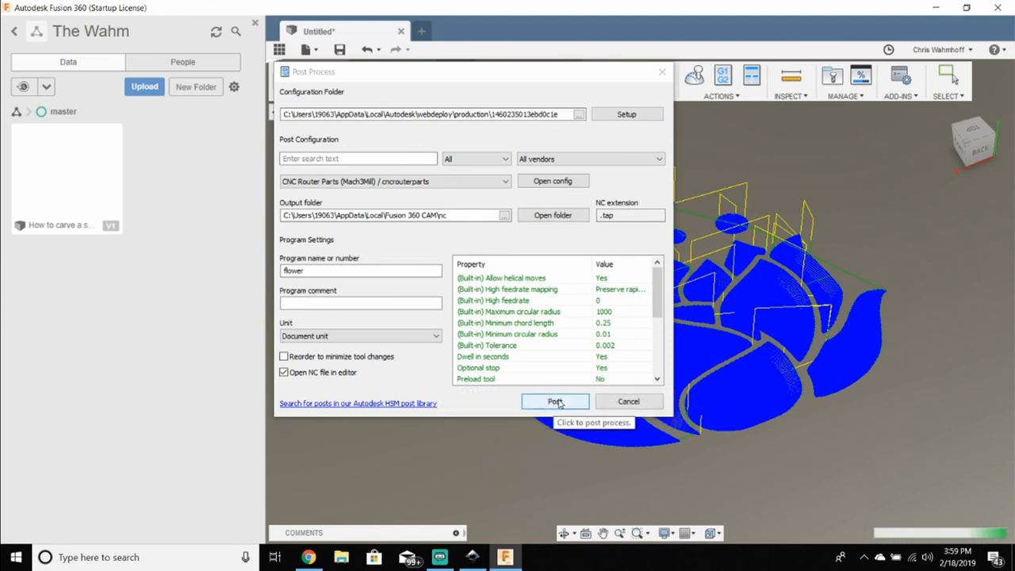
{"action": "left_click", "coordinate": [555, 401]}
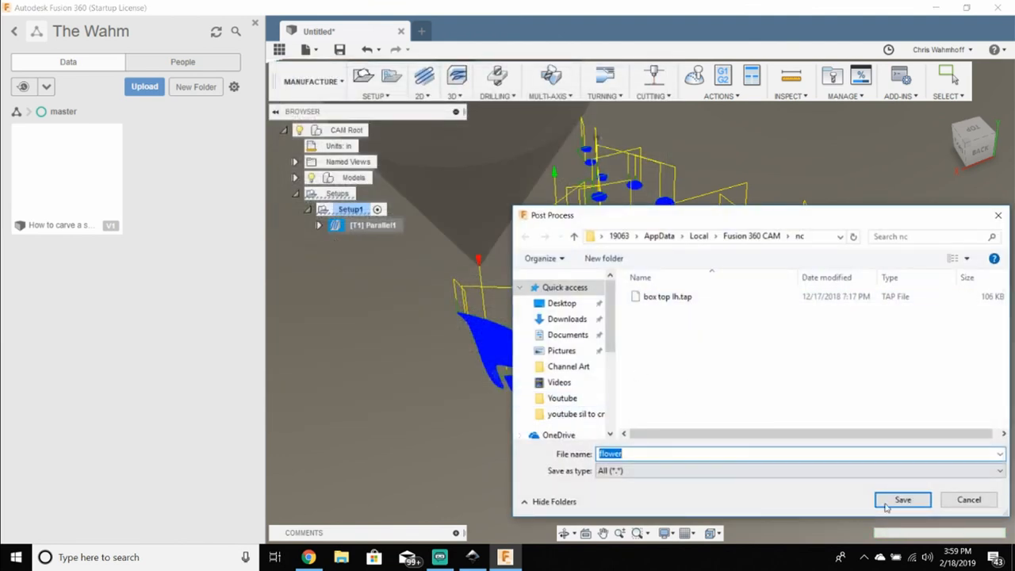
Step: Save the G-code as flower.tap in the nc folder
{"action": "left_click", "coordinate": [902, 500]}
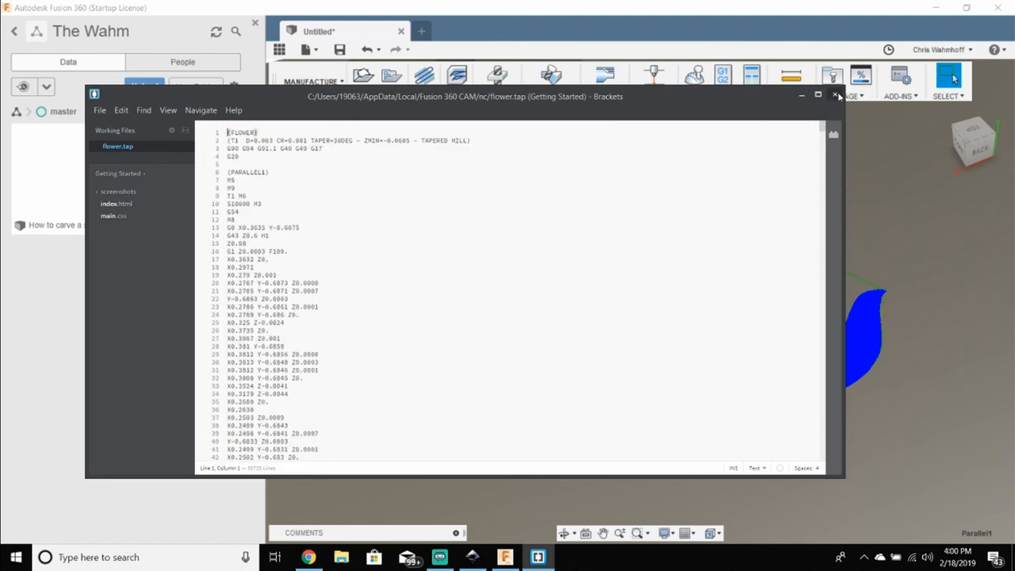
{"action": "mouse_move", "coordinate": [837, 95]}
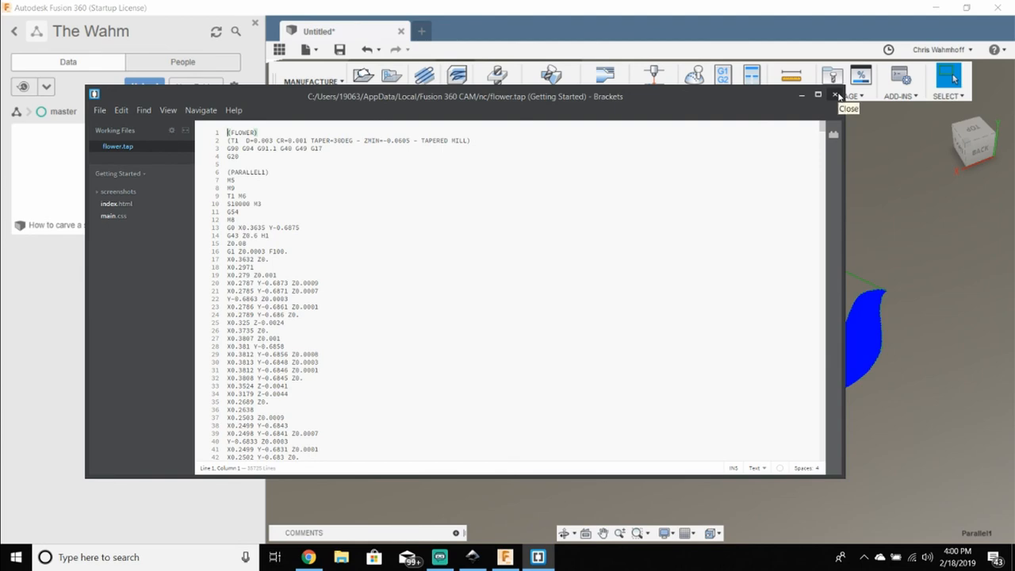